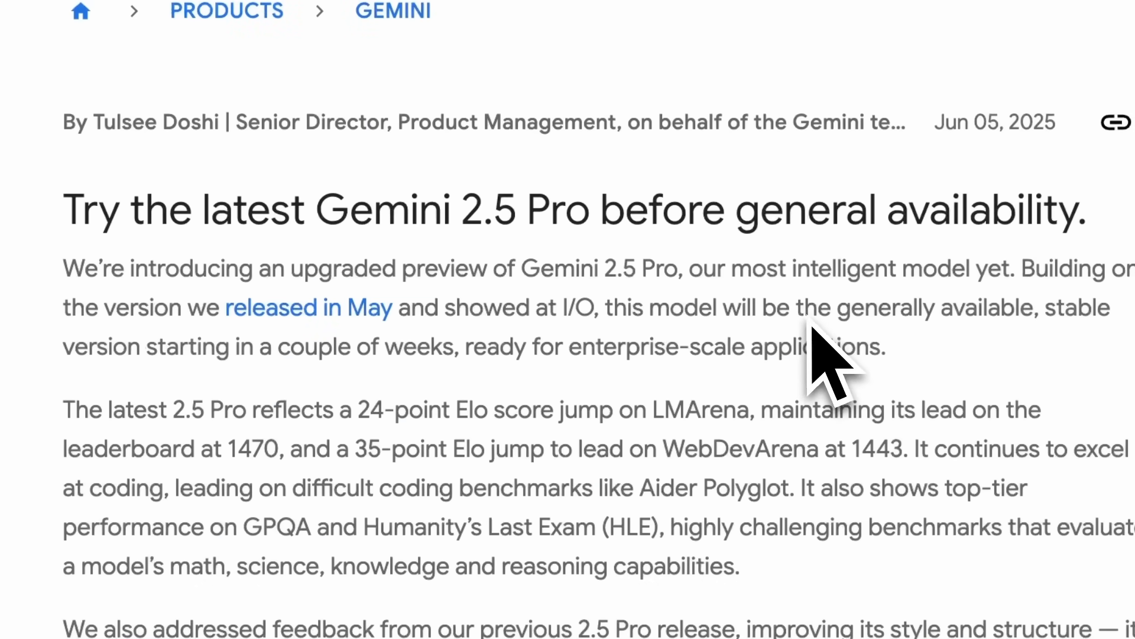
mouse_move(297, 218)
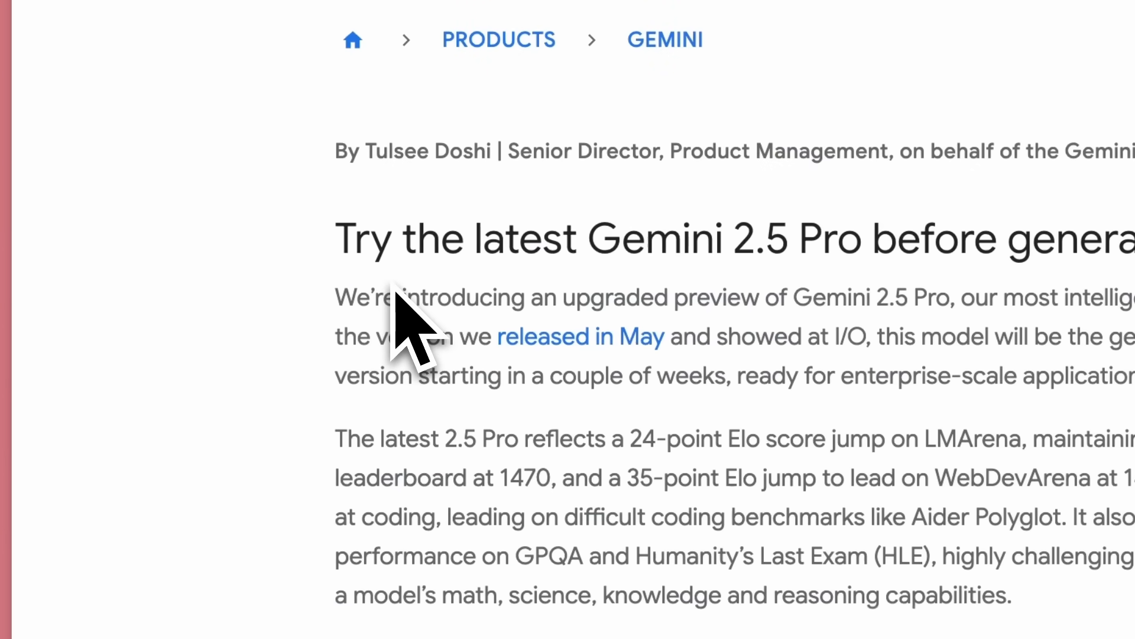
Step: Scroll the Gemini 2.5 Pro announcement down to its benchmark comparison table
scroll(down, 3)
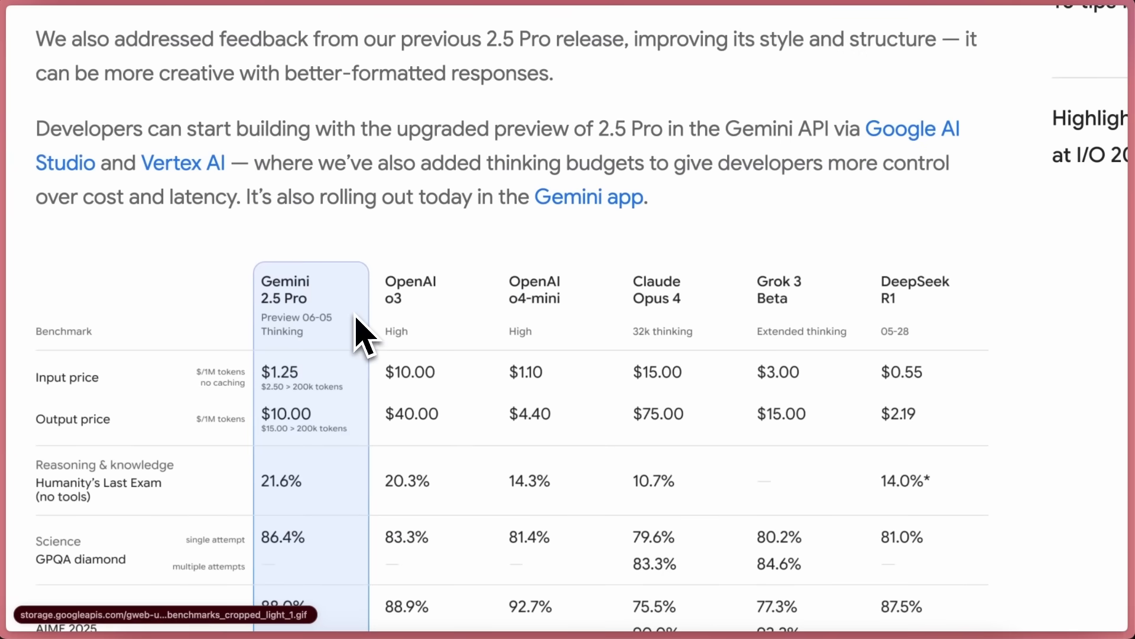
mouse_move(333, 344)
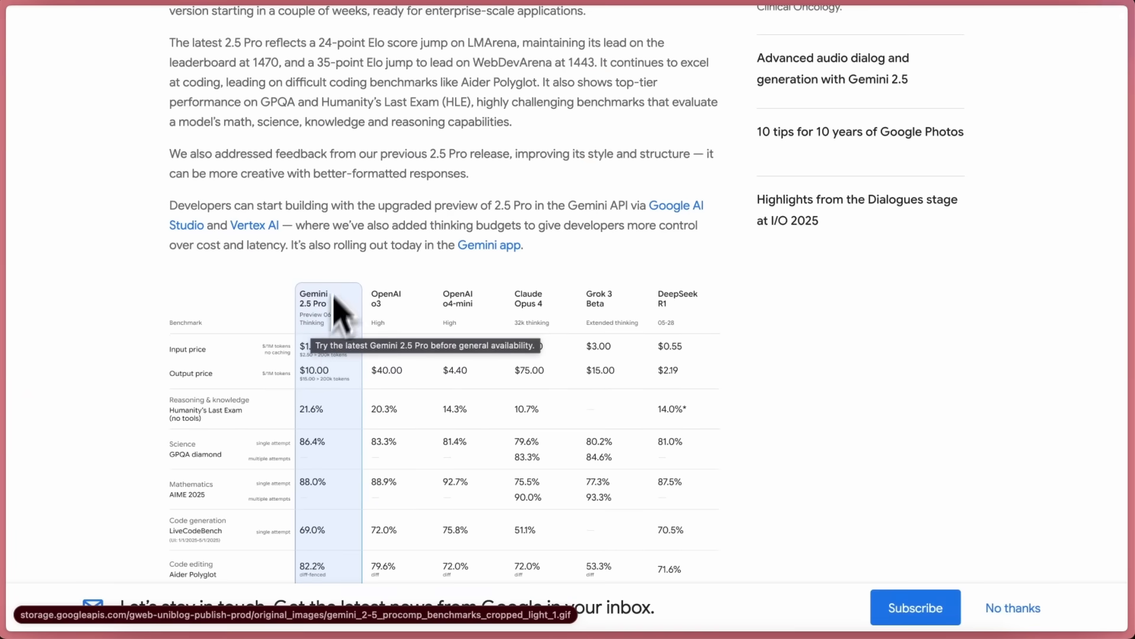
mouse_move(156, 384)
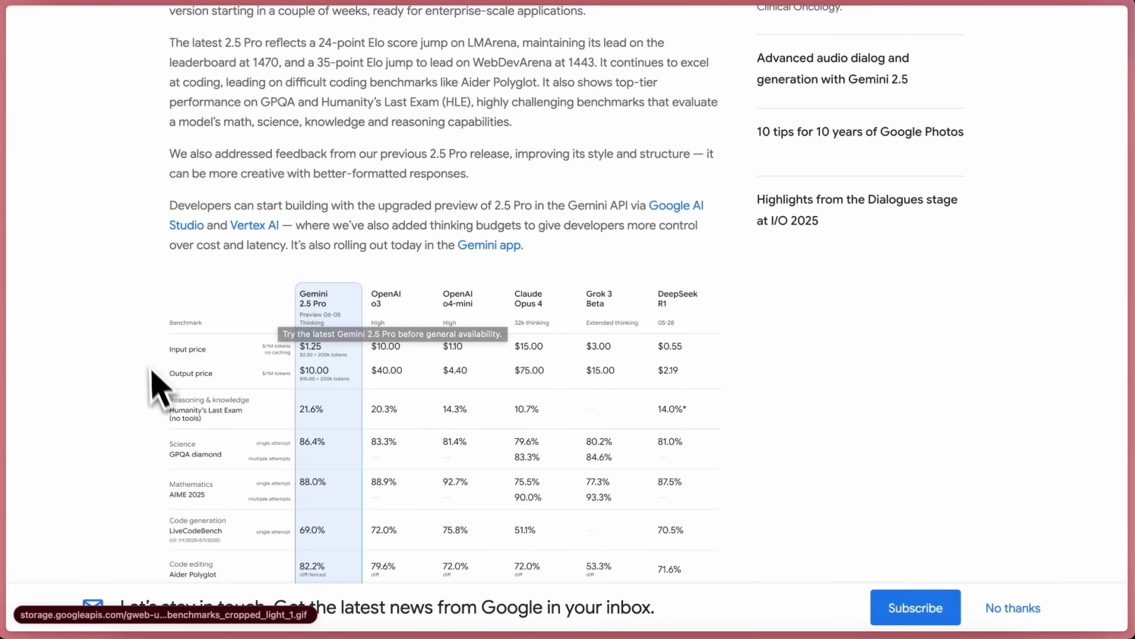
mouse_move(139, 369)
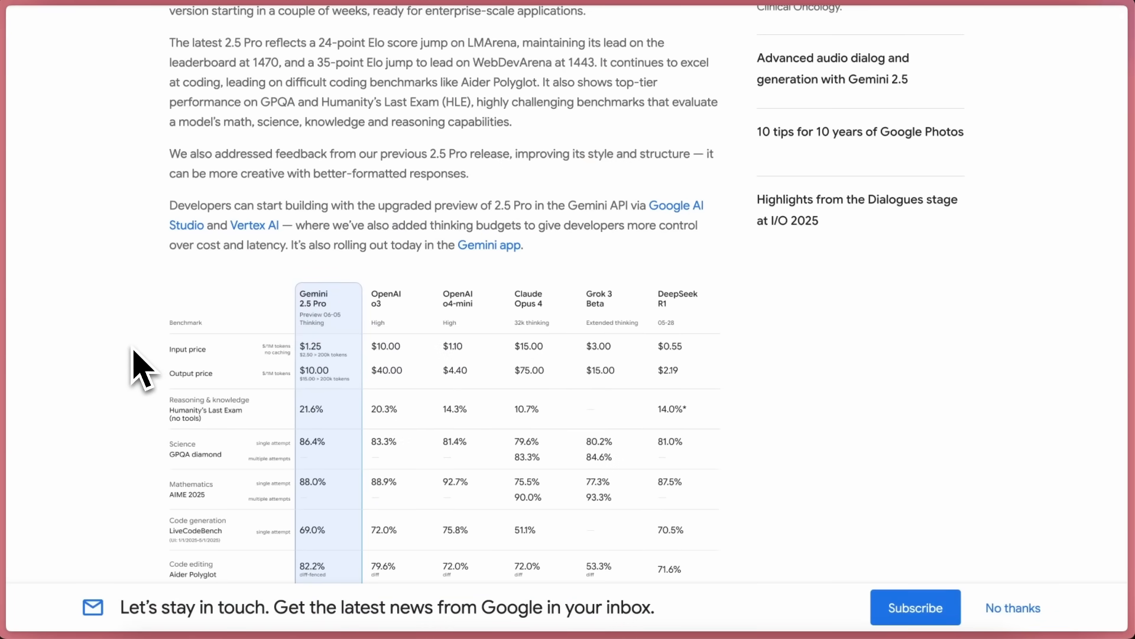
scroll(up, 3)
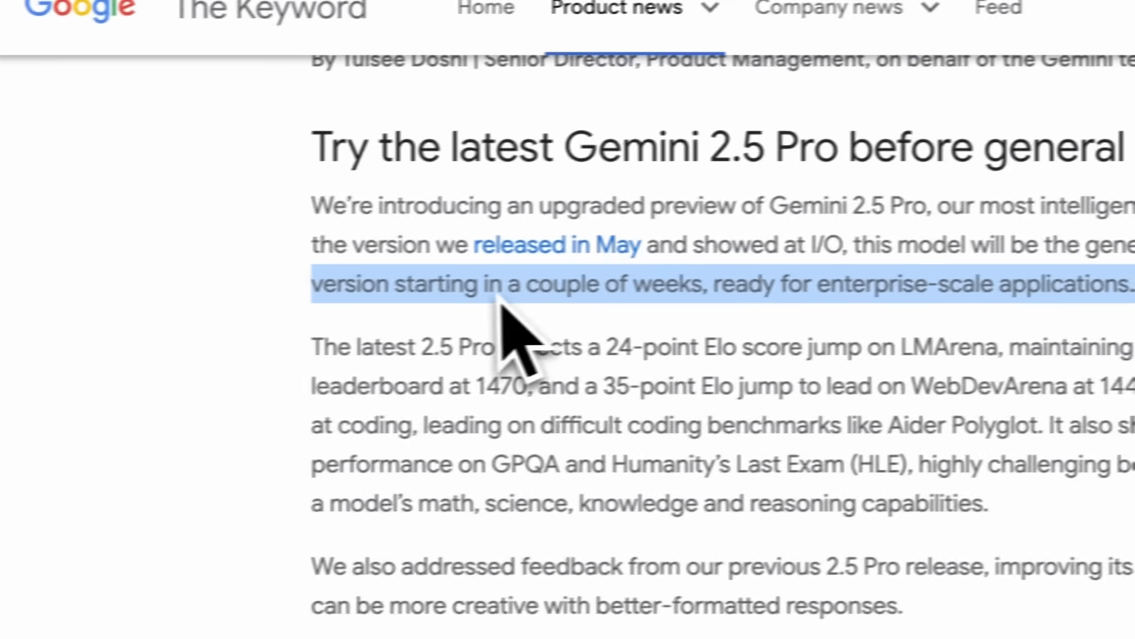
click(341, 347)
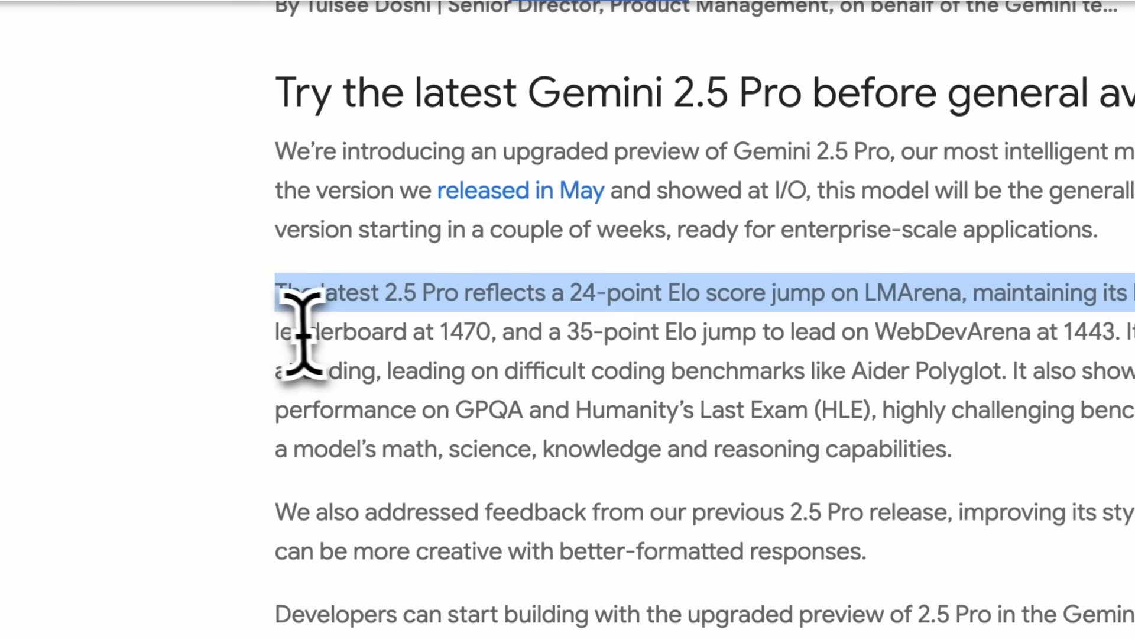
click(456, 331)
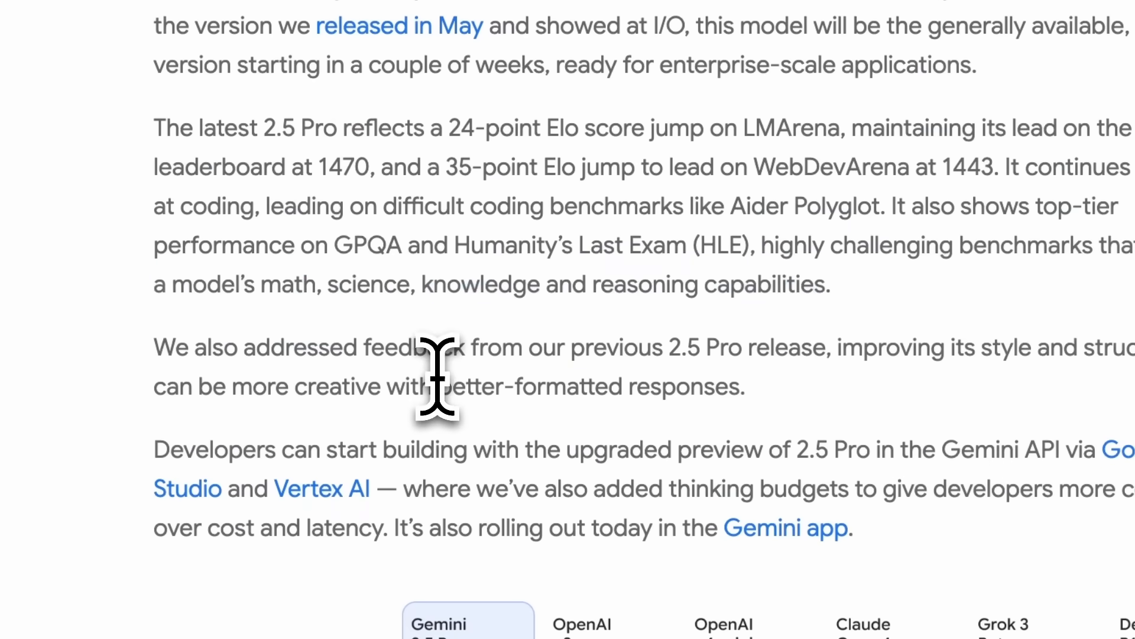
scroll(down, 3)
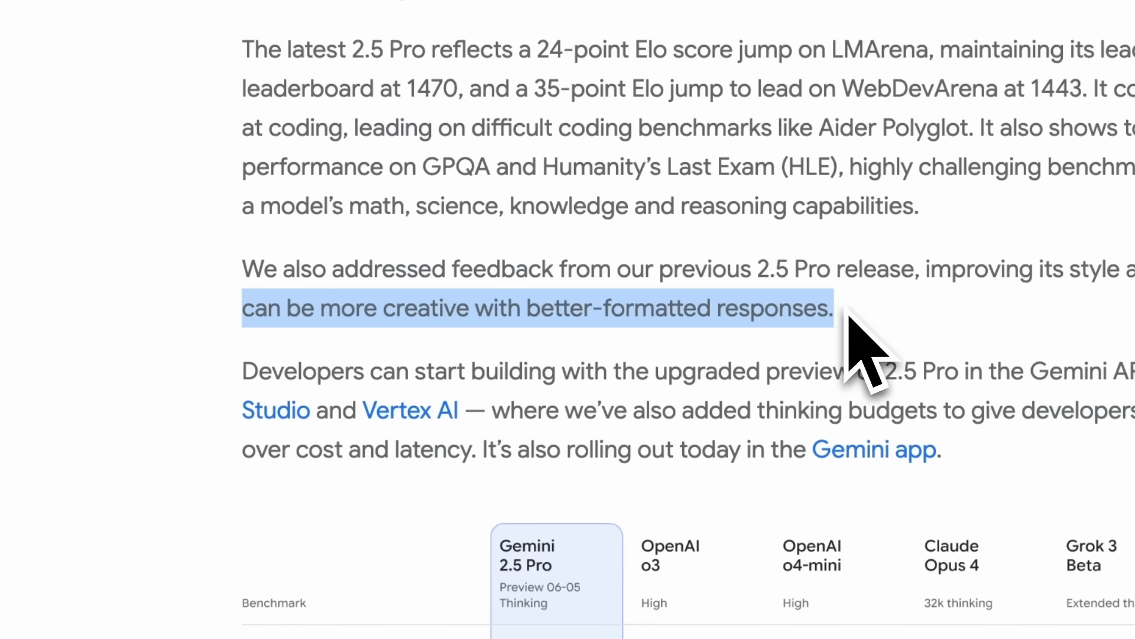
scroll(down, 3)
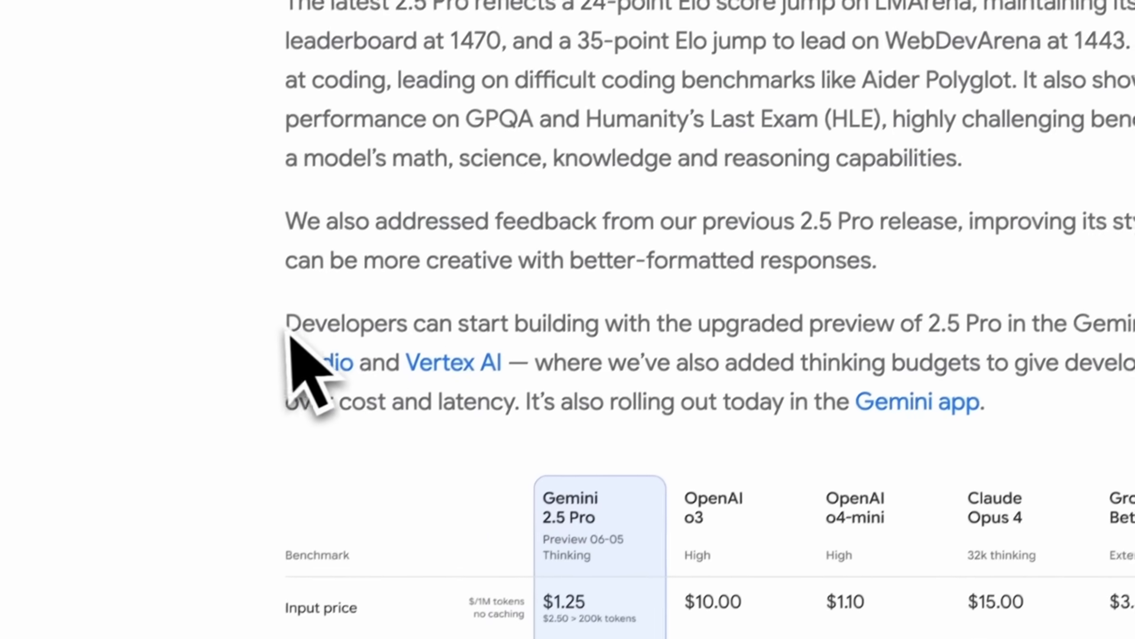
double_click(355, 313)
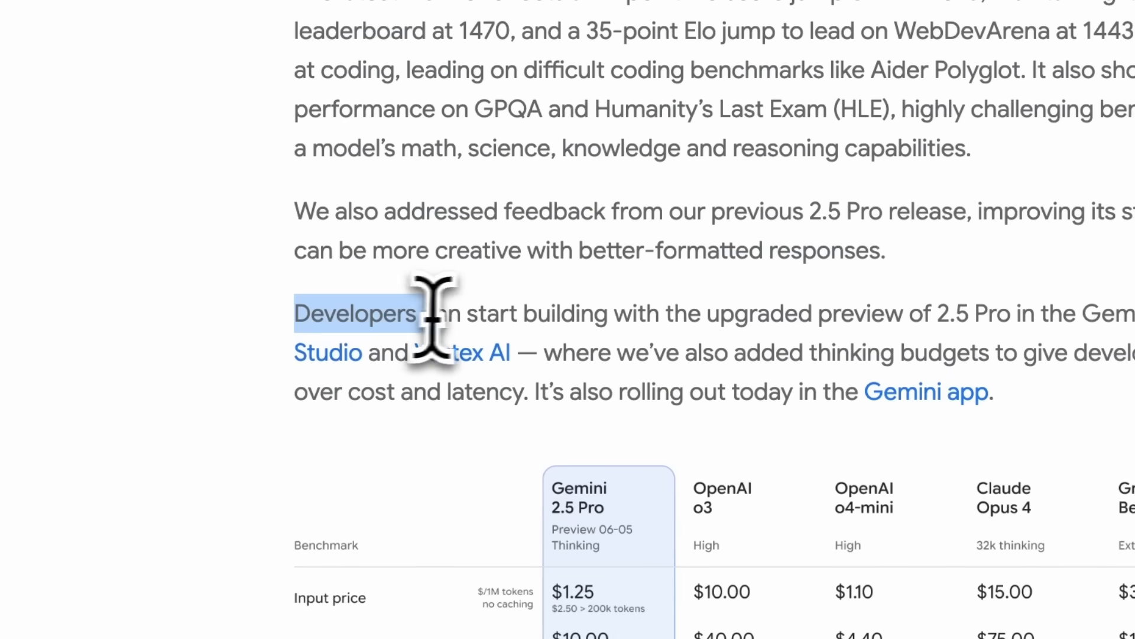
scroll(right, 3)
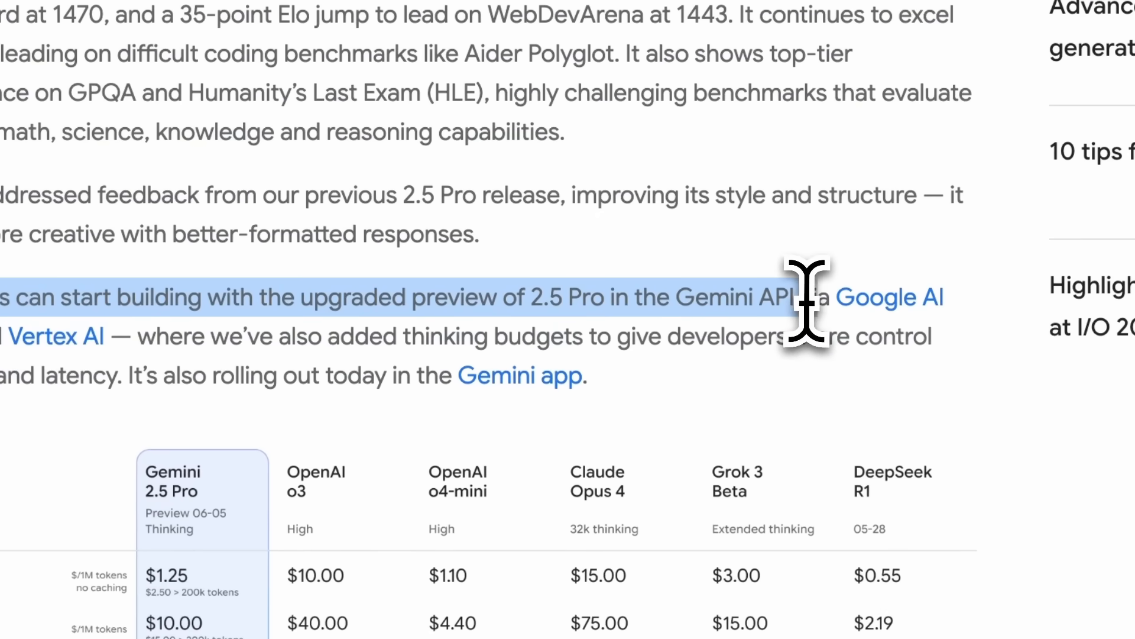
mouse_move(659, 362)
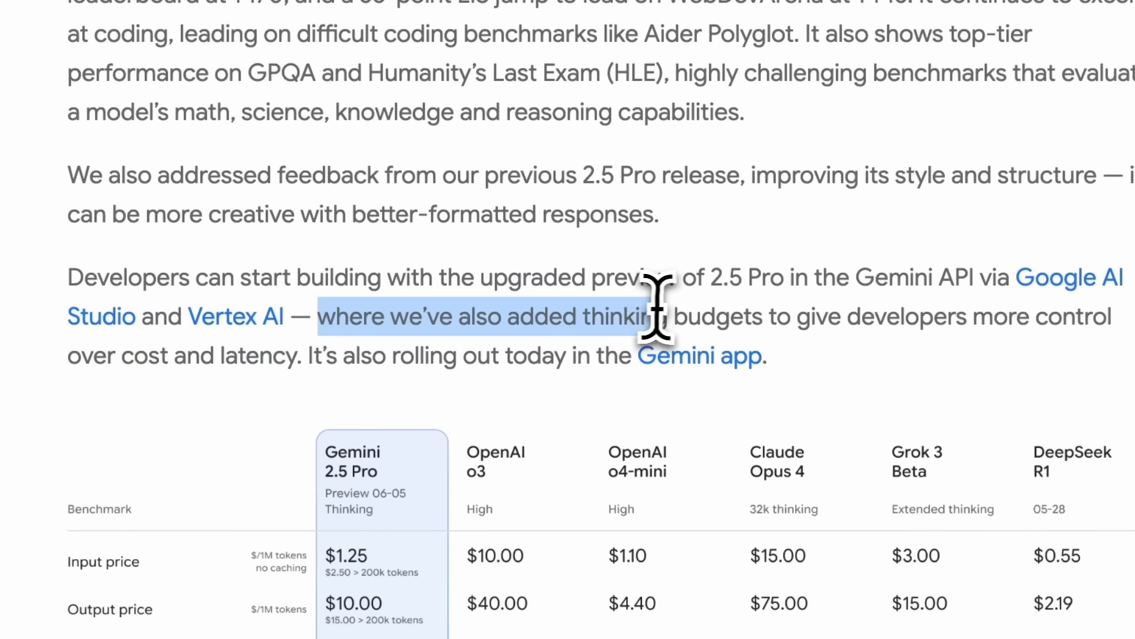
scroll(down, 3)
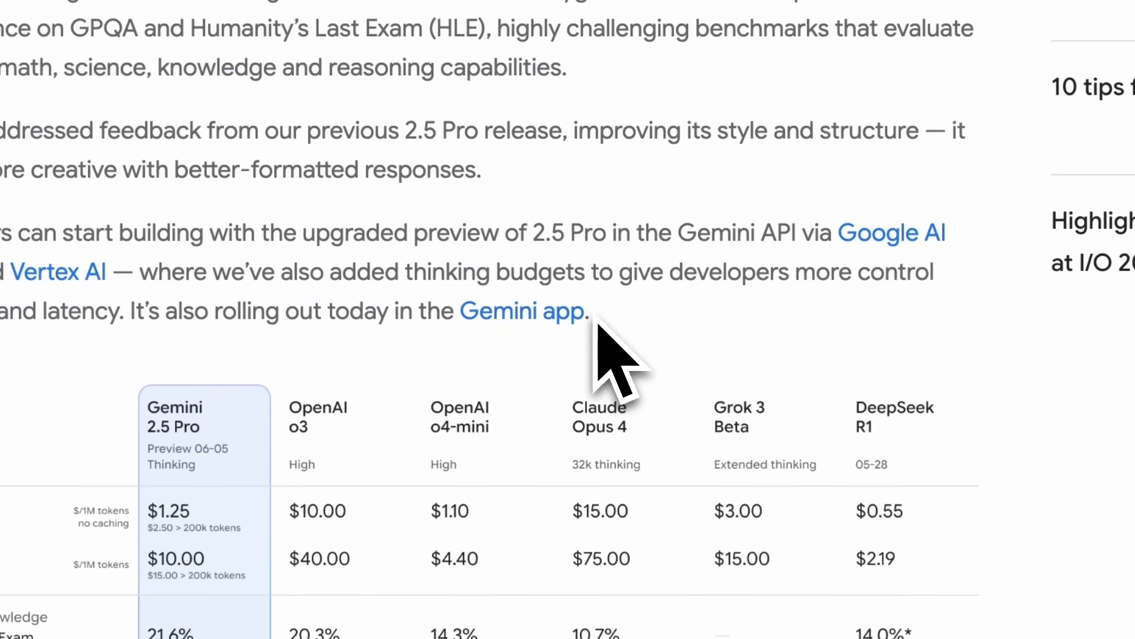
Step: Scroll so the whole benchmark table shows, from pricing through image-understanding rows
scroll(down, 3)
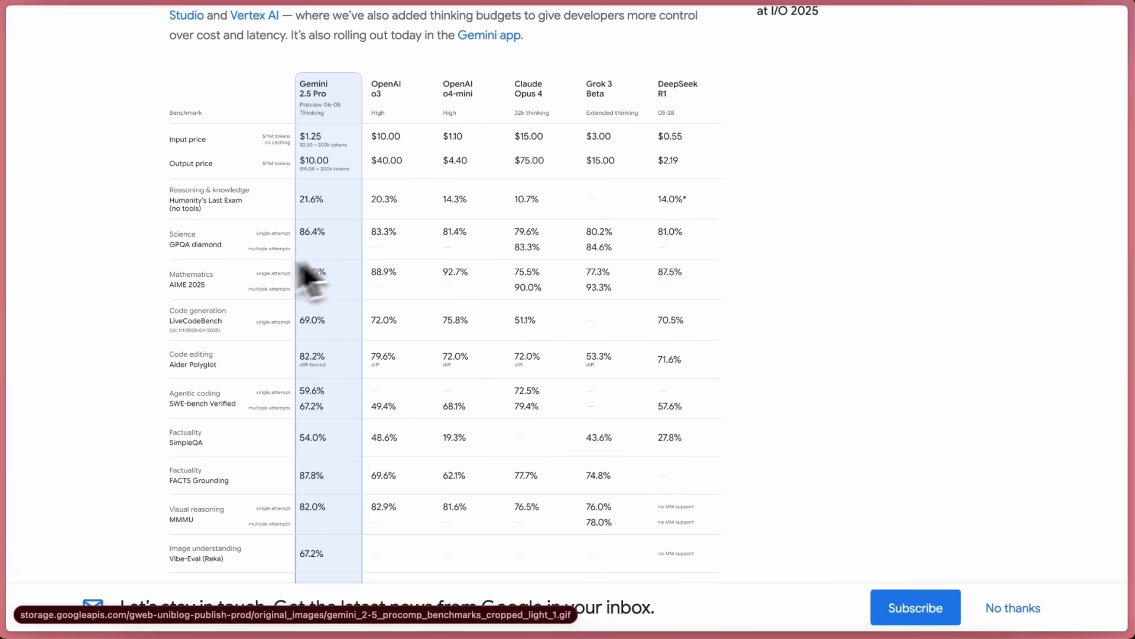
mouse_move(136, 184)
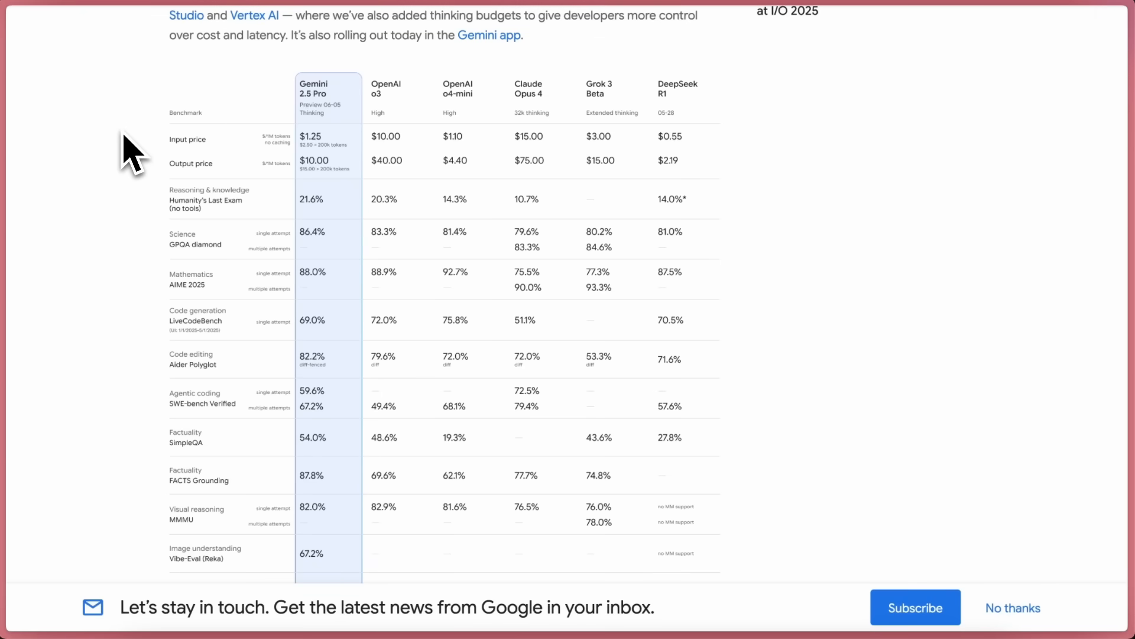
mouse_move(113, 181)
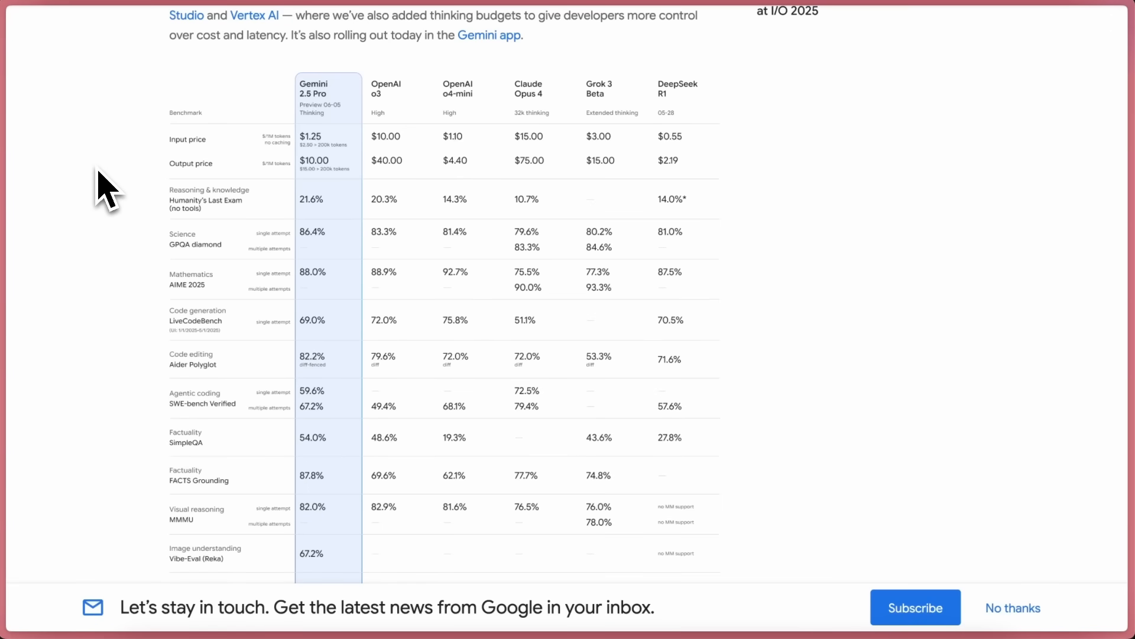
mouse_move(120, 185)
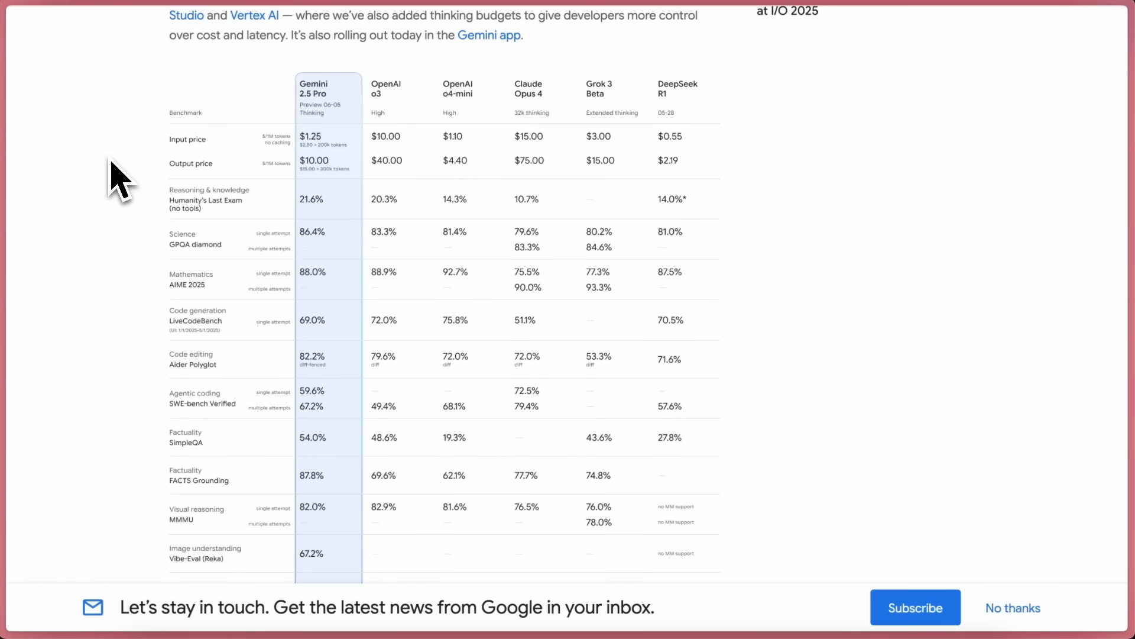
scroll(up, 3)
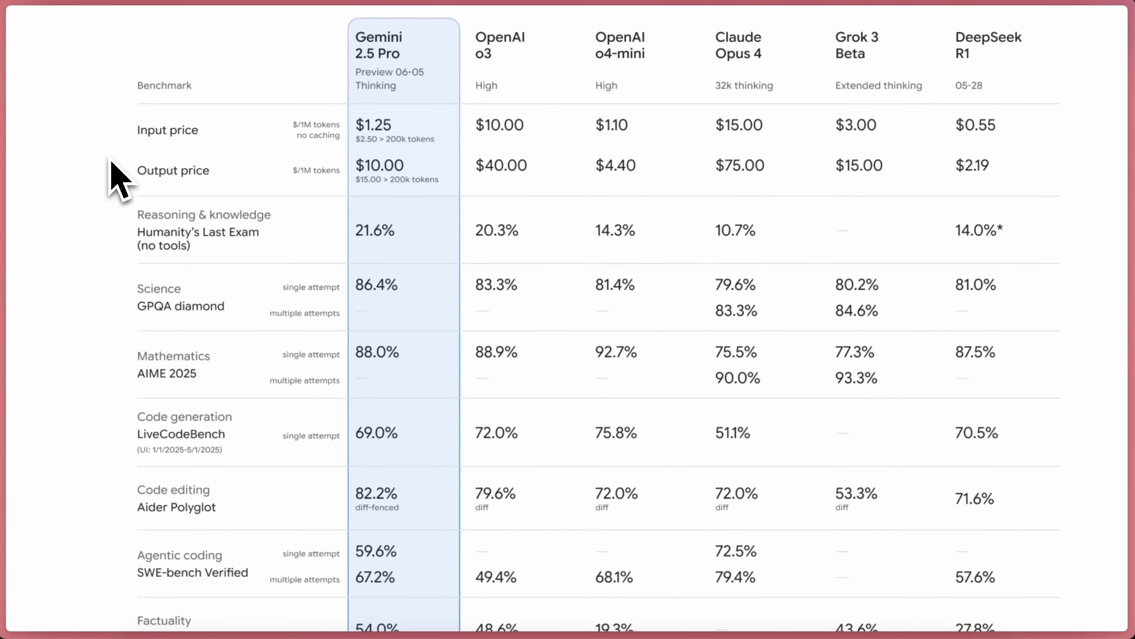
scroll(up, 3)
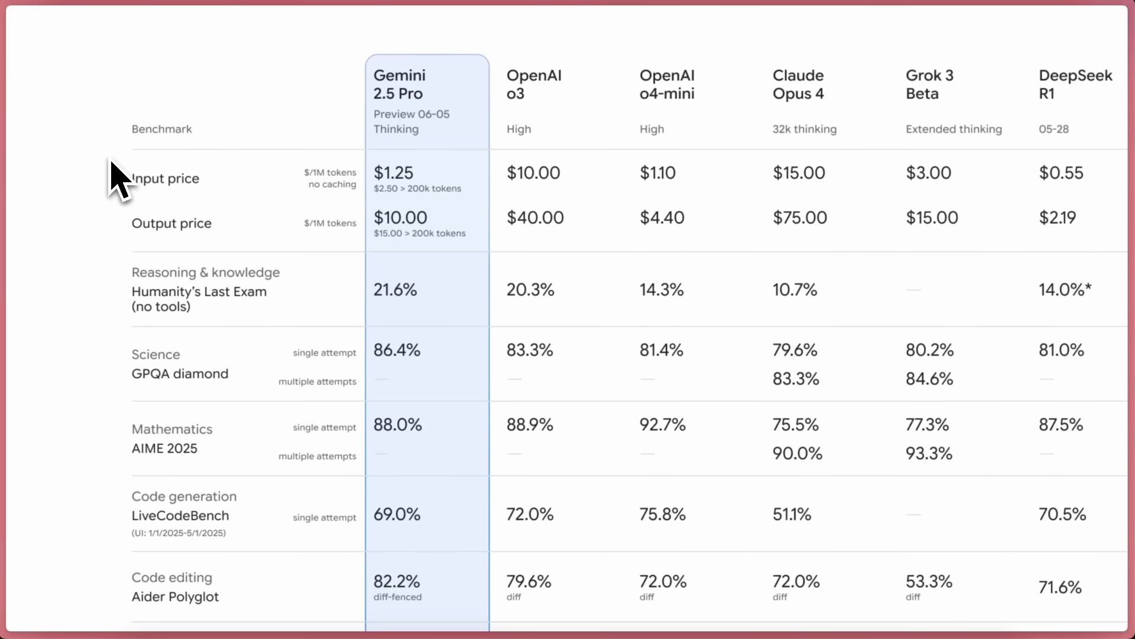
mouse_move(413, 211)
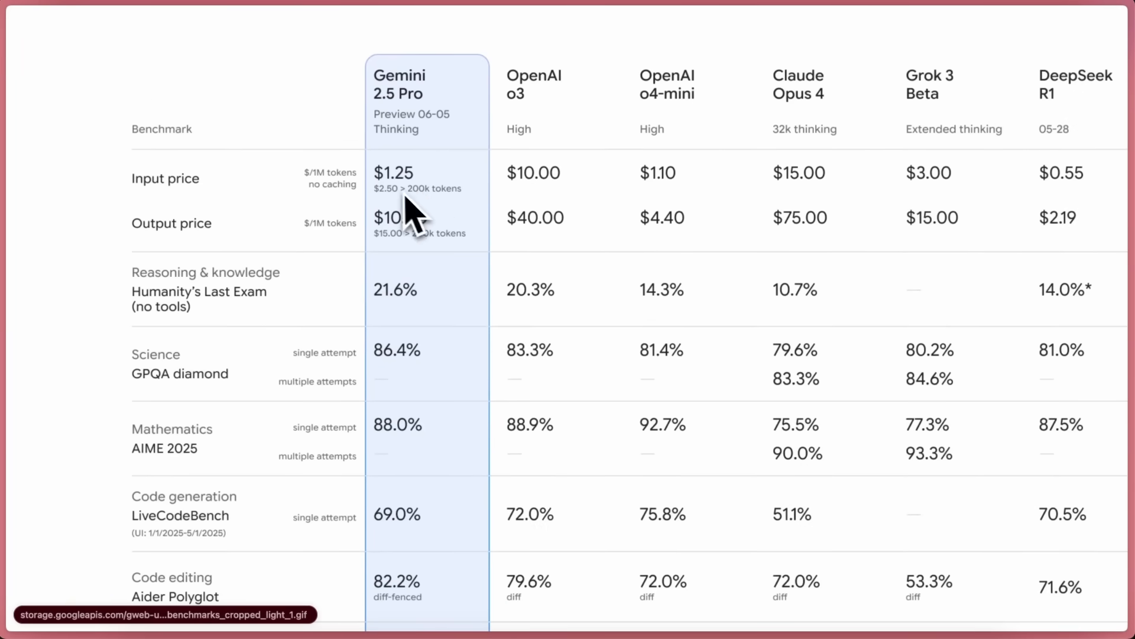
mouse_move(417, 250)
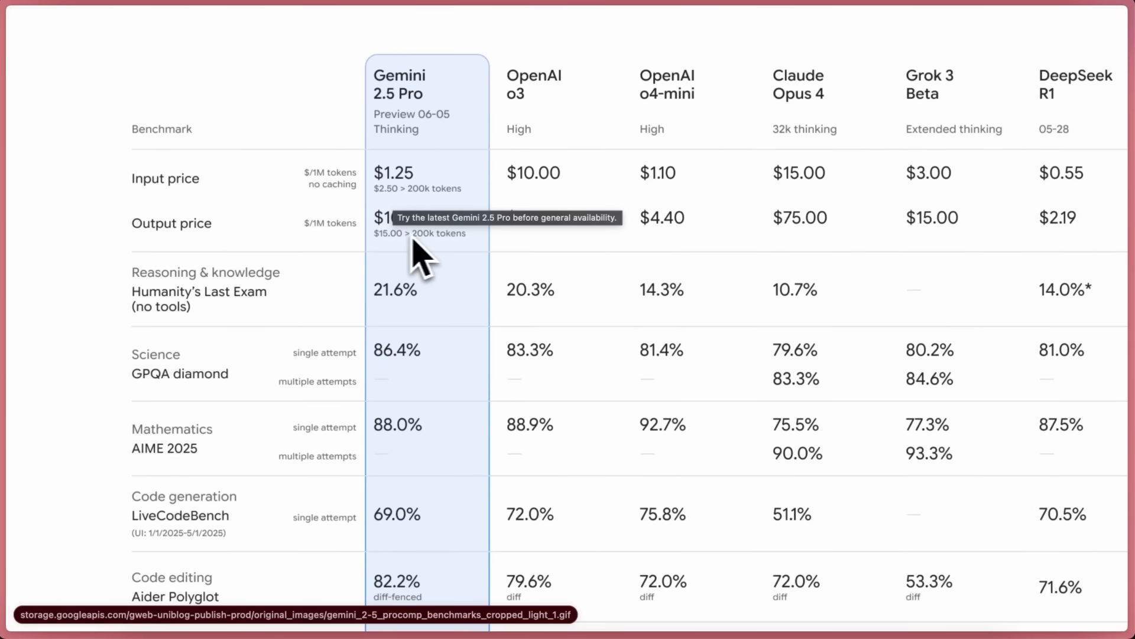
mouse_move(409, 268)
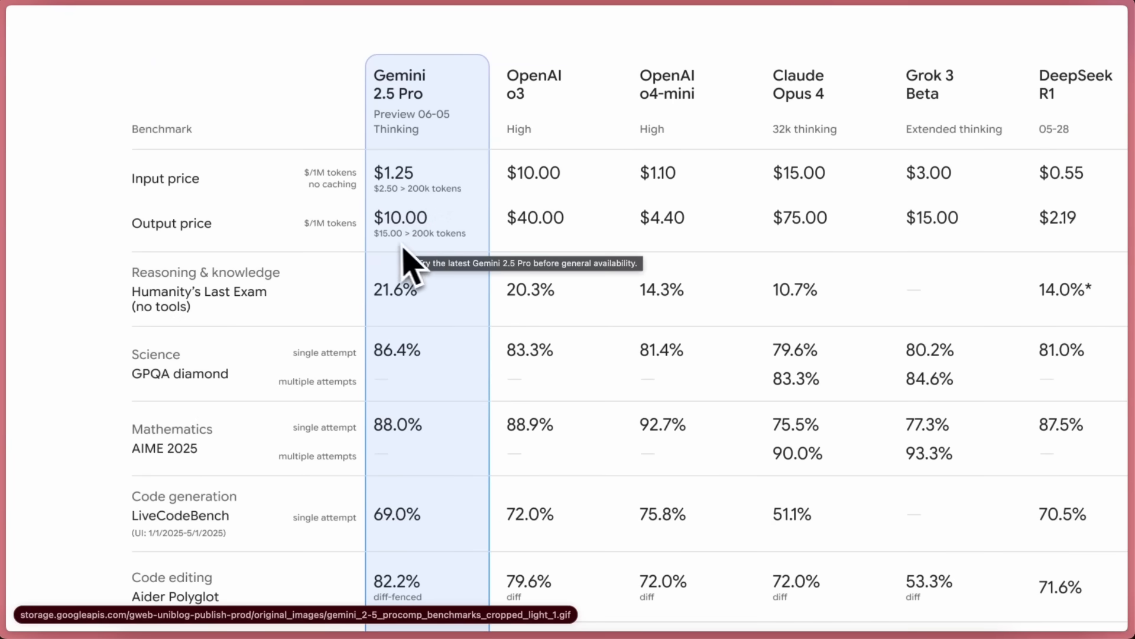
mouse_move(441, 270)
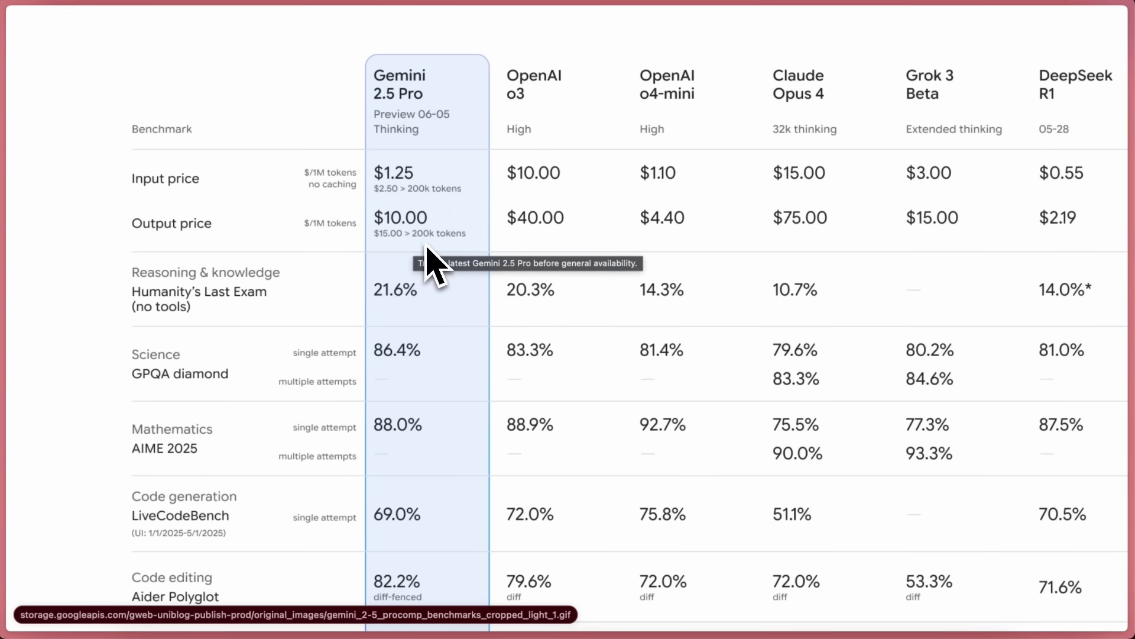
mouse_move(434, 268)
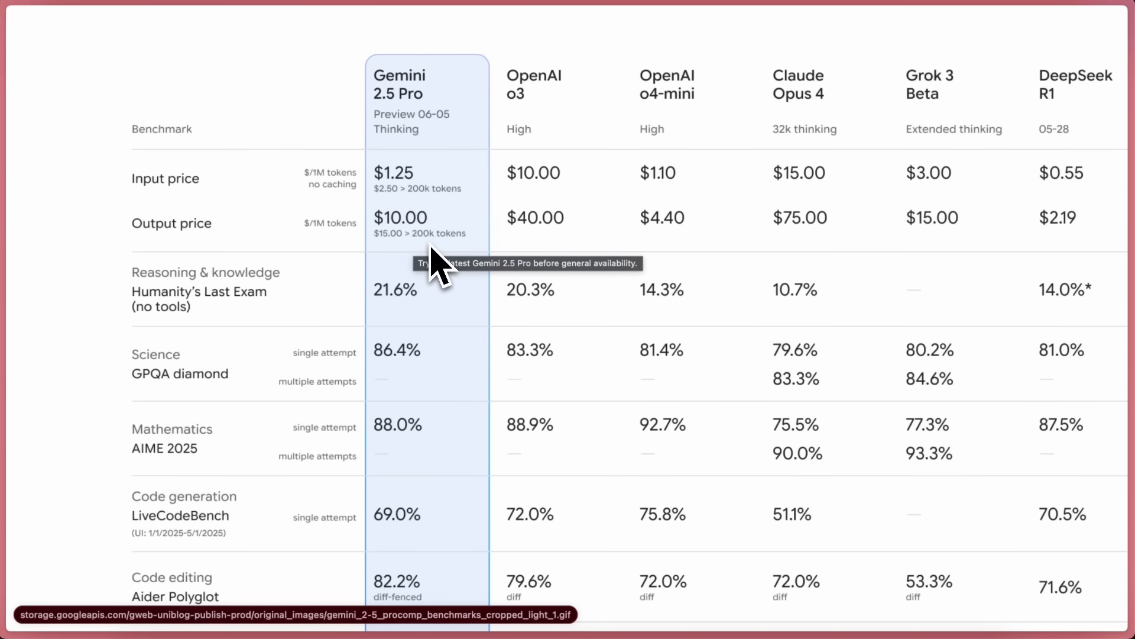
mouse_move(417, 337)
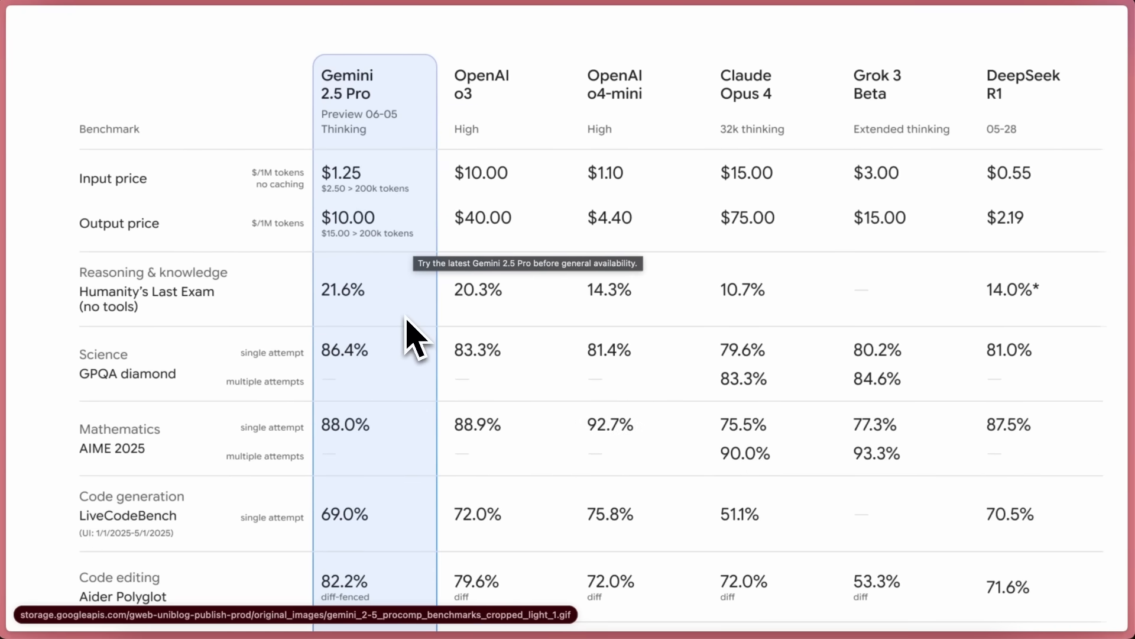
scroll(down, 3)
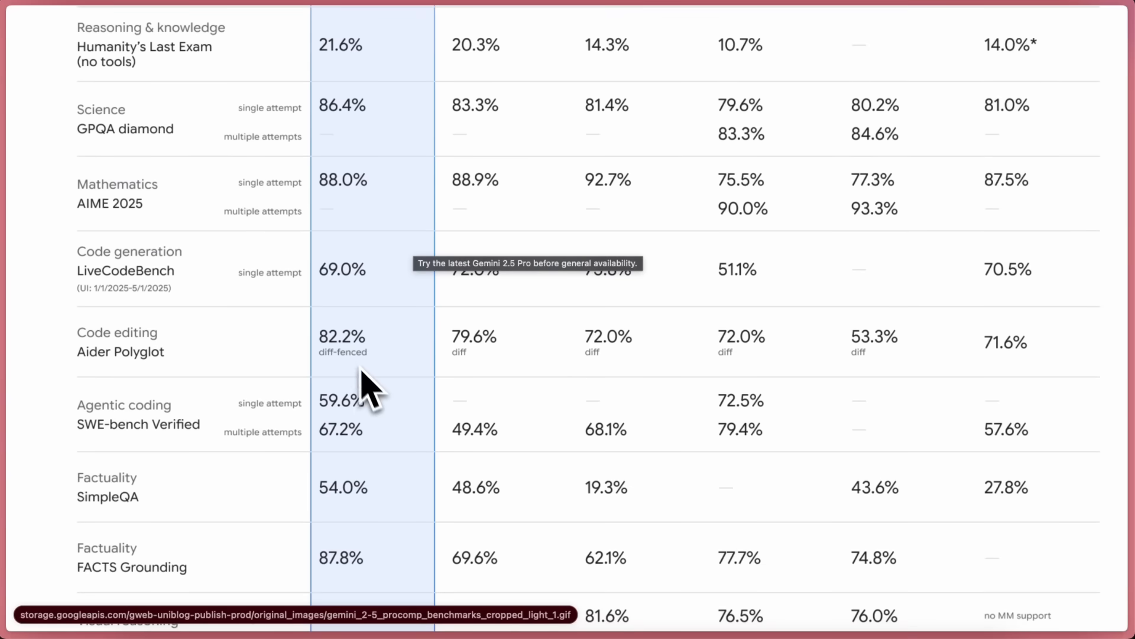
mouse_move(334, 369)
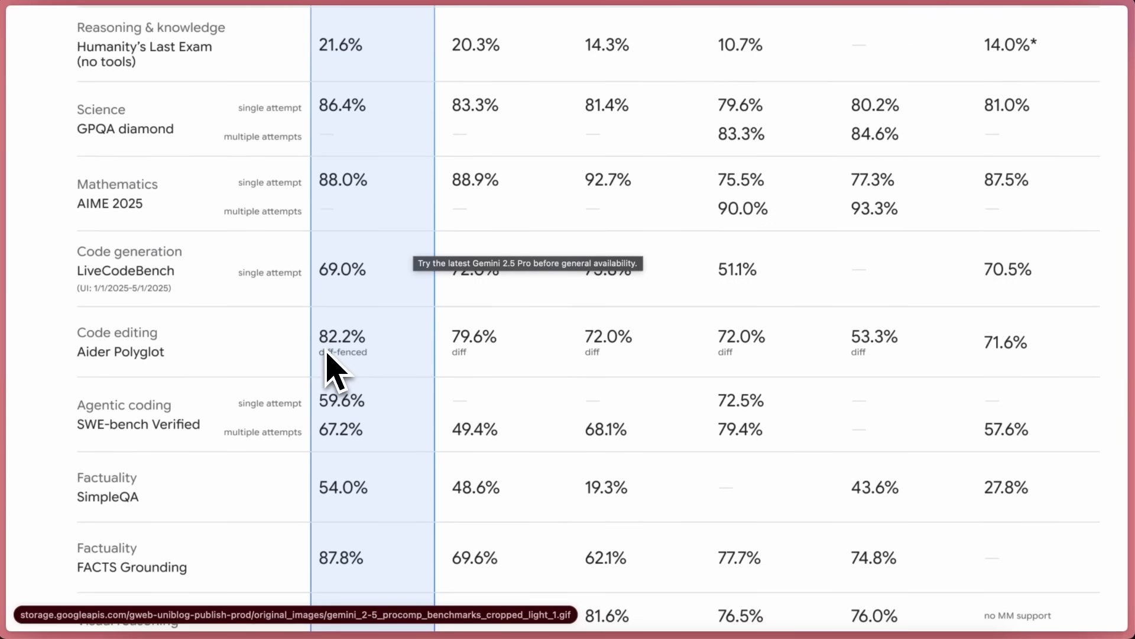
mouse_move(365, 376)
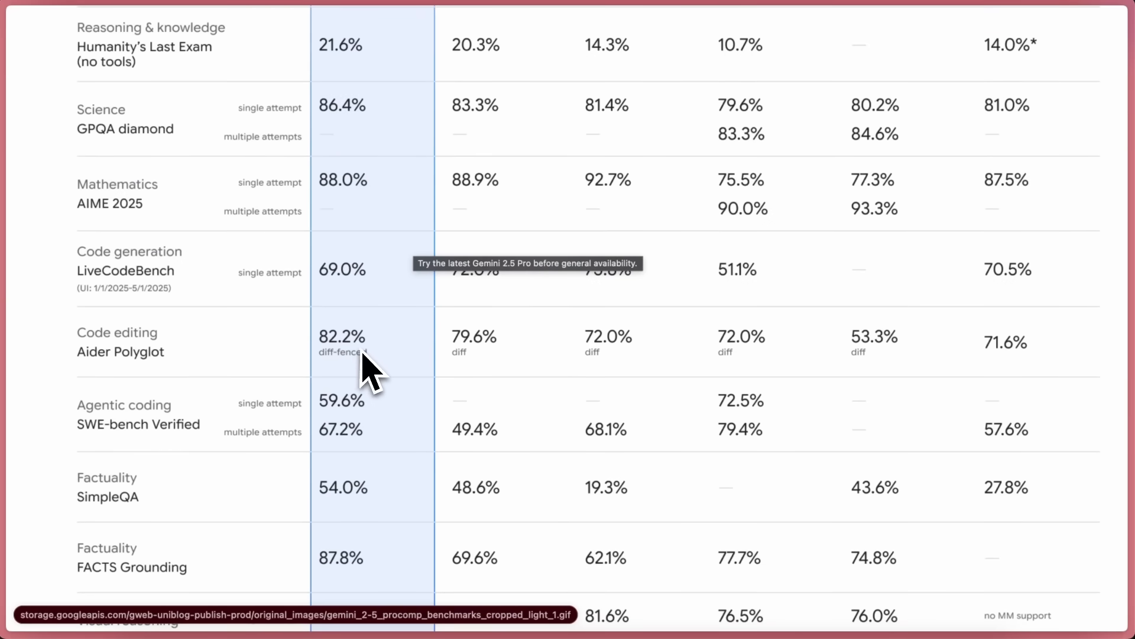
mouse_move(369, 413)
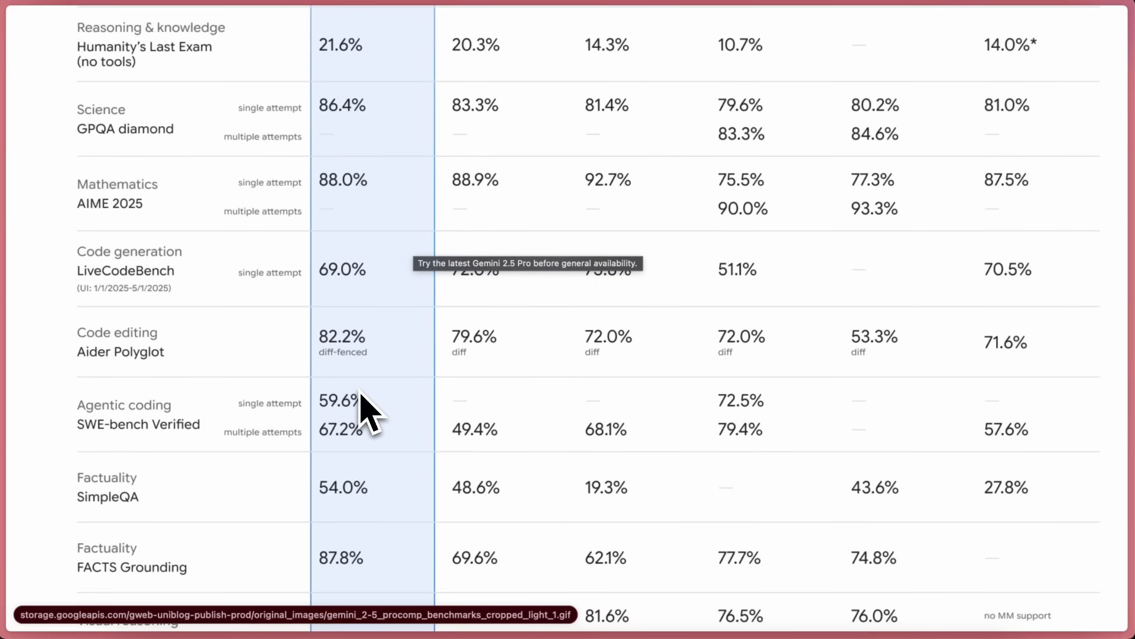
scroll(down, 3)
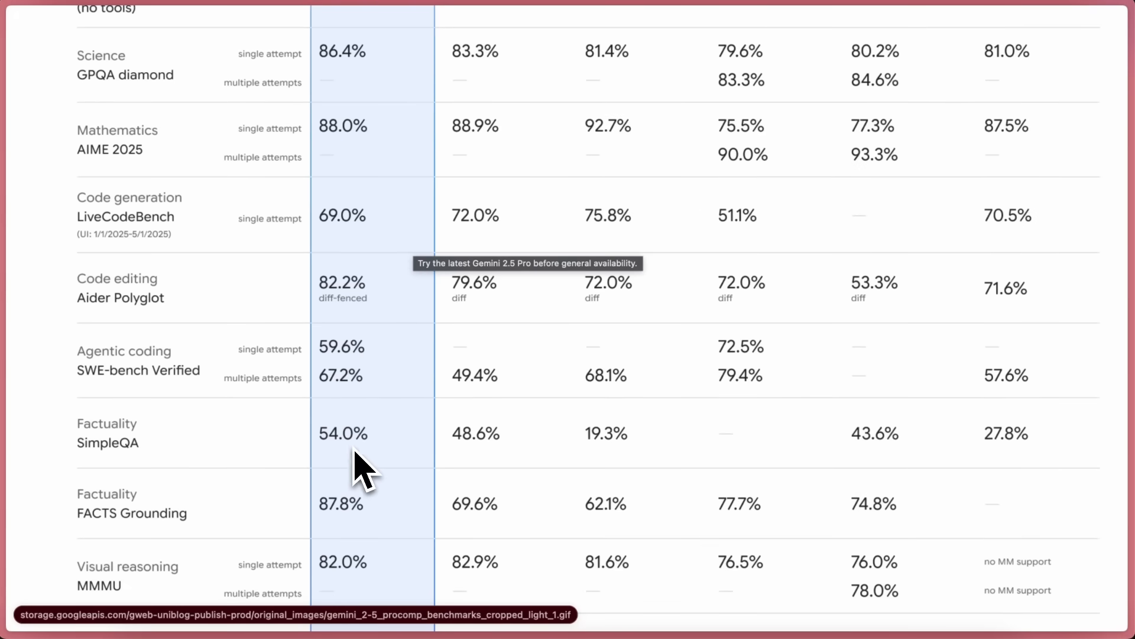
scroll(up, 3)
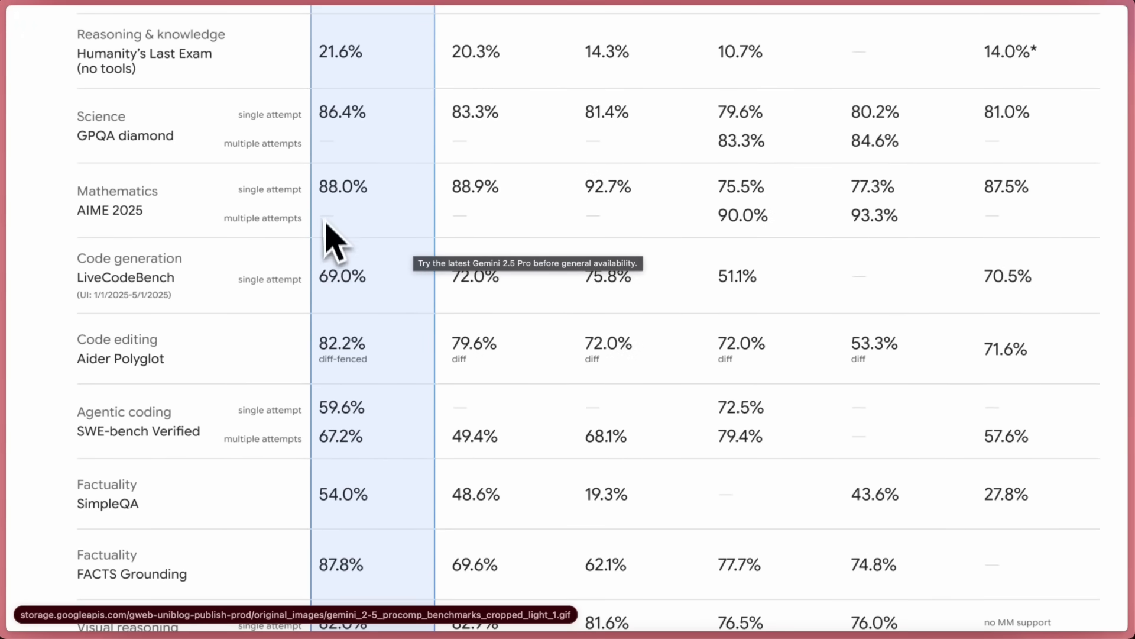
mouse_move(355, 359)
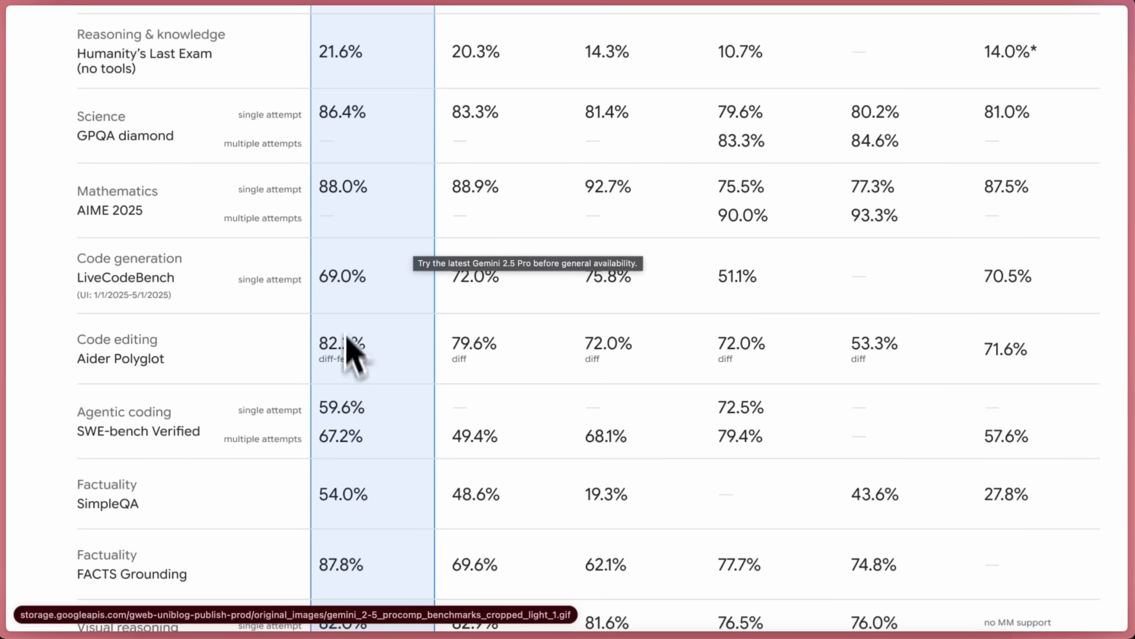
mouse_move(376, 318)
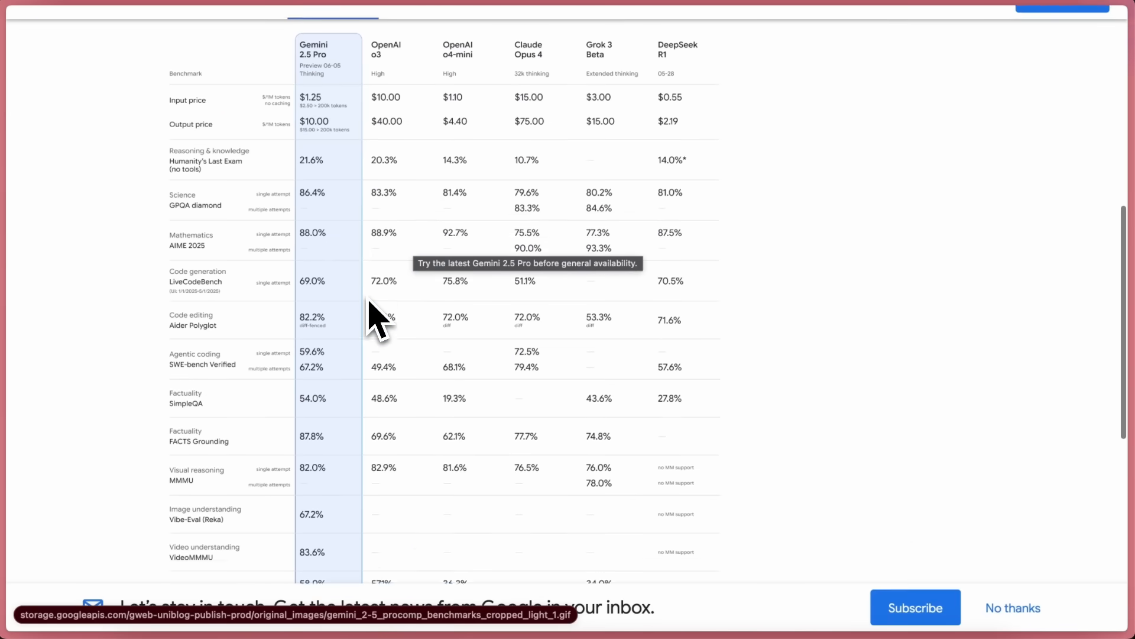
scroll(down, 3)
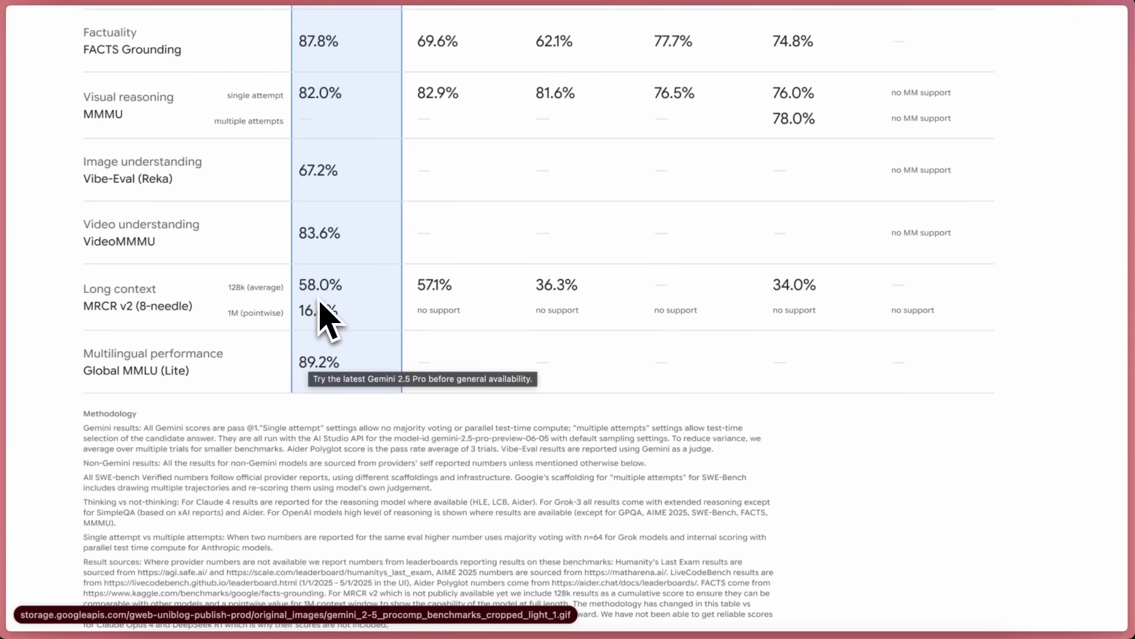
mouse_move(360, 337)
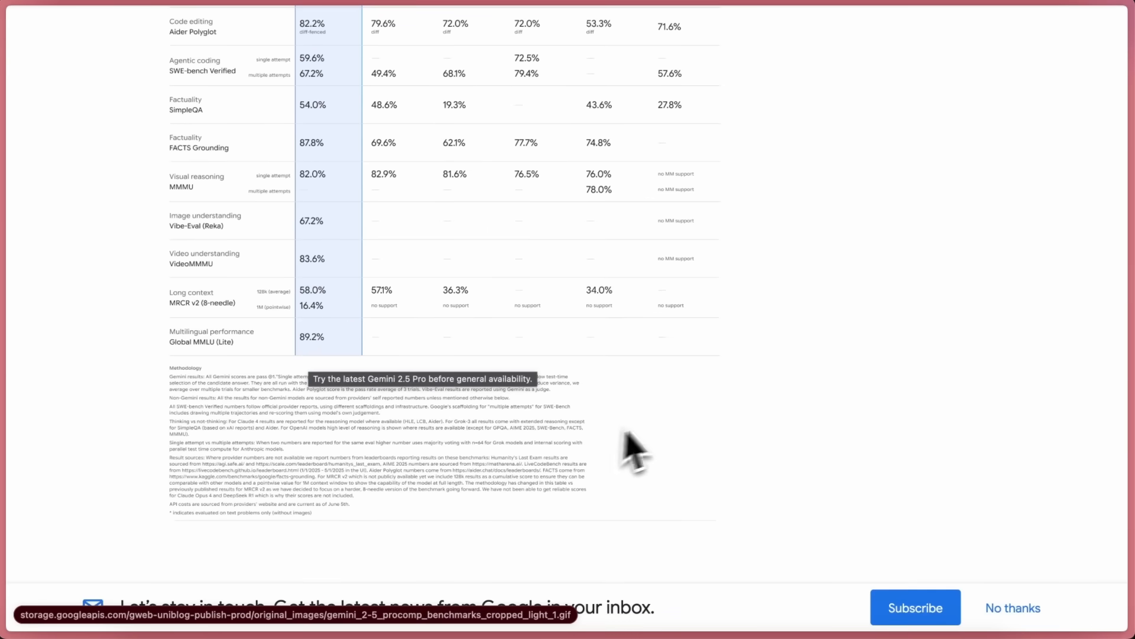
scroll(up, 3)
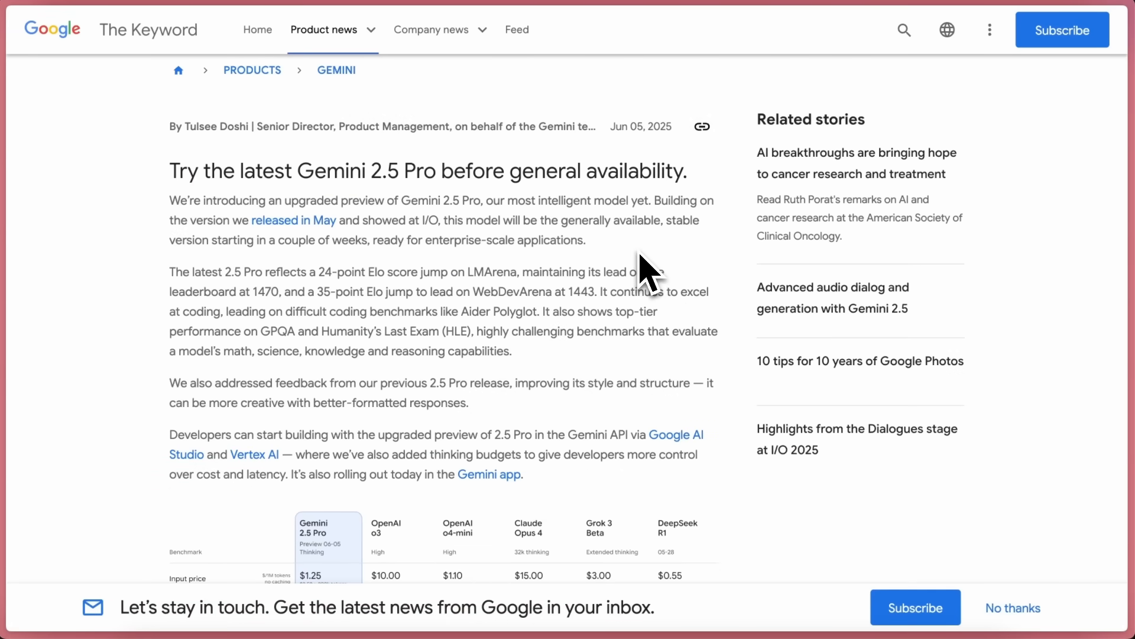
mouse_move(583, 257)
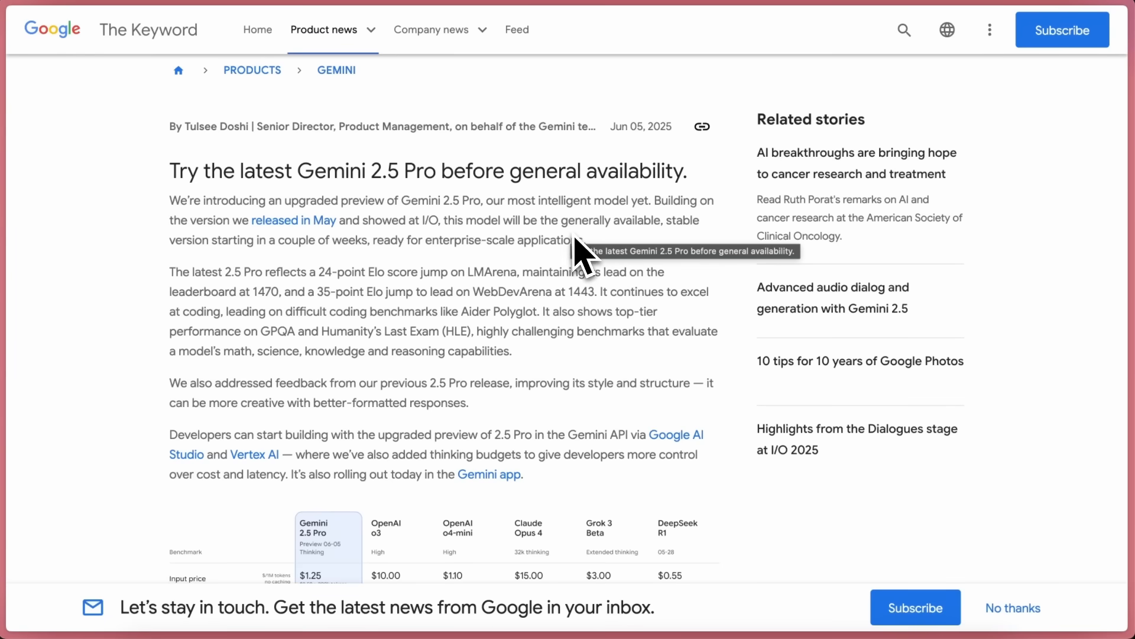
mouse_move(612, 257)
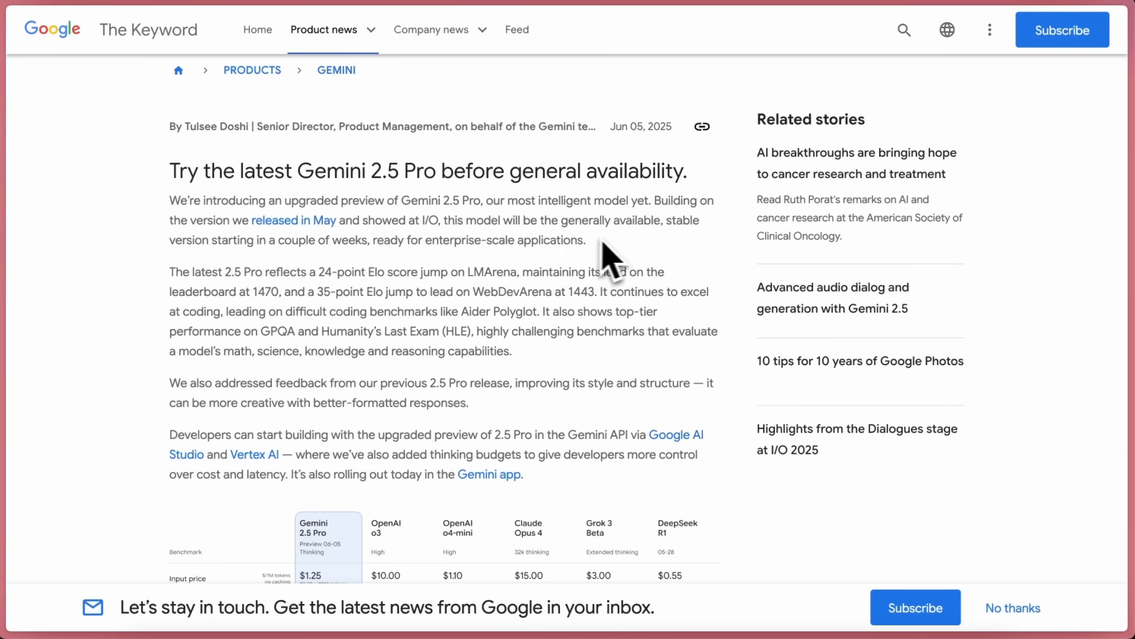
mouse_move(615, 272)
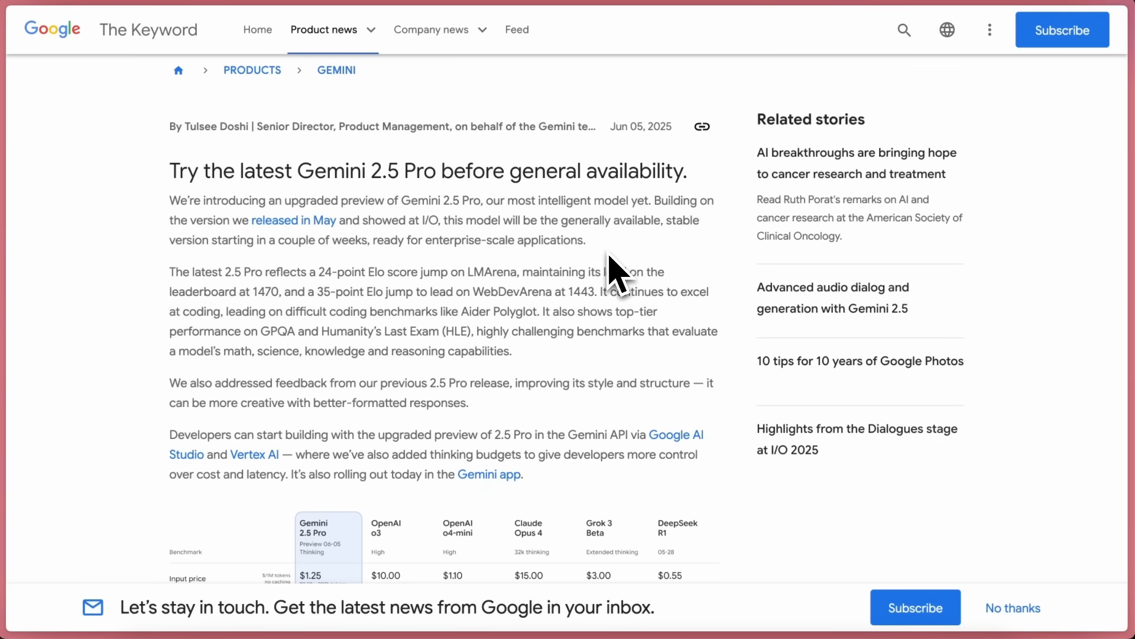
mouse_move(612, 280)
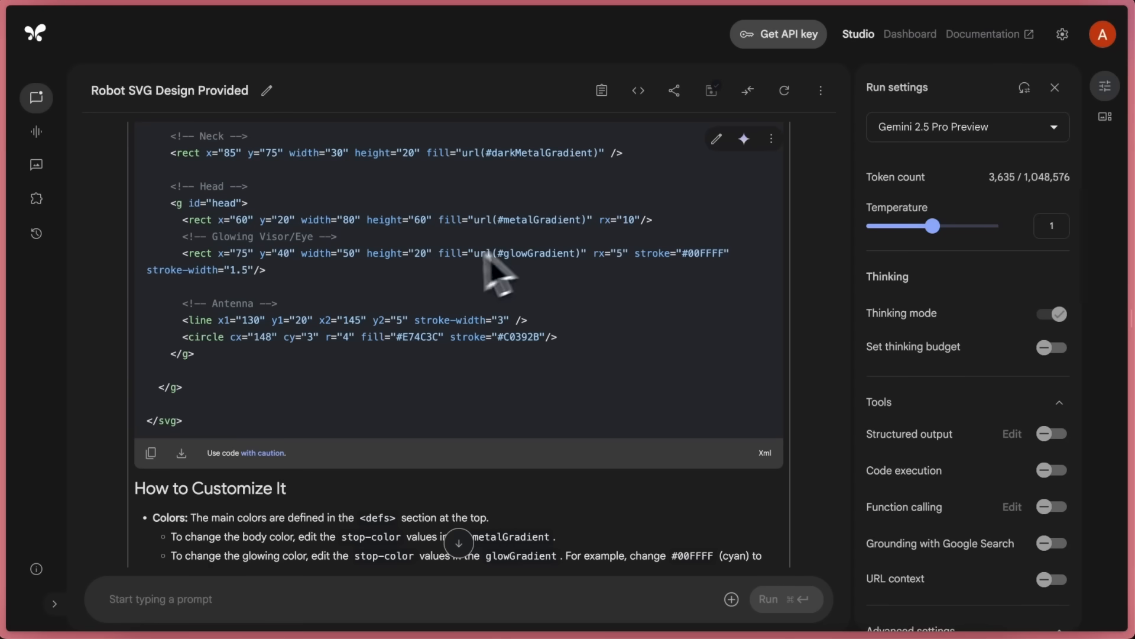
scroll(up, 3)
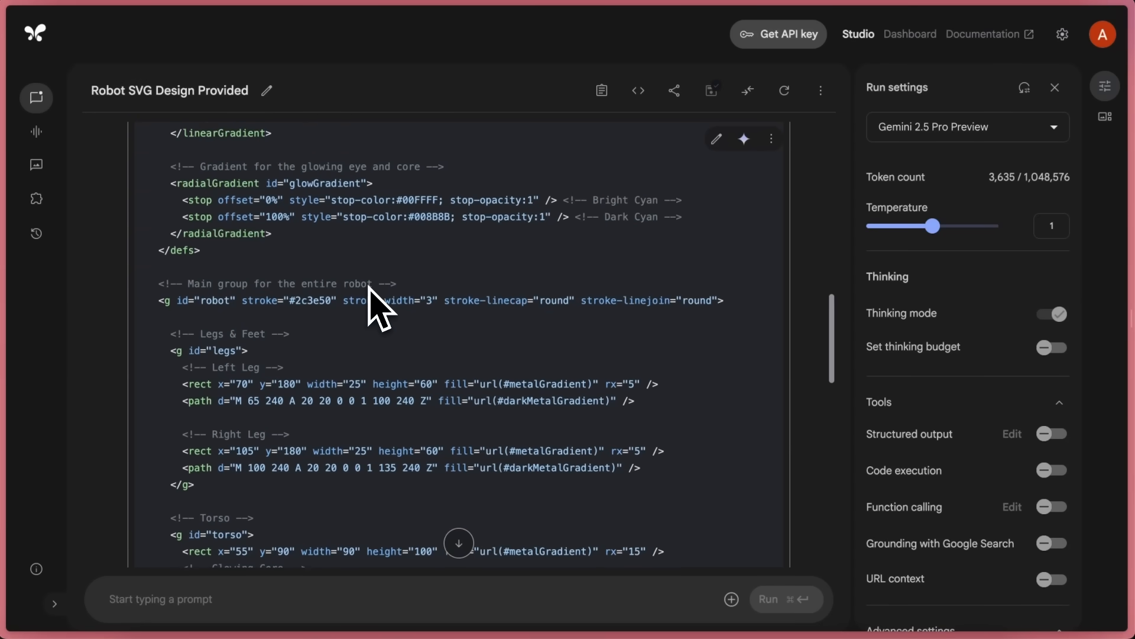
scroll(up, 3)
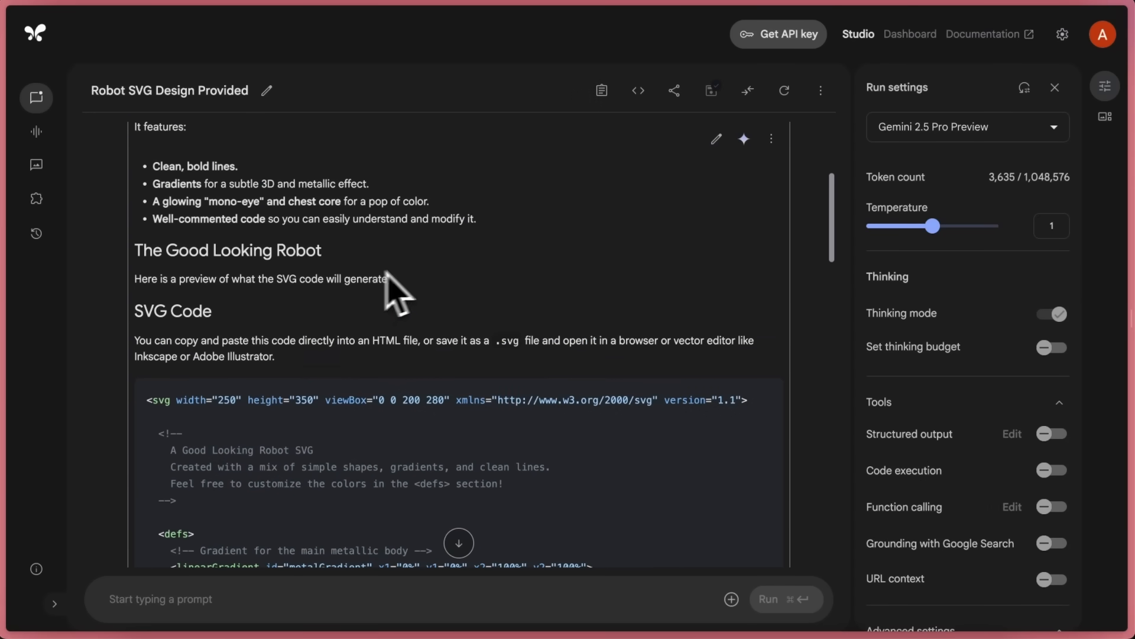
scroll(down, 3)
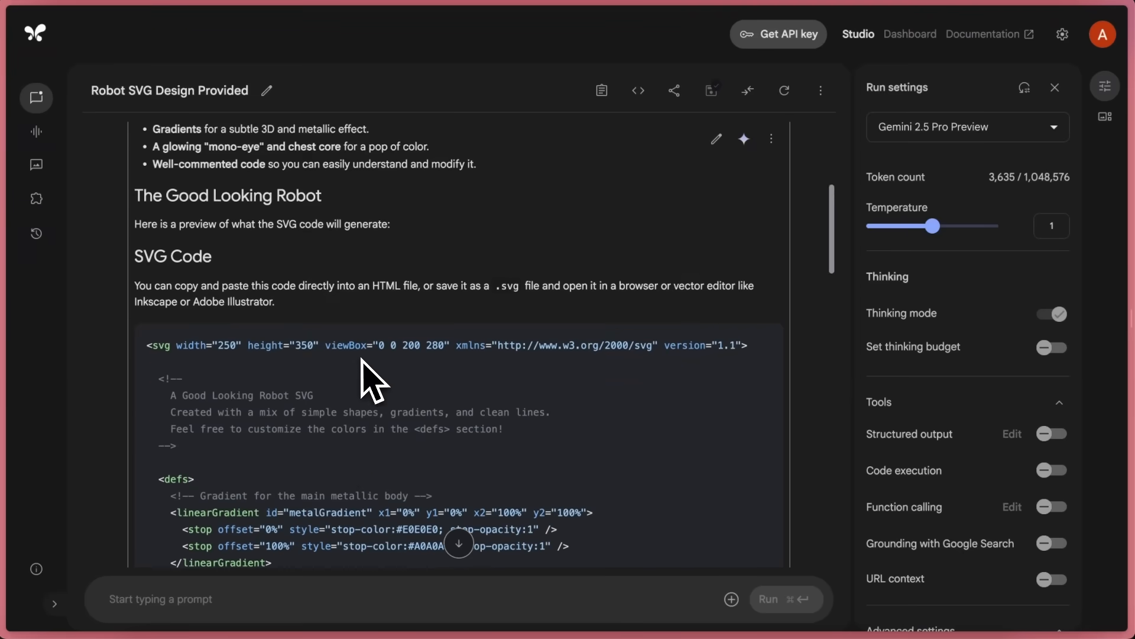
scroll(down, 3)
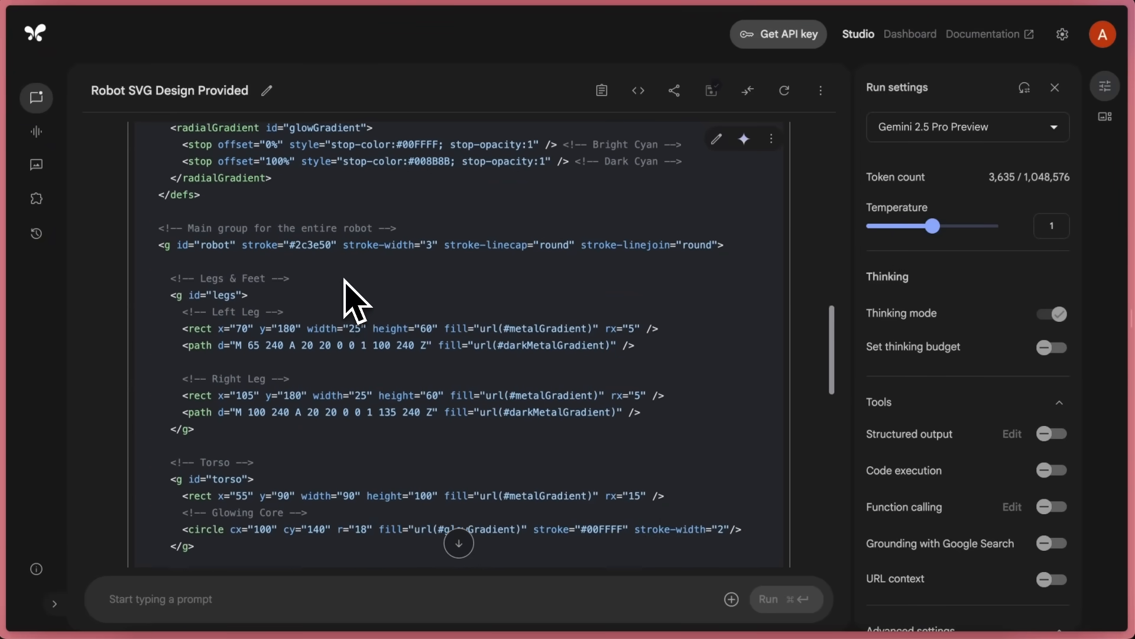
scroll(down, 3)
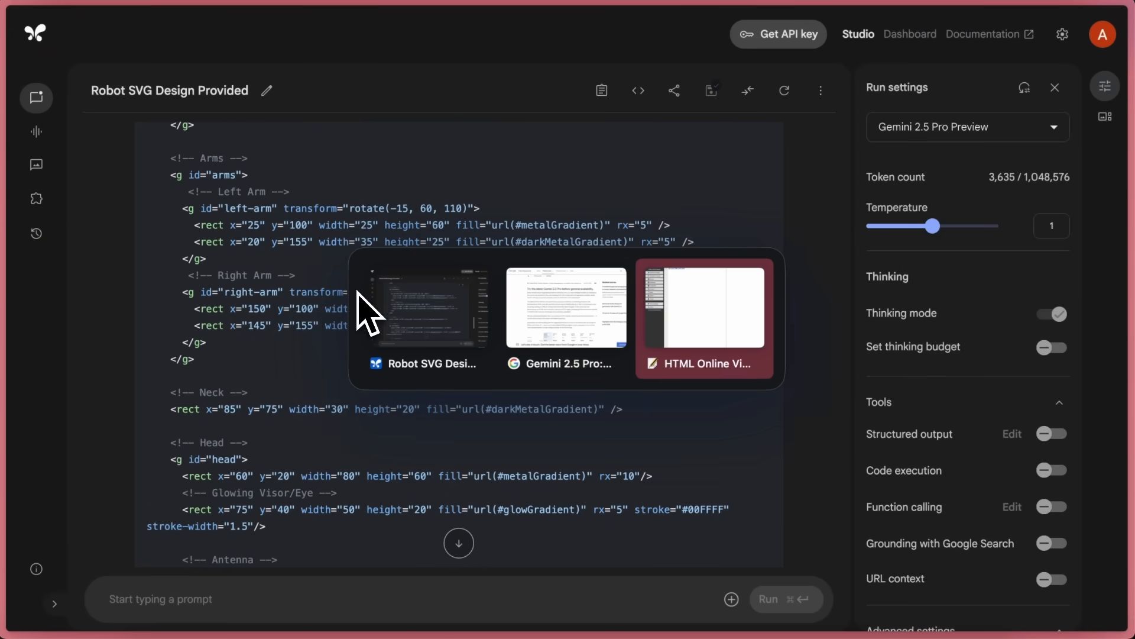
Step: Switch to HTML Online Viewer and show the robot SVG code top beside its rendered preview
click(702, 318)
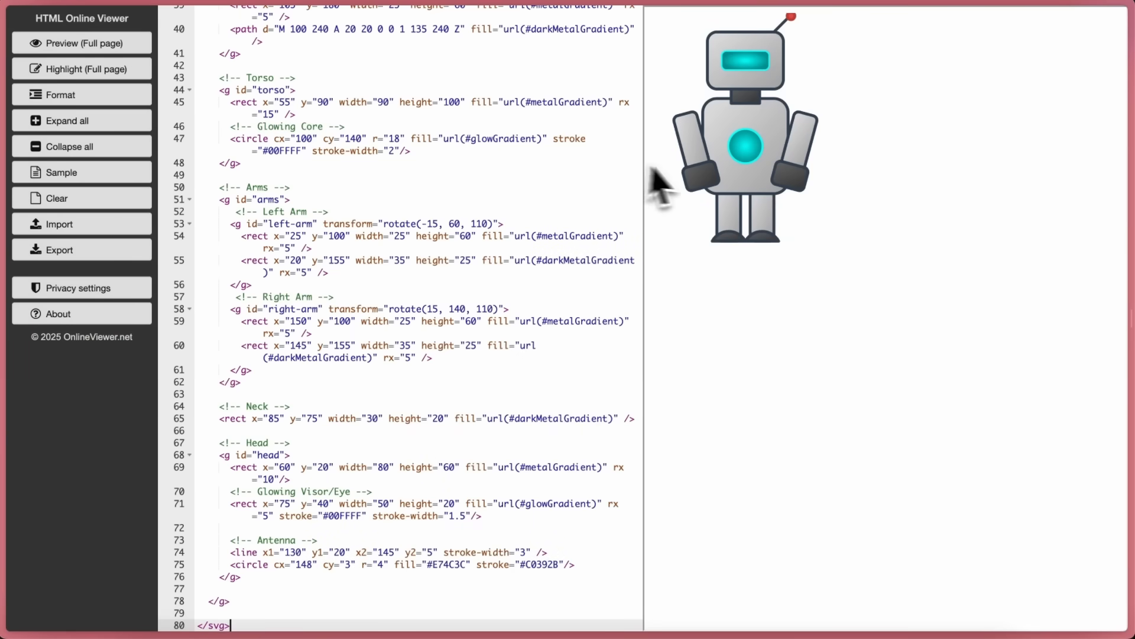
scroll(up, 3)
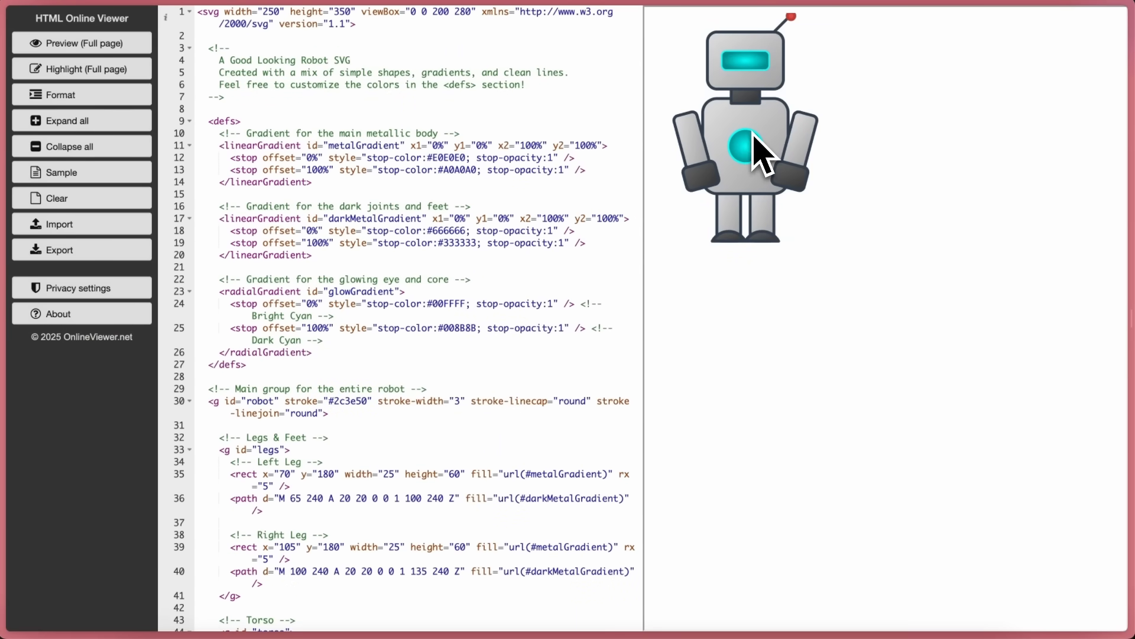
mouse_move(561, 160)
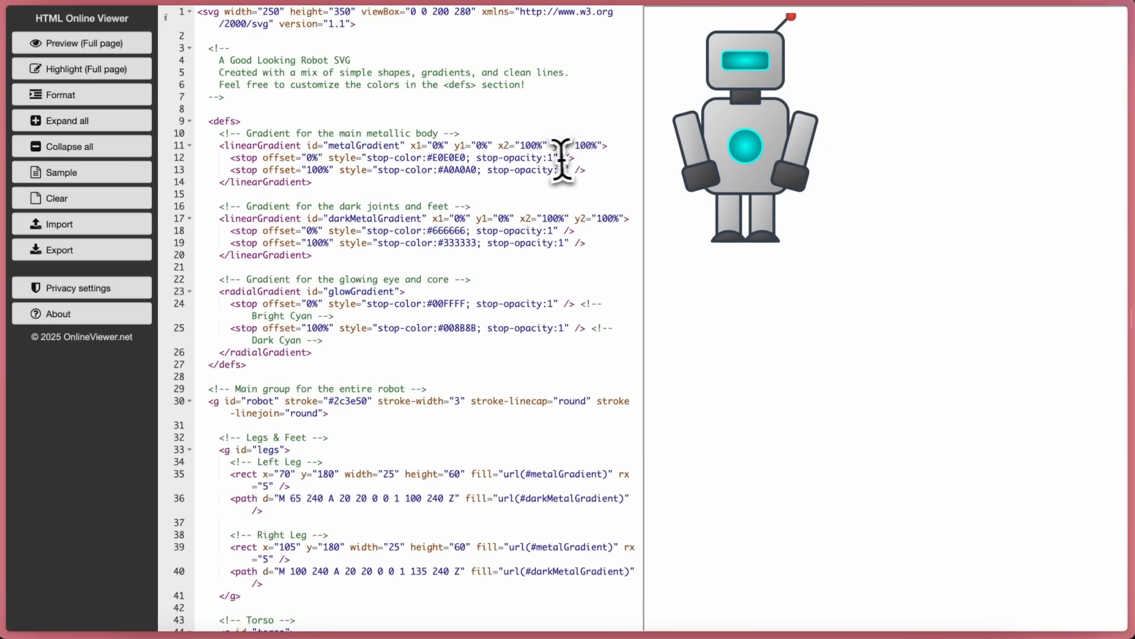
mouse_move(546, 115)
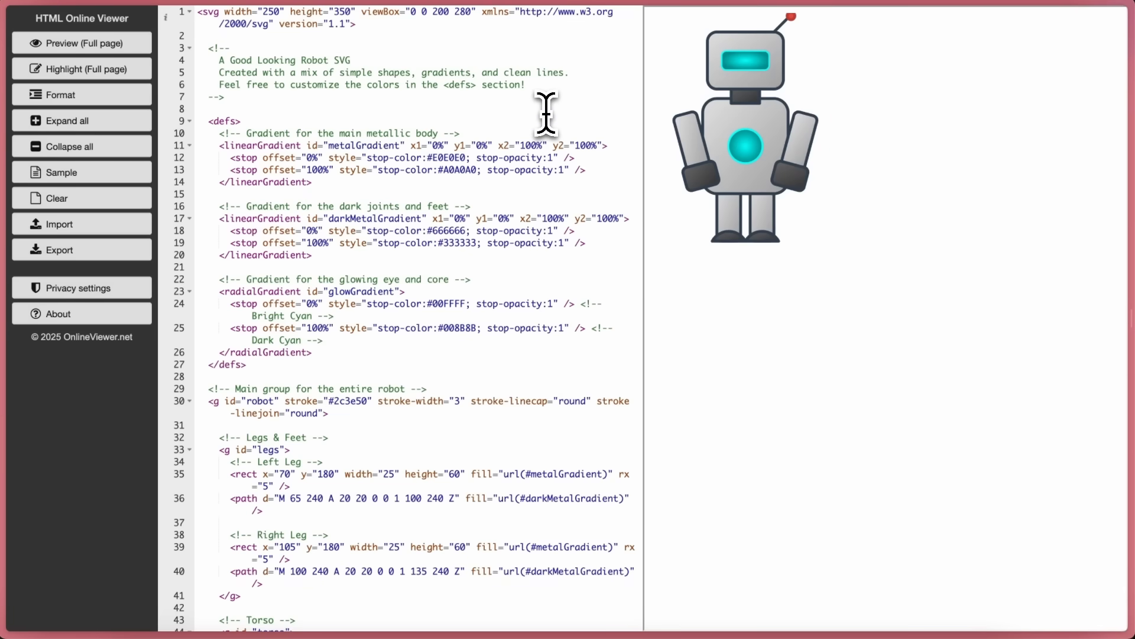
mouse_move(450, 268)
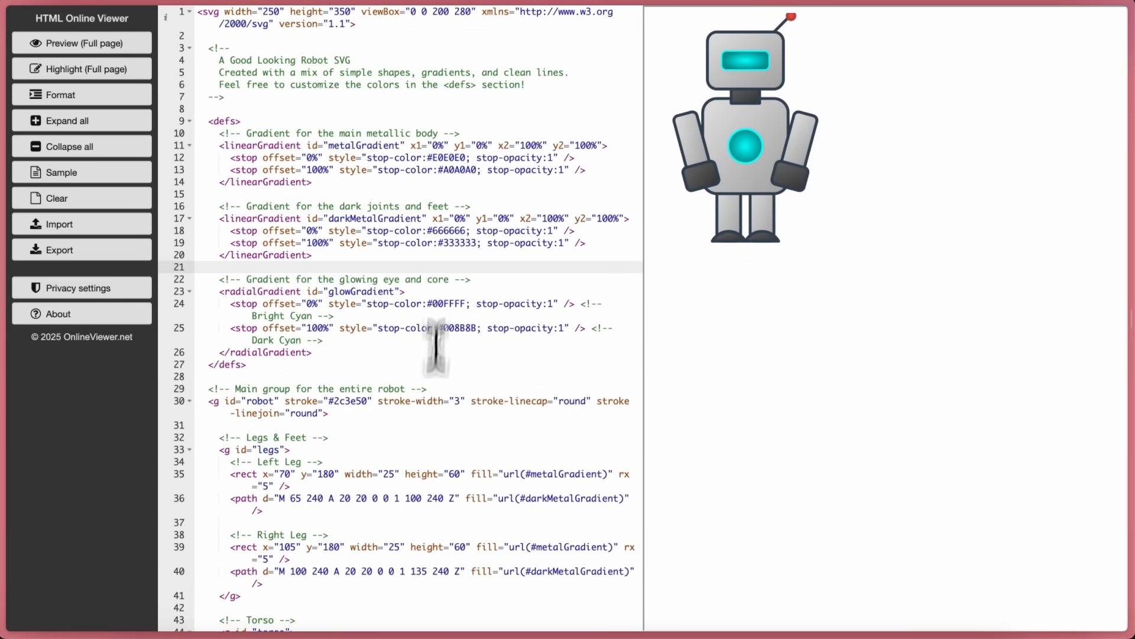
mouse_move(446, 583)
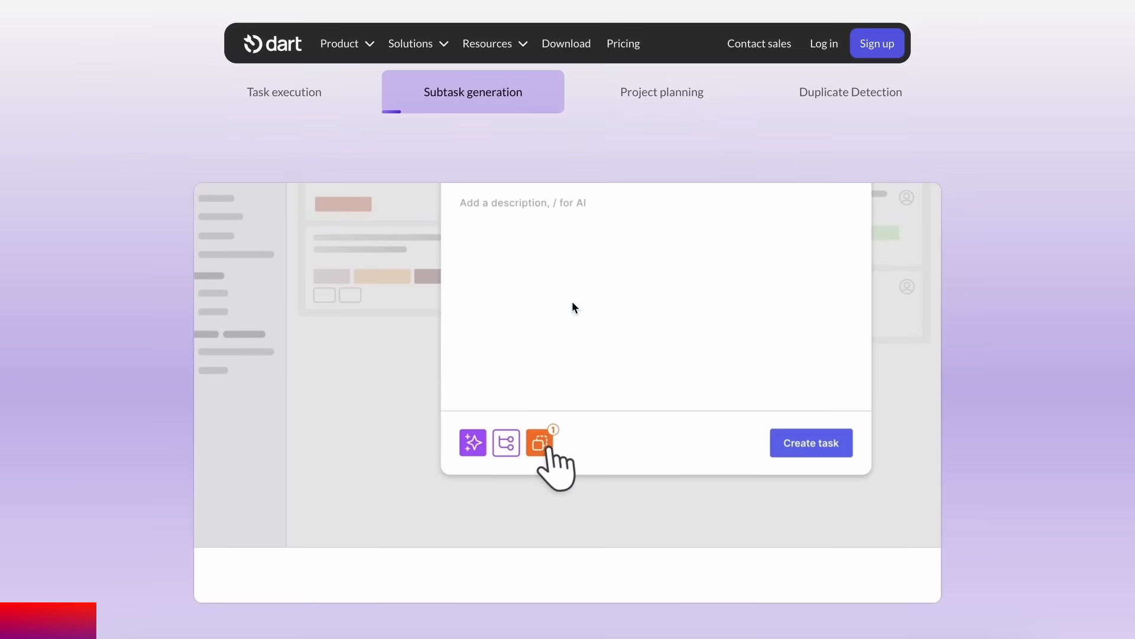
Step: Visit the outreach task and Technical Notes, then land on the General space's task board
click(284, 106)
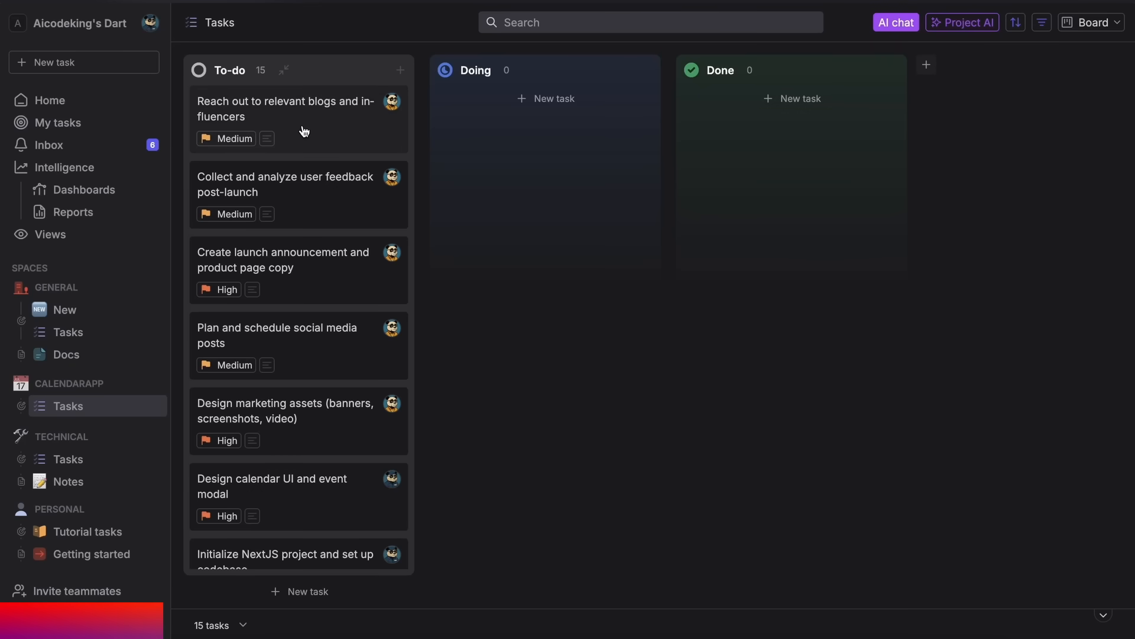
click(285, 109)
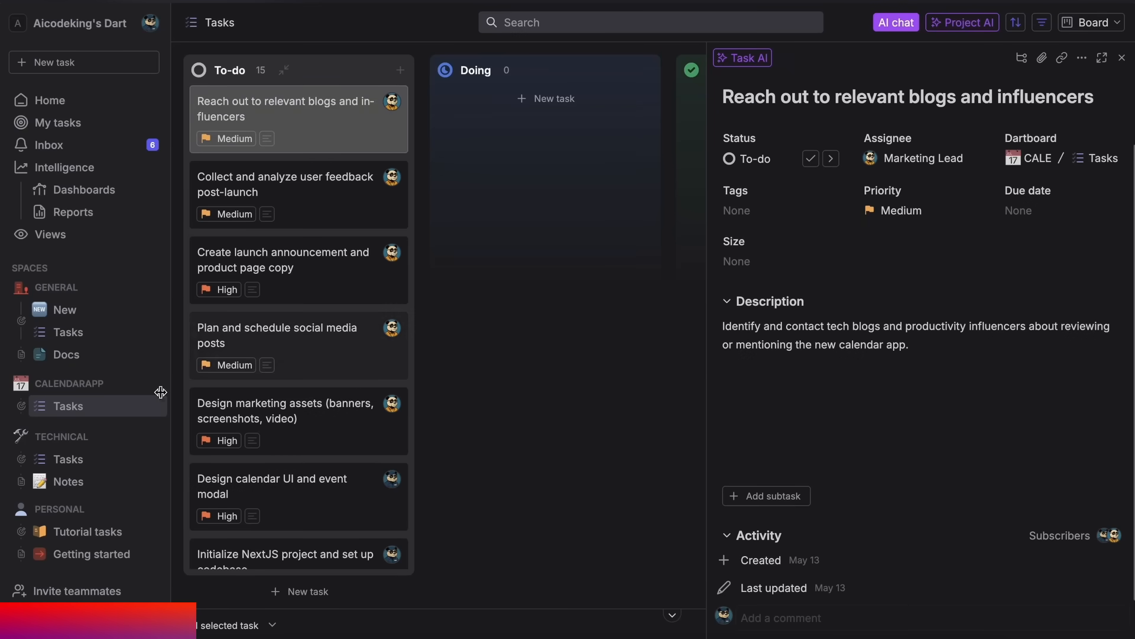
click(69, 481)
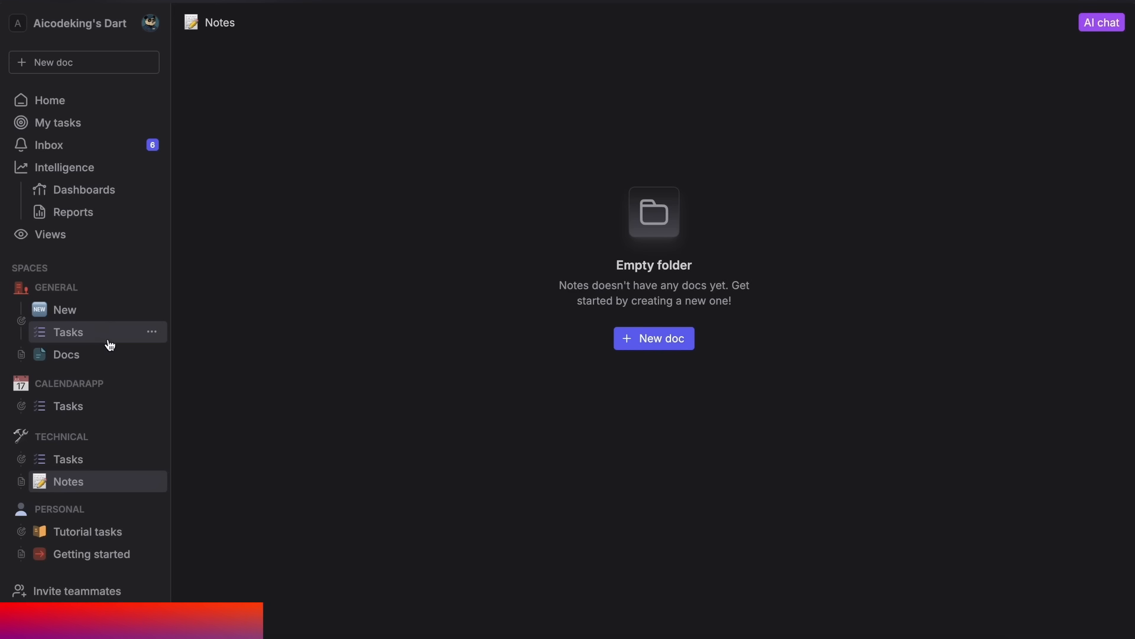
click(67, 331)
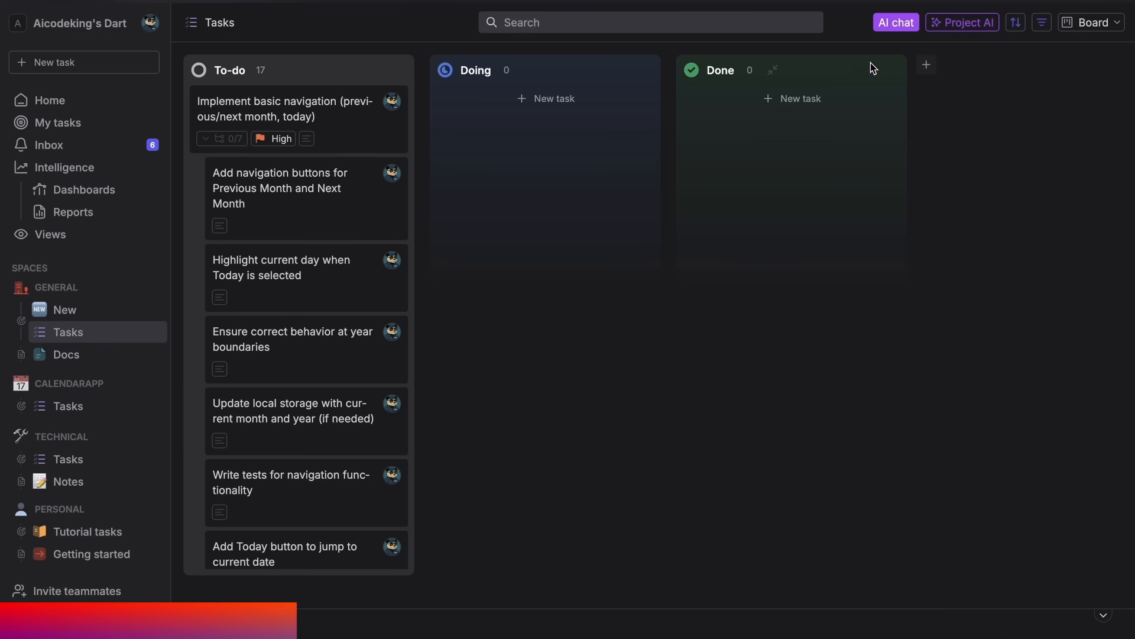
mouse_move(914, 30)
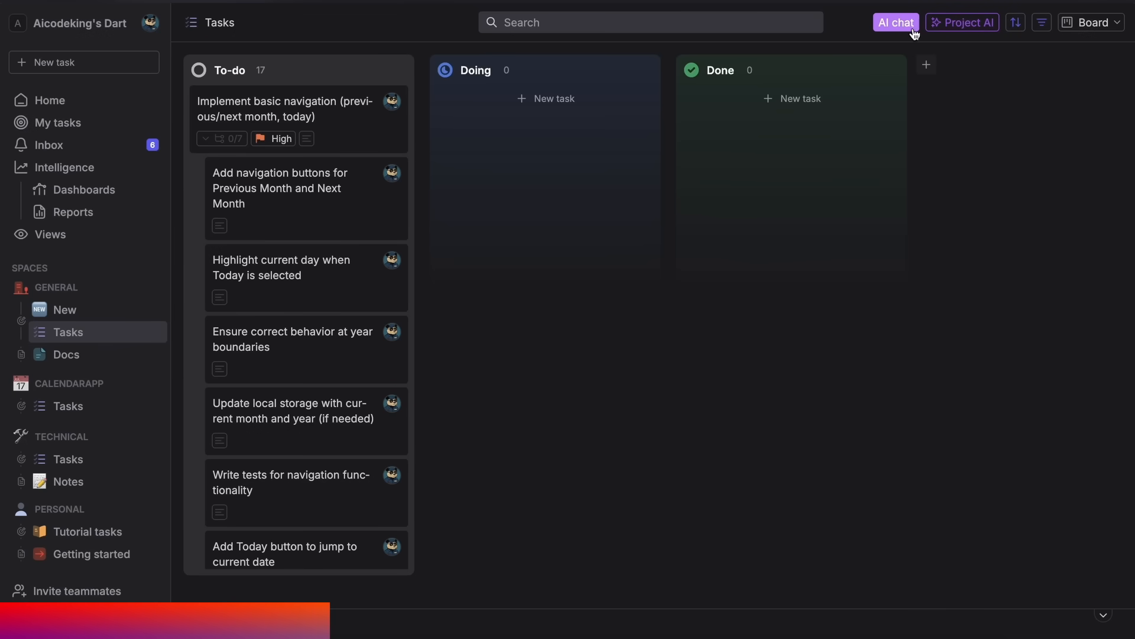
Step: Preview Project AI's Brainstorm tasks and Plan this project dialogs without starting either
click(895, 23)
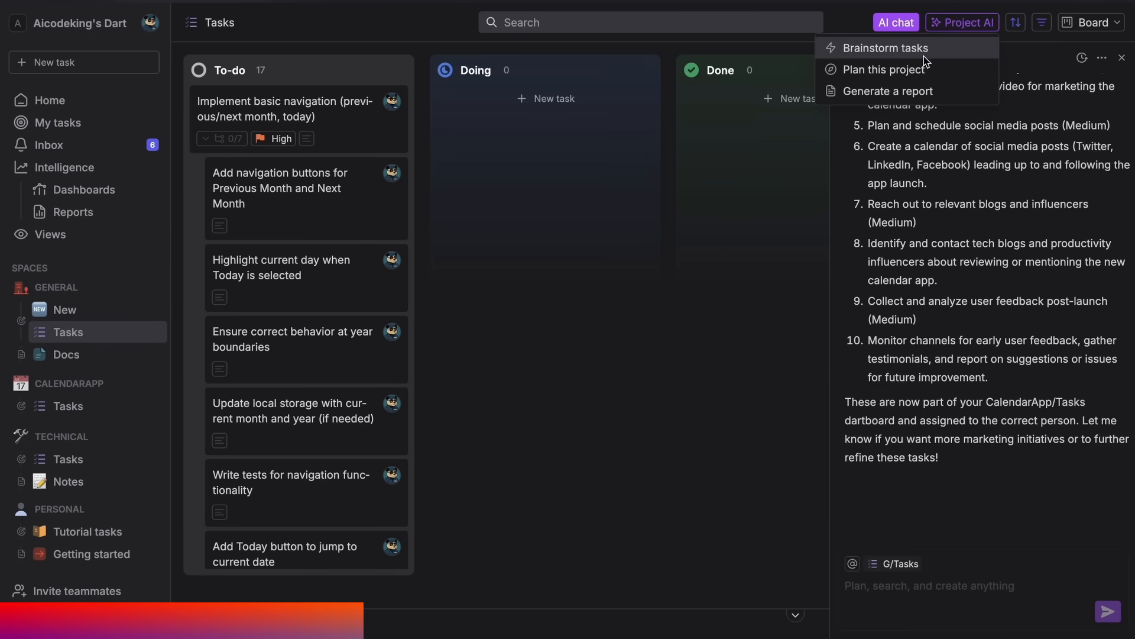
click(880, 48)
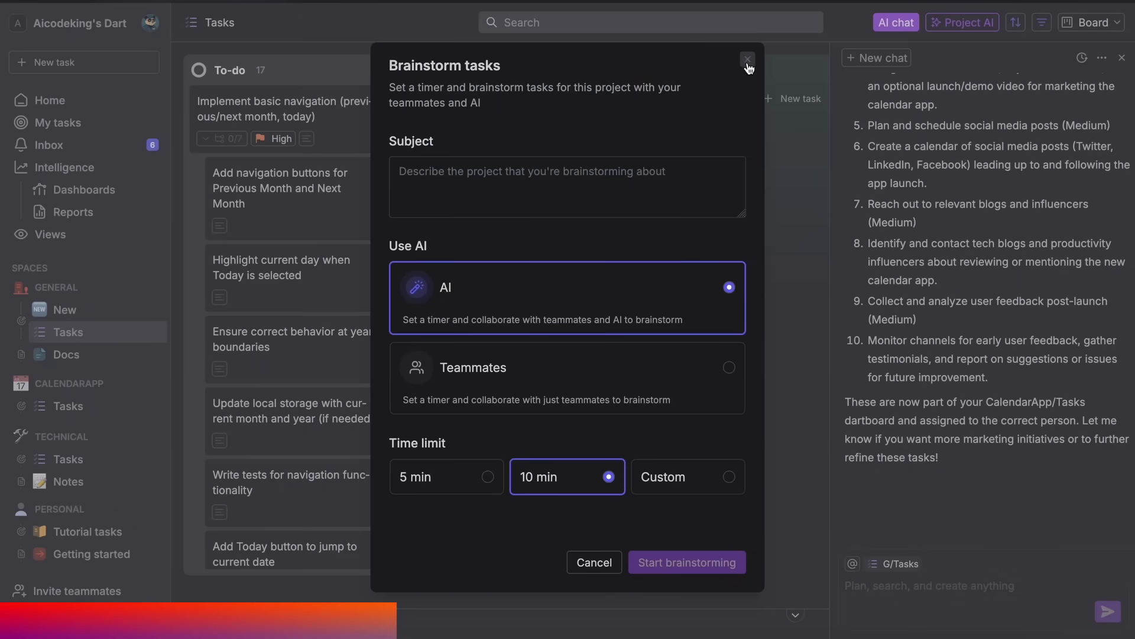
click(748, 59)
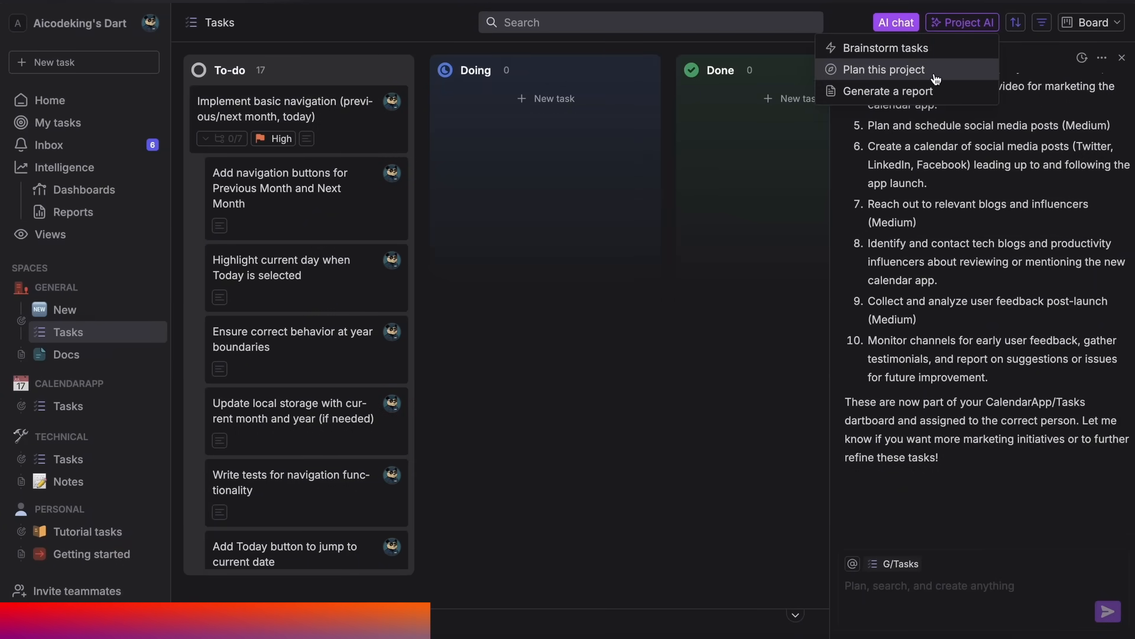
click(882, 70)
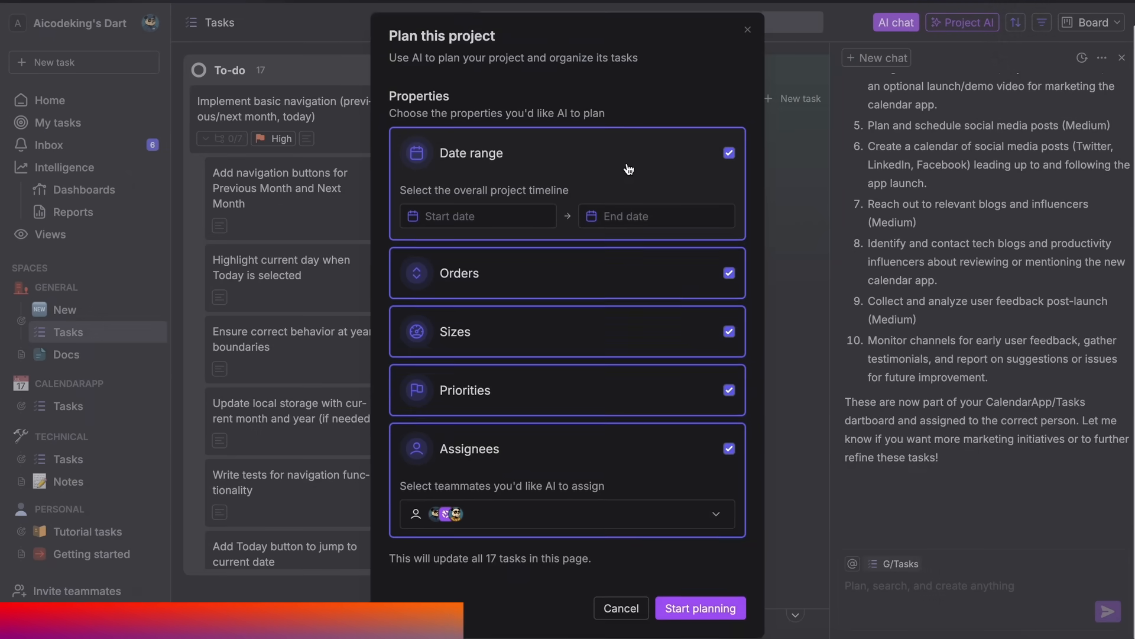
click(620, 608)
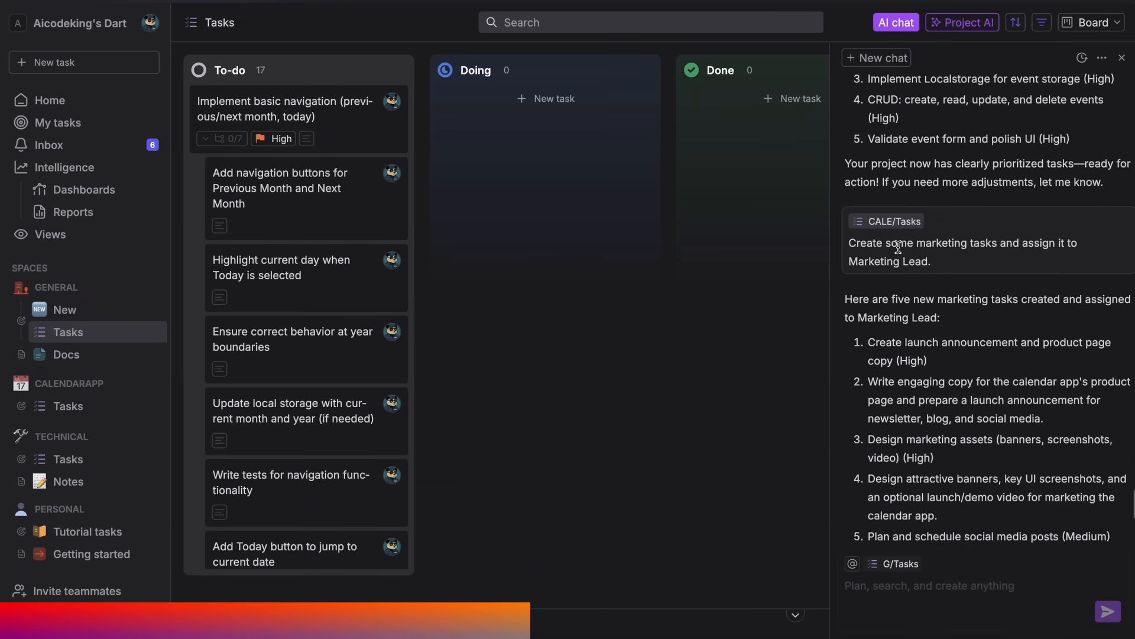
Step: Ask Dart's AI chat 'What tasks do i have?' and read the returned task list
scroll(down, 3)
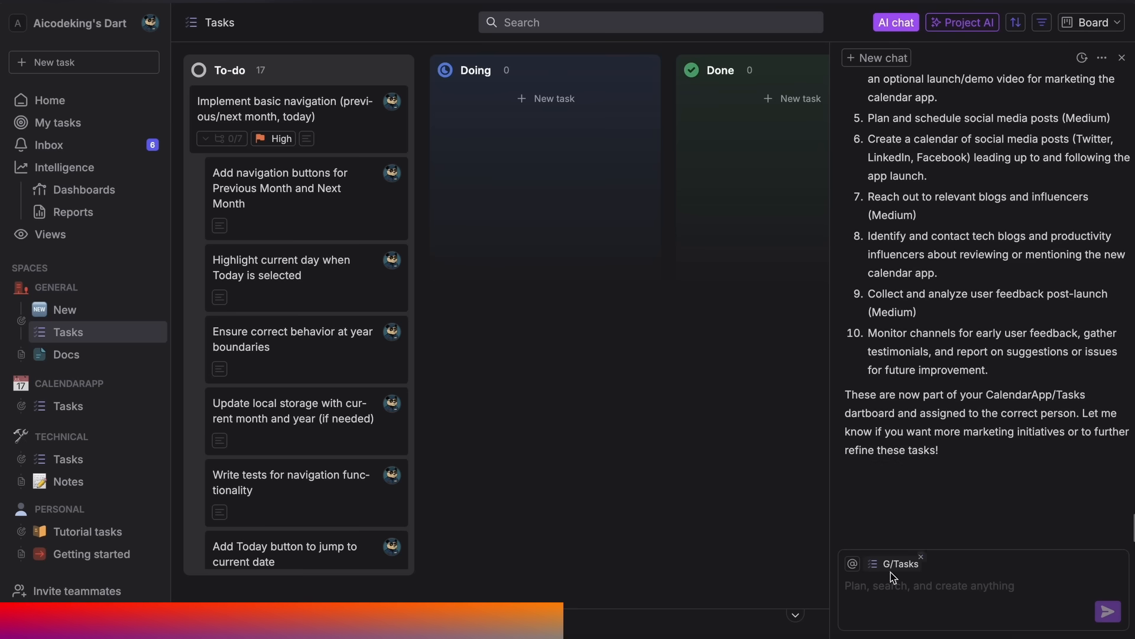
text(What tasks)
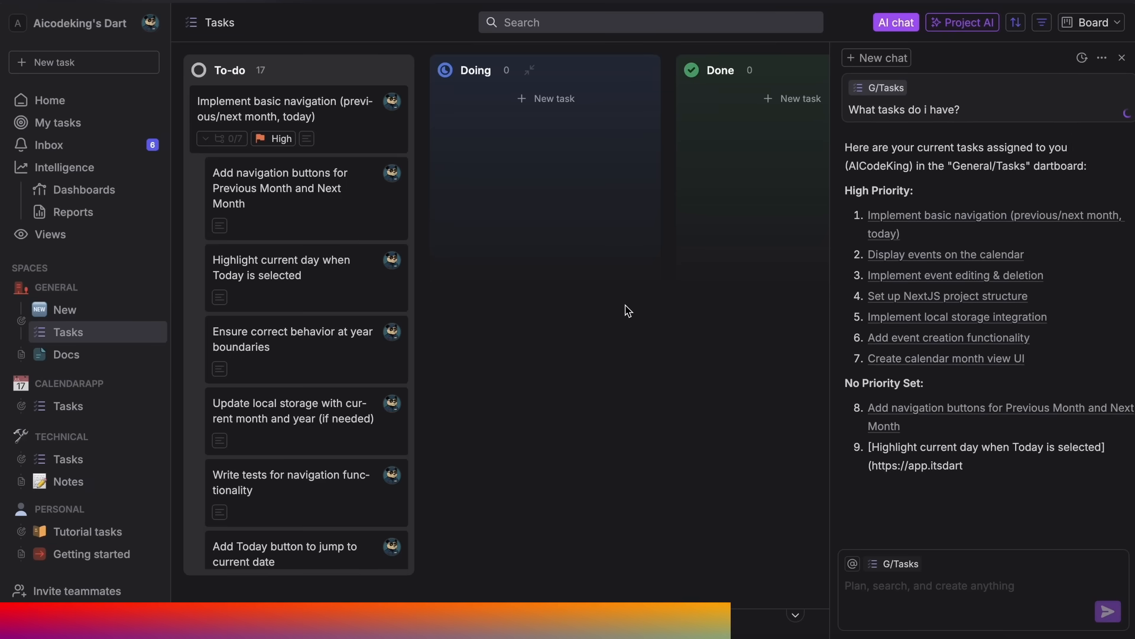
scroll(down, 3)
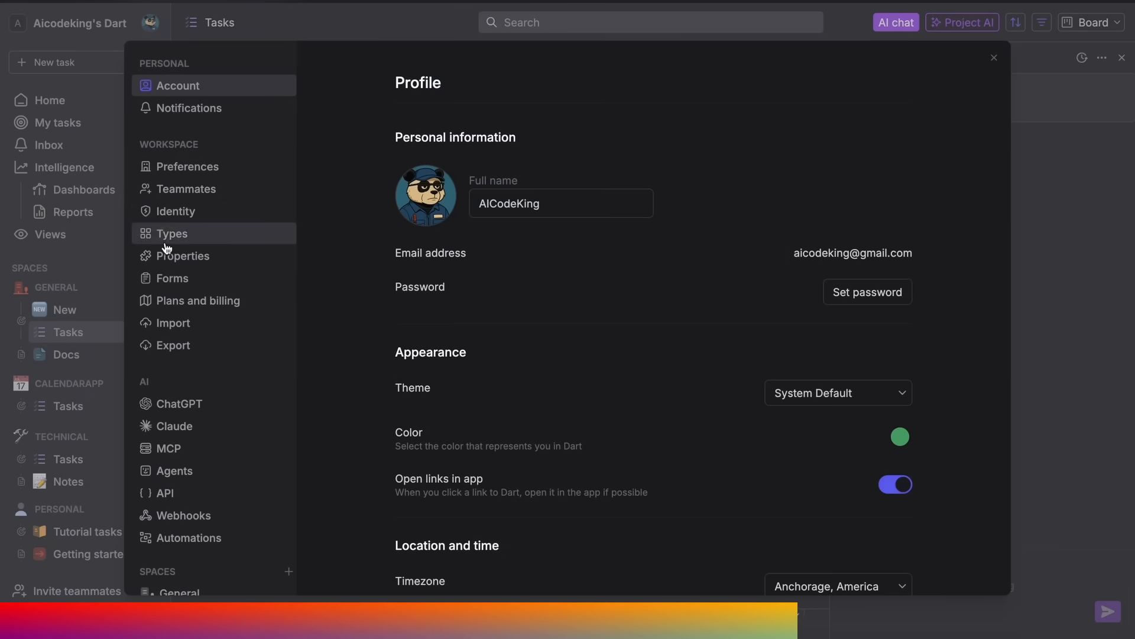
Step: Review the Claude, MCP, Agents and API pages in Dart's AI settings
click(174, 425)
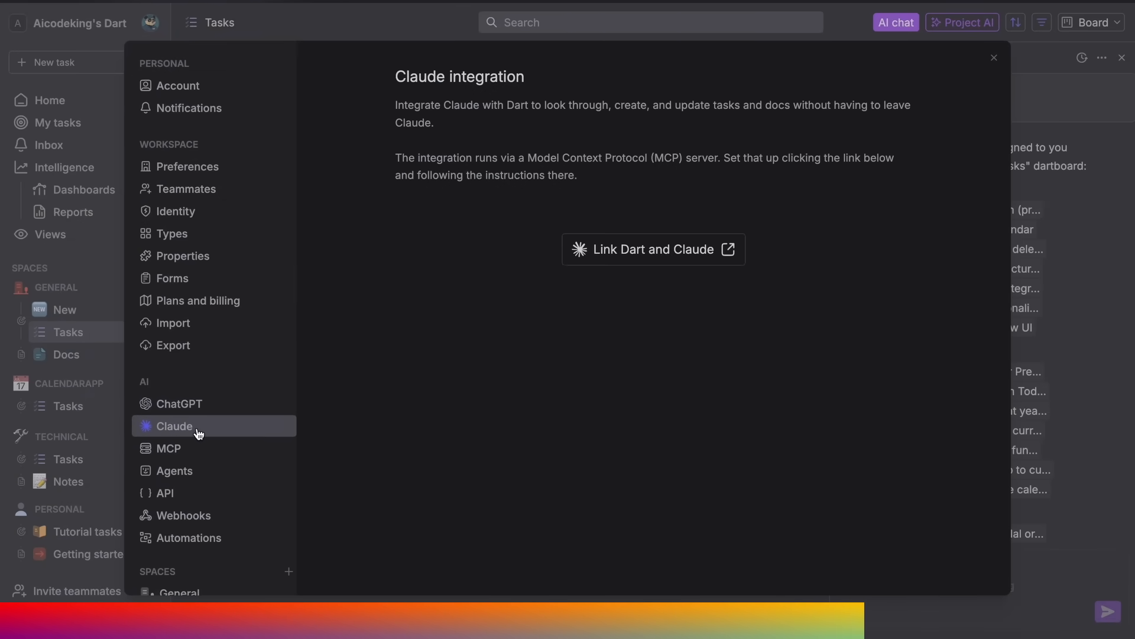
click(166, 447)
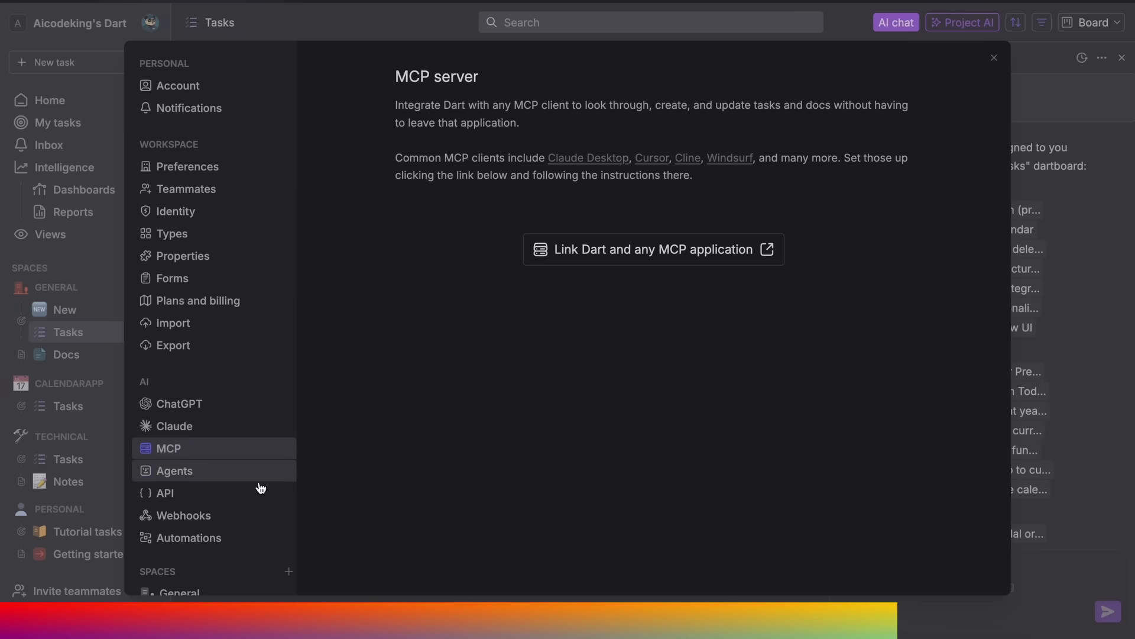
click(173, 471)
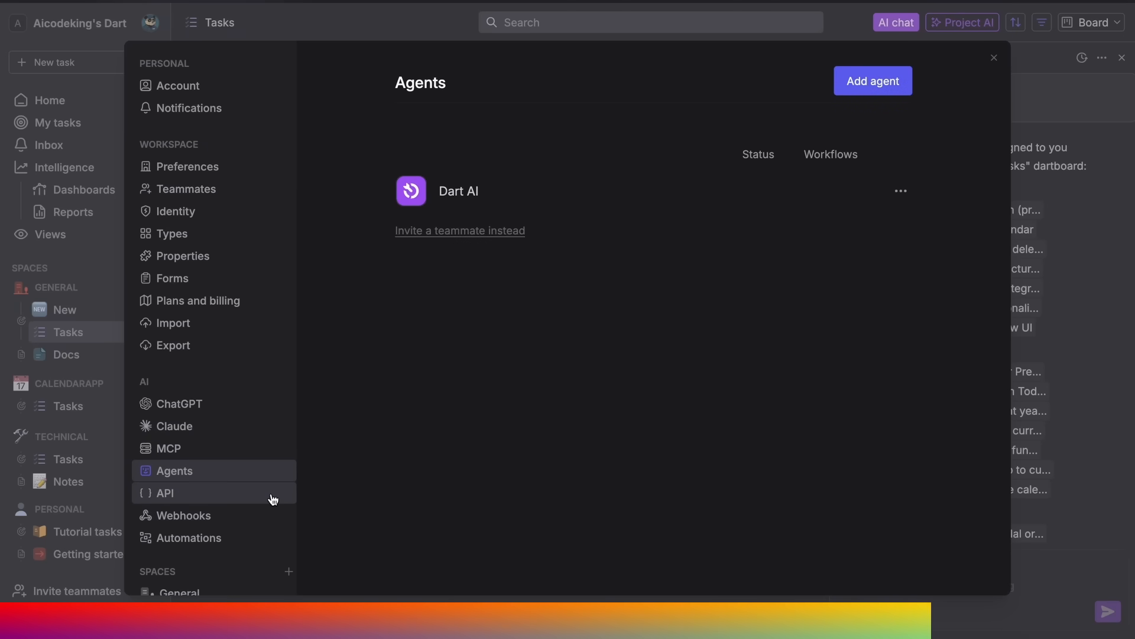
click(161, 493)
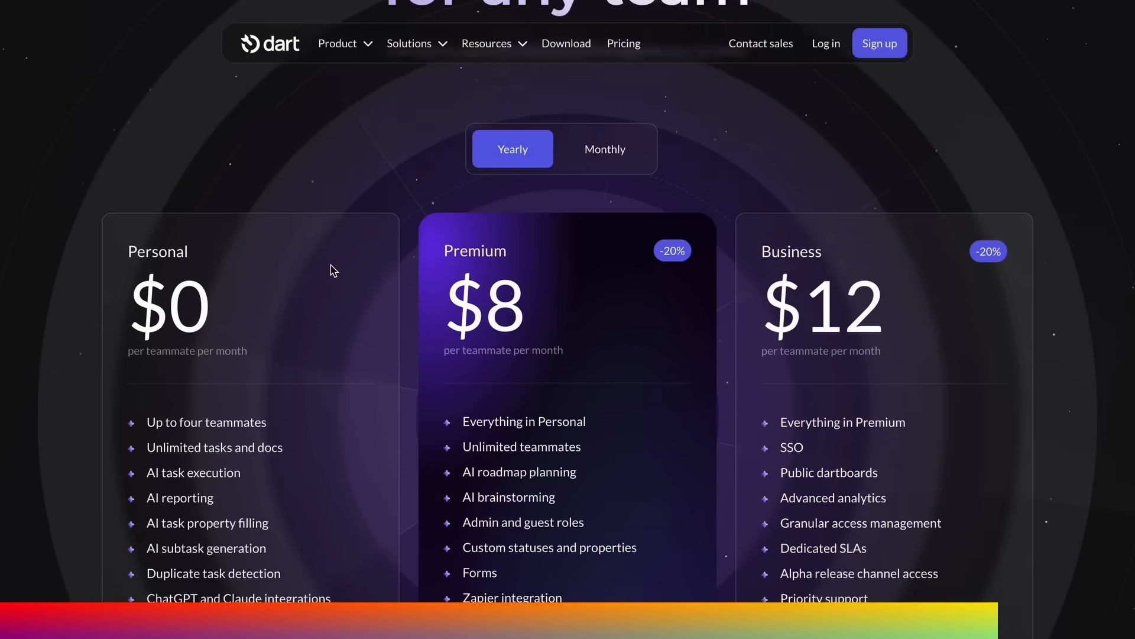
Step: Scroll Dart's pricing page to the Personal $0, Premium $8 and Business $12 plan cards
scroll(down, 3)
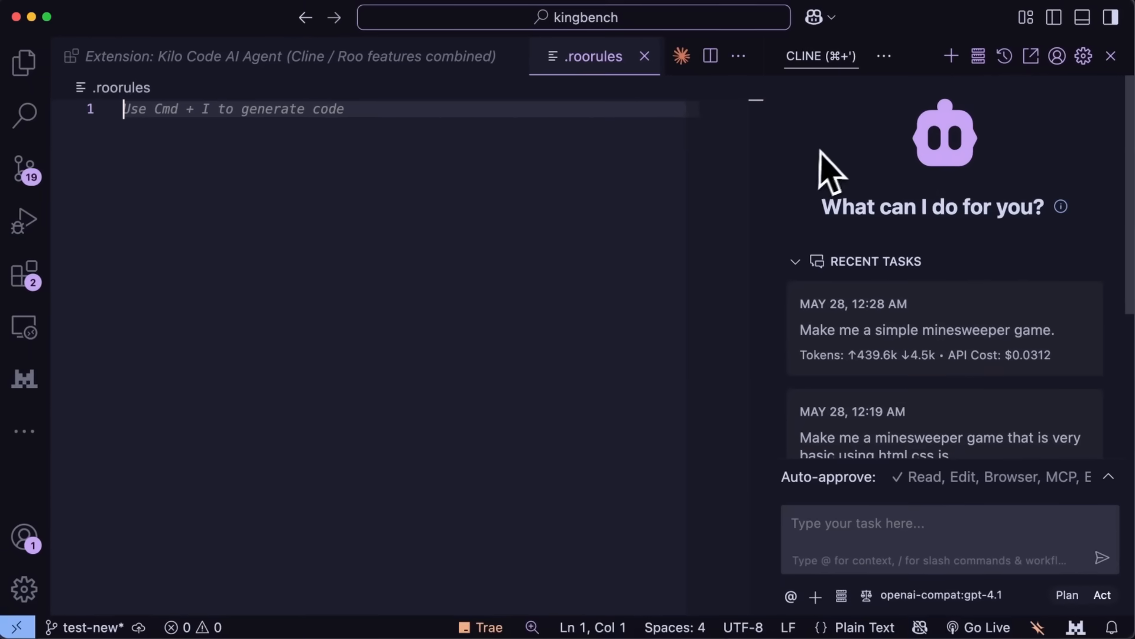
mouse_move(854, 167)
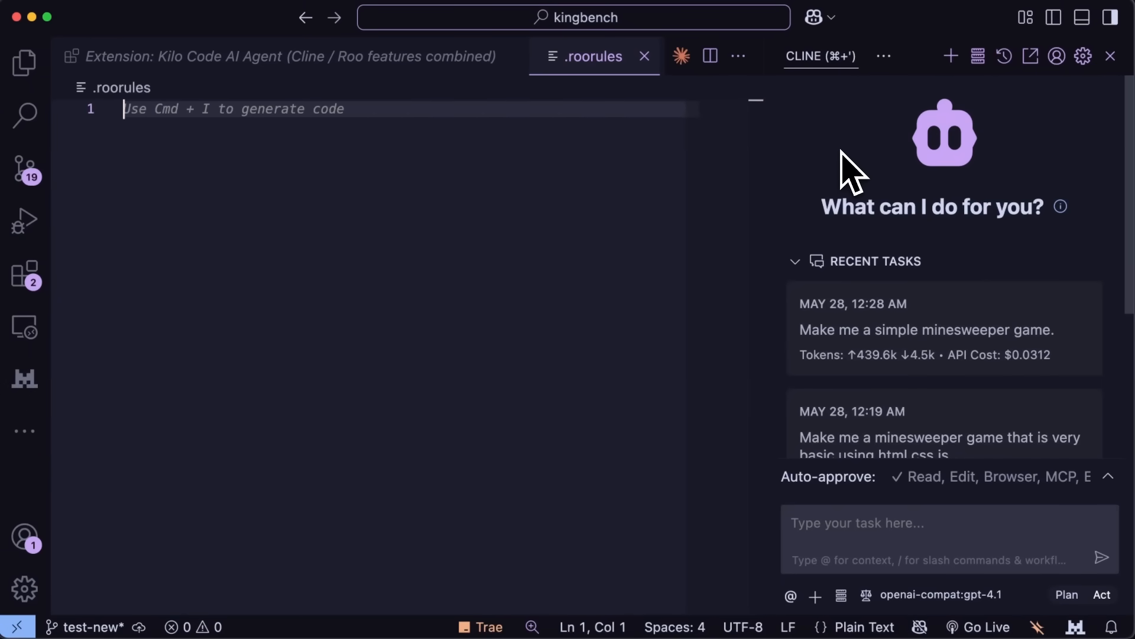
mouse_move(840, 164)
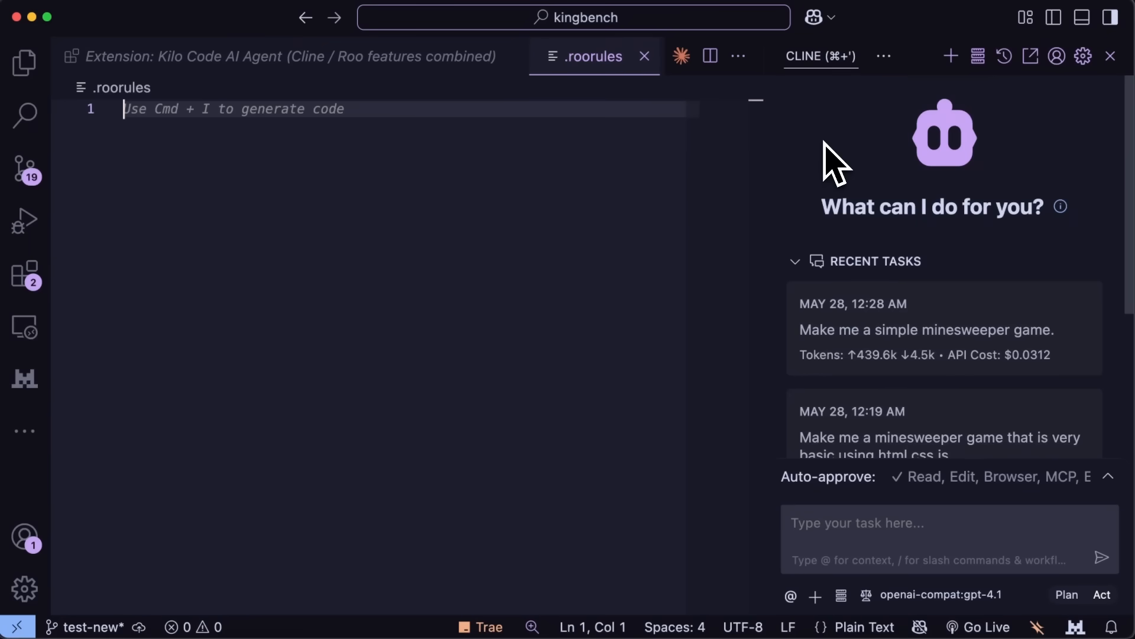
mouse_move(900, 109)
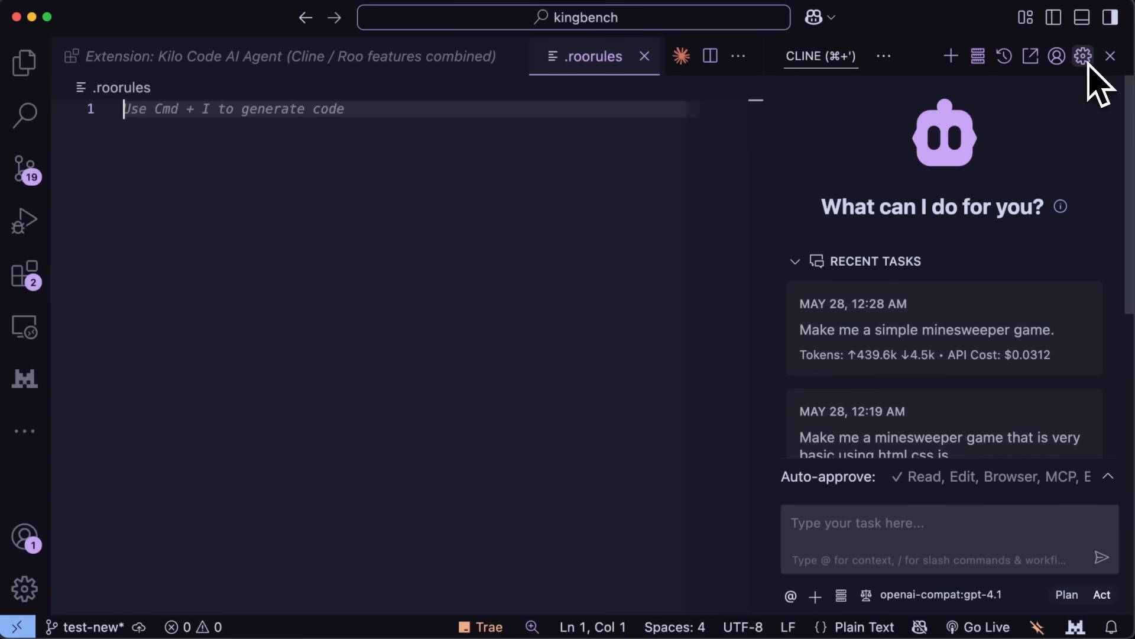
Step: Inspect Cline's Google Gemini model list and API provider options, leaving changes unsaved
click(1083, 56)
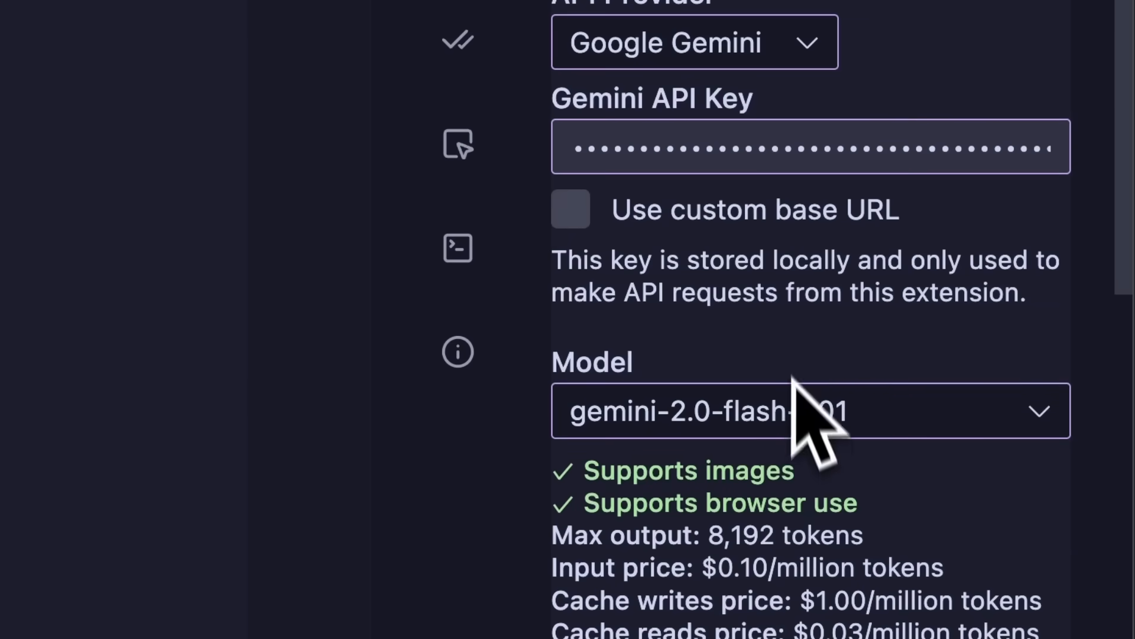
click(796, 410)
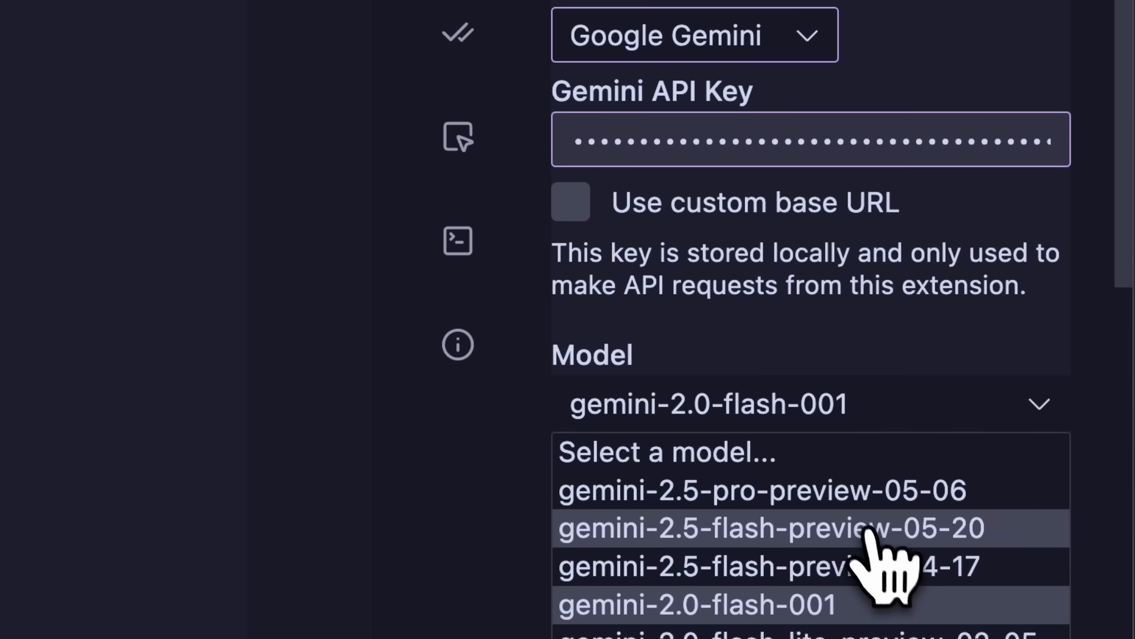
scroll(down, 3)
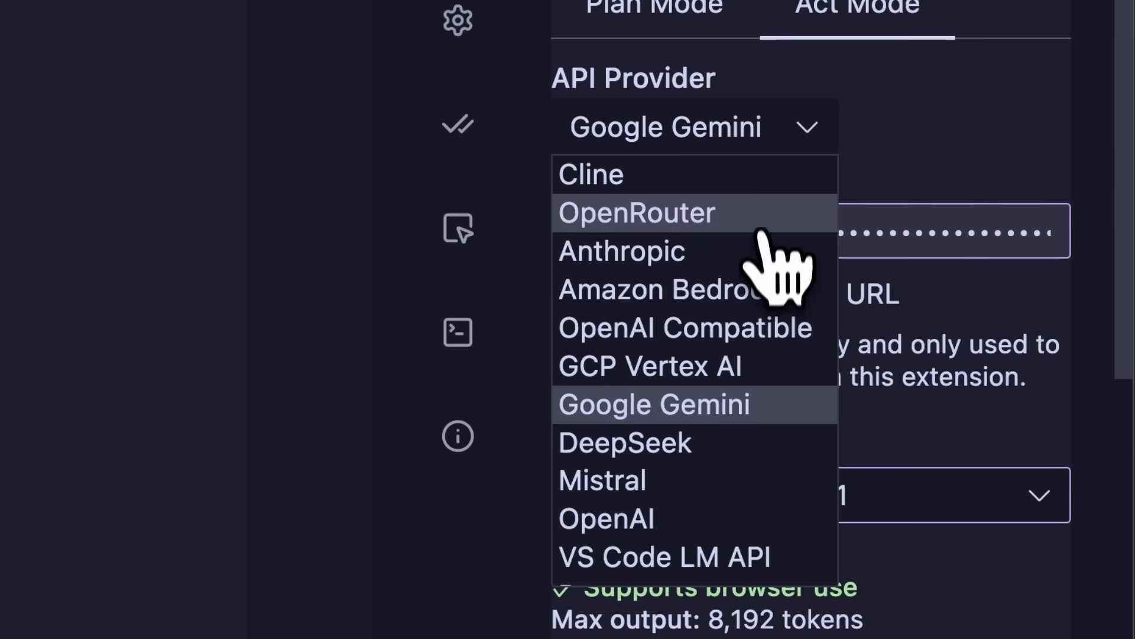
click(636, 212)
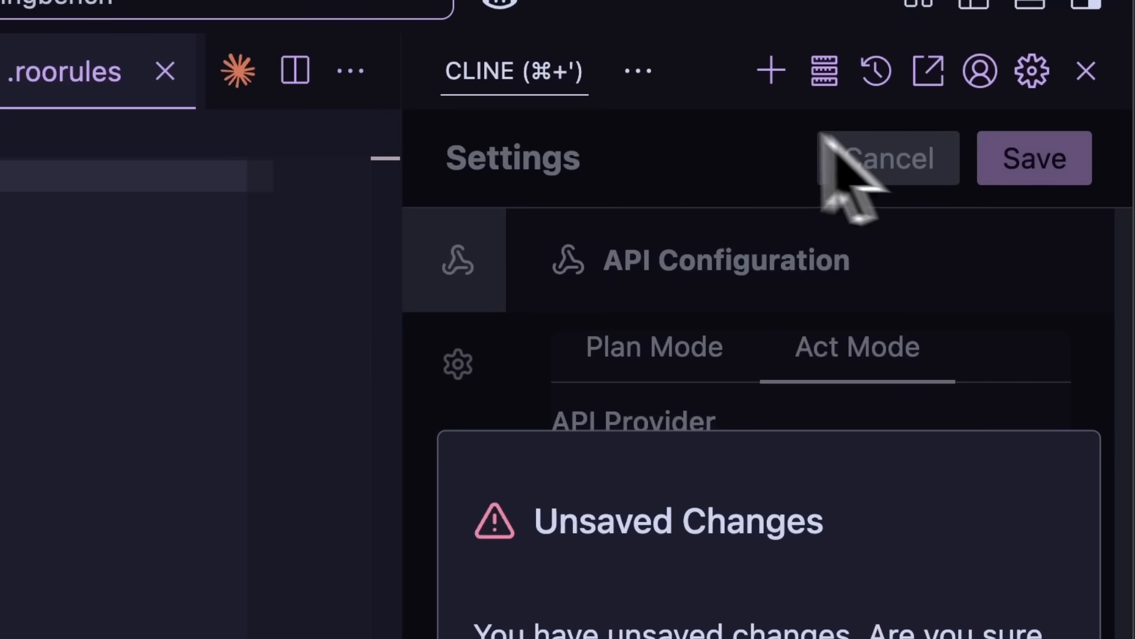
Step: Discard Cline's changes and create a Roo Code 'Gemini2' profile with Google Gemini as provider
click(637, 110)
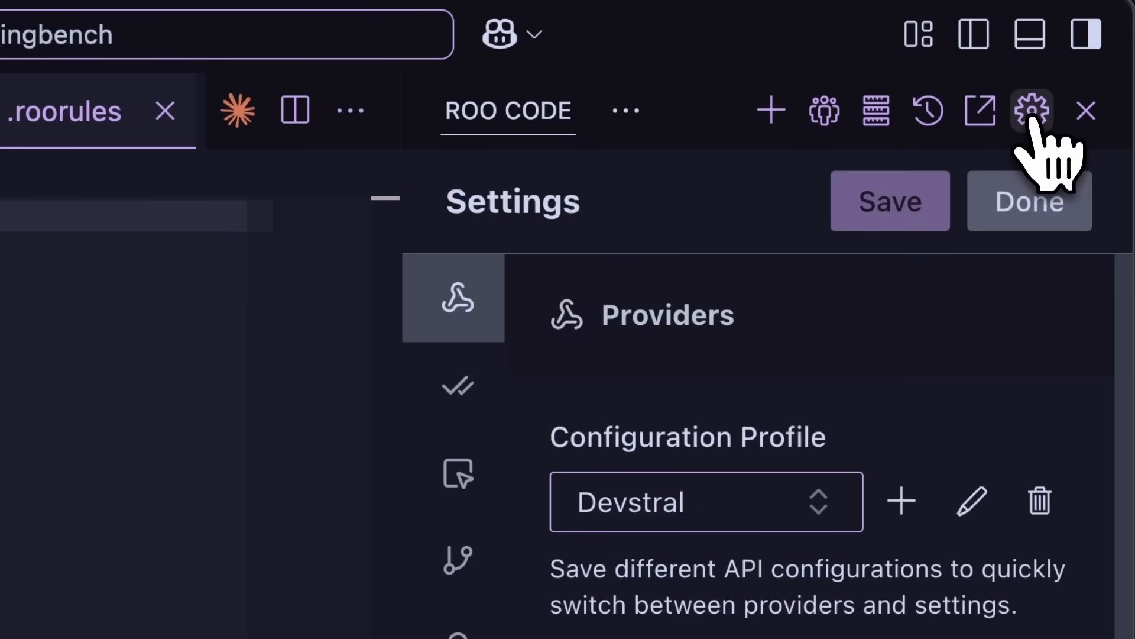
click(902, 502)
text(Gemini)
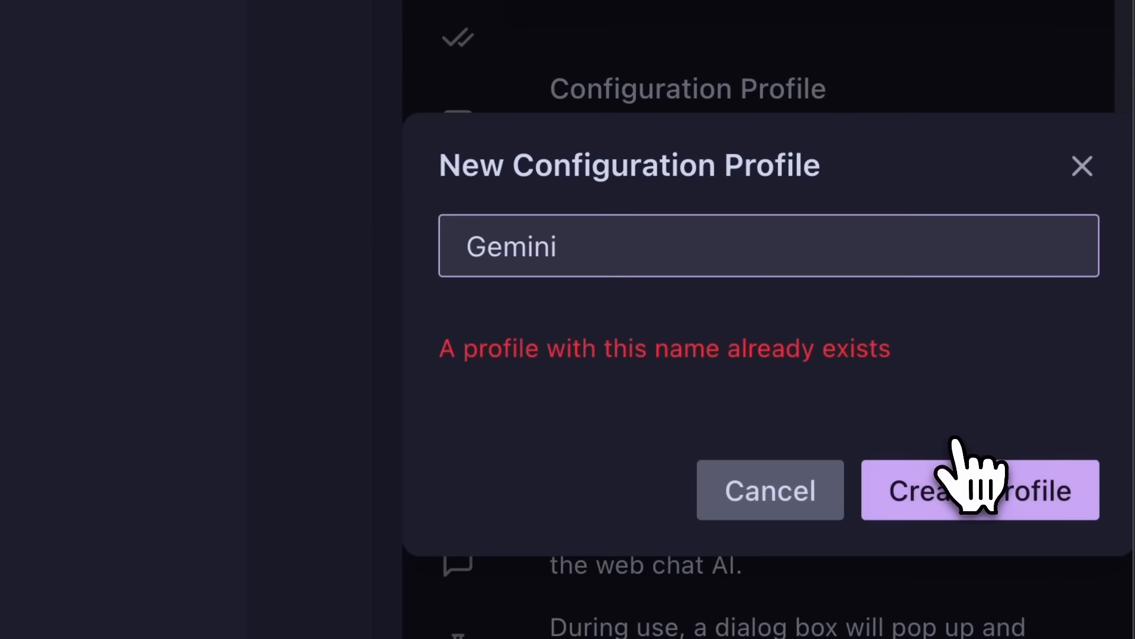
text(2)
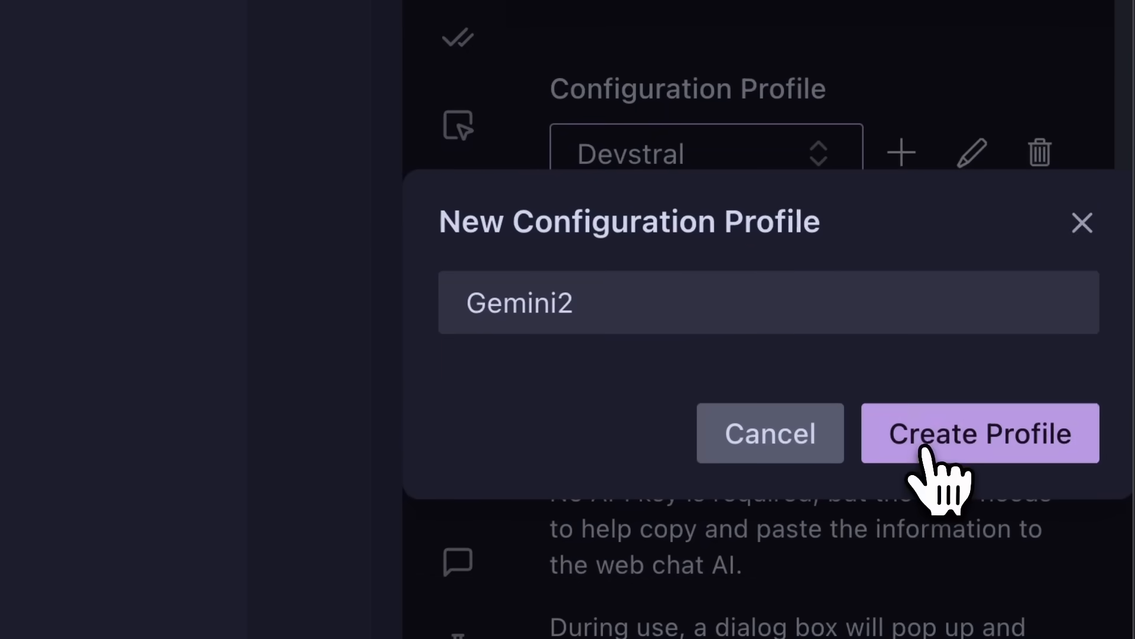
click(978, 433)
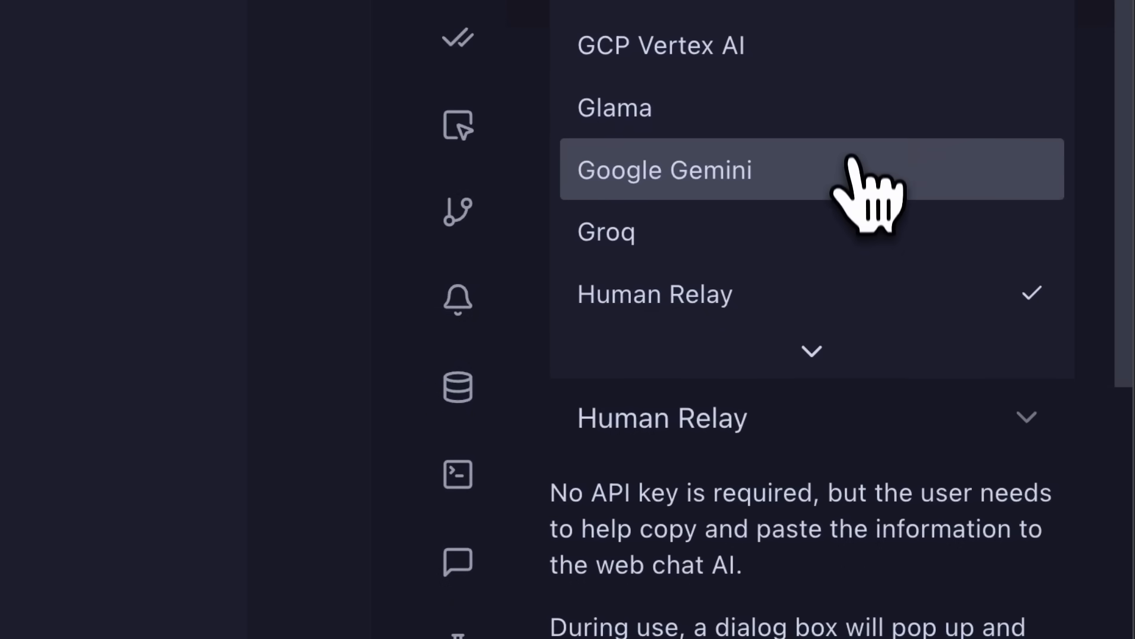
click(665, 170)
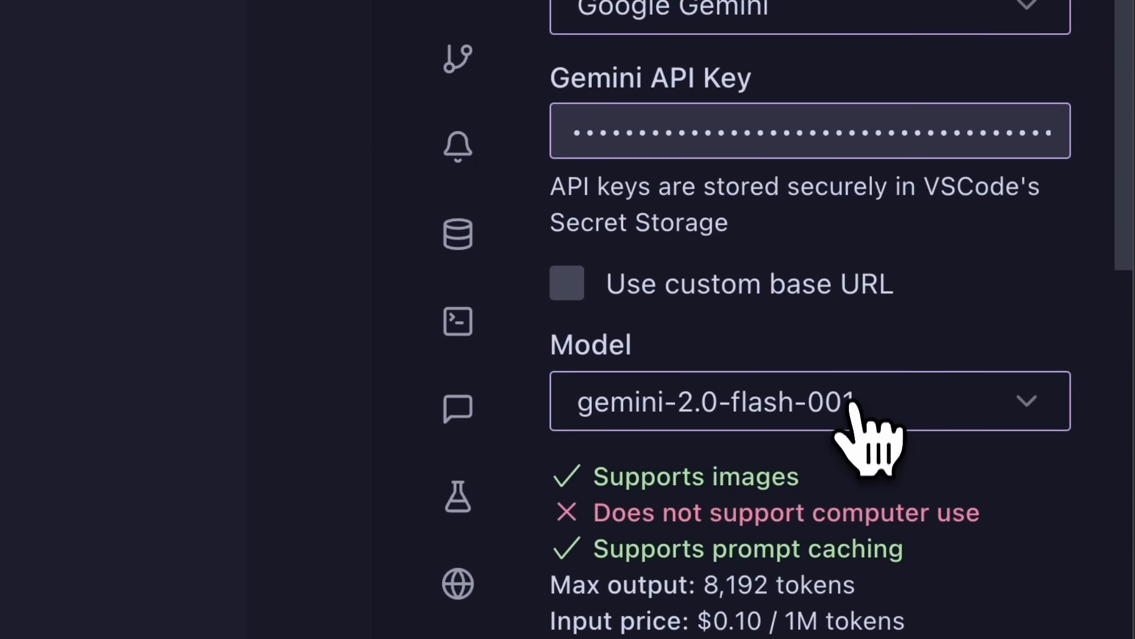
Step: Browse the Gemini model list for the profile, keeping gemini-2.0-flash-001
click(809, 400)
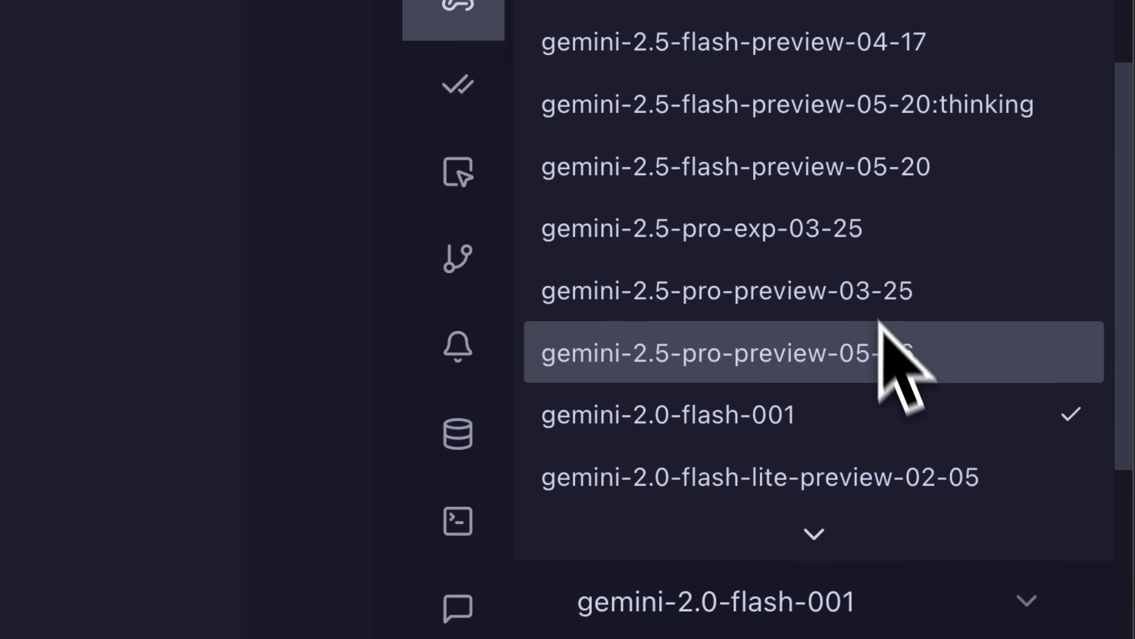
scroll(down, 3)
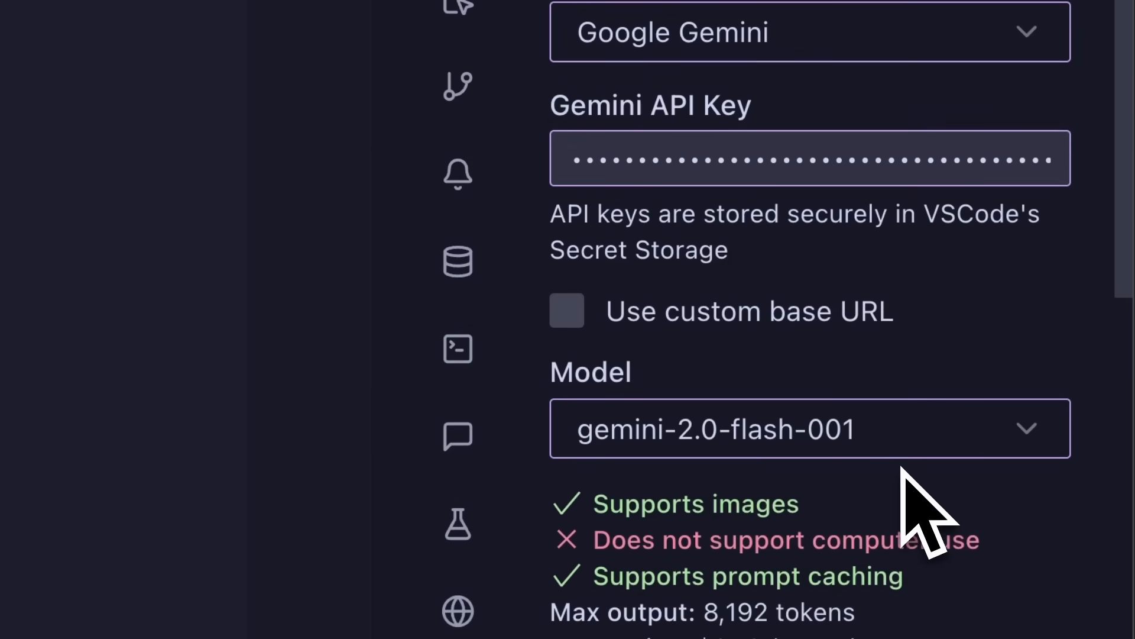
click(625, 101)
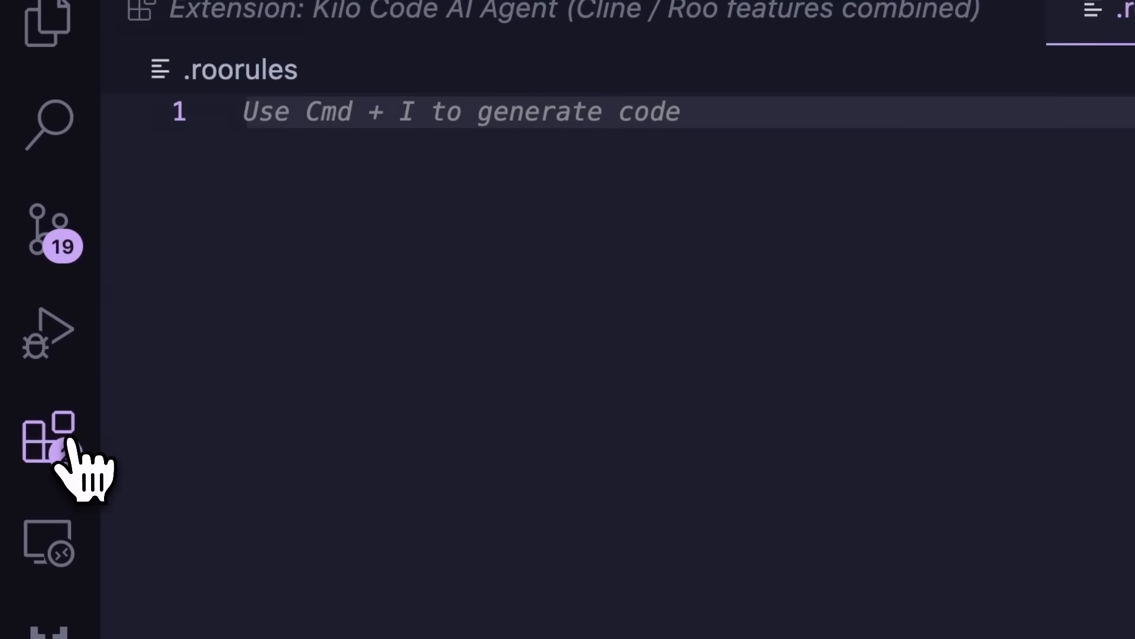
Step: Set Kilo Code's model to google/gemini-2.5-pro-preview via a 'gemini-2.5-pro' search and finish
click(47, 441)
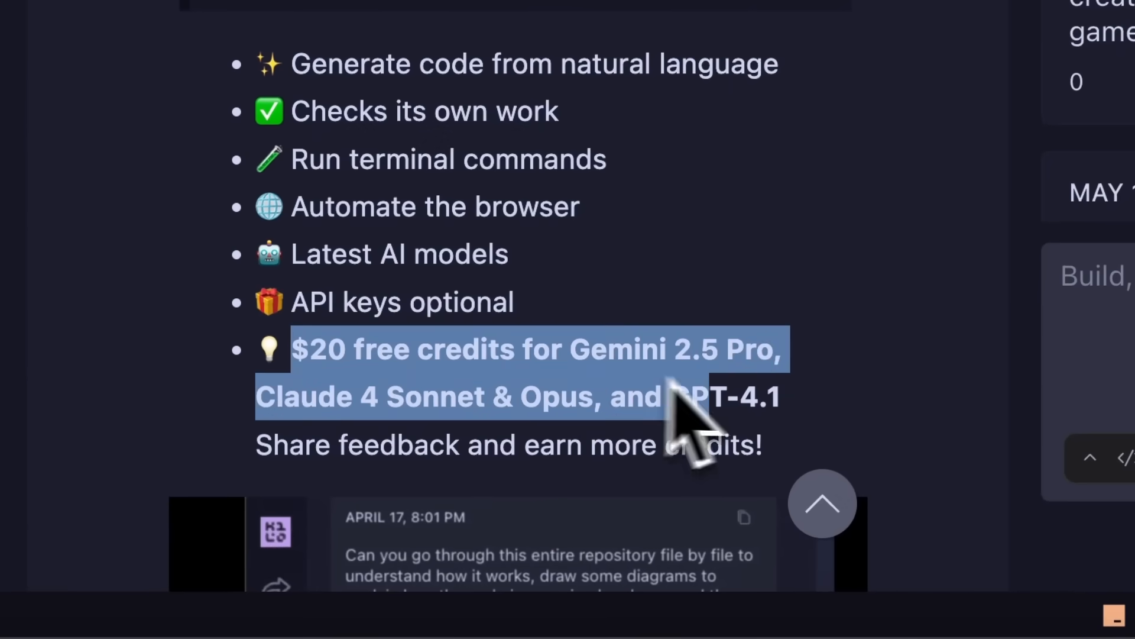
click(979, 102)
text(gemini-2.5)
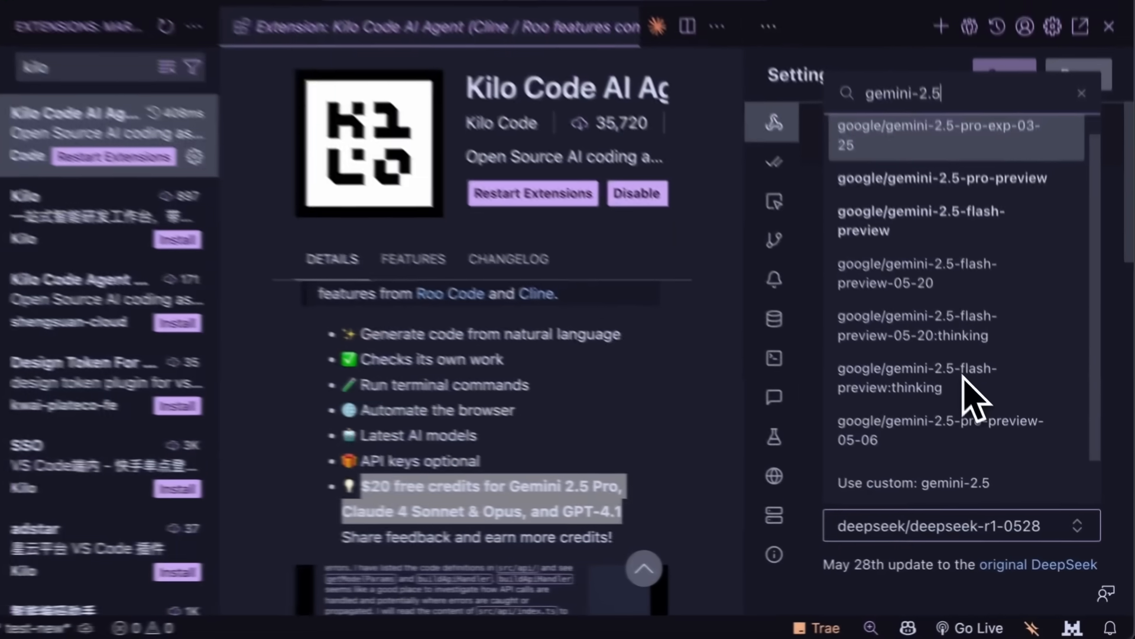
text(-pro)
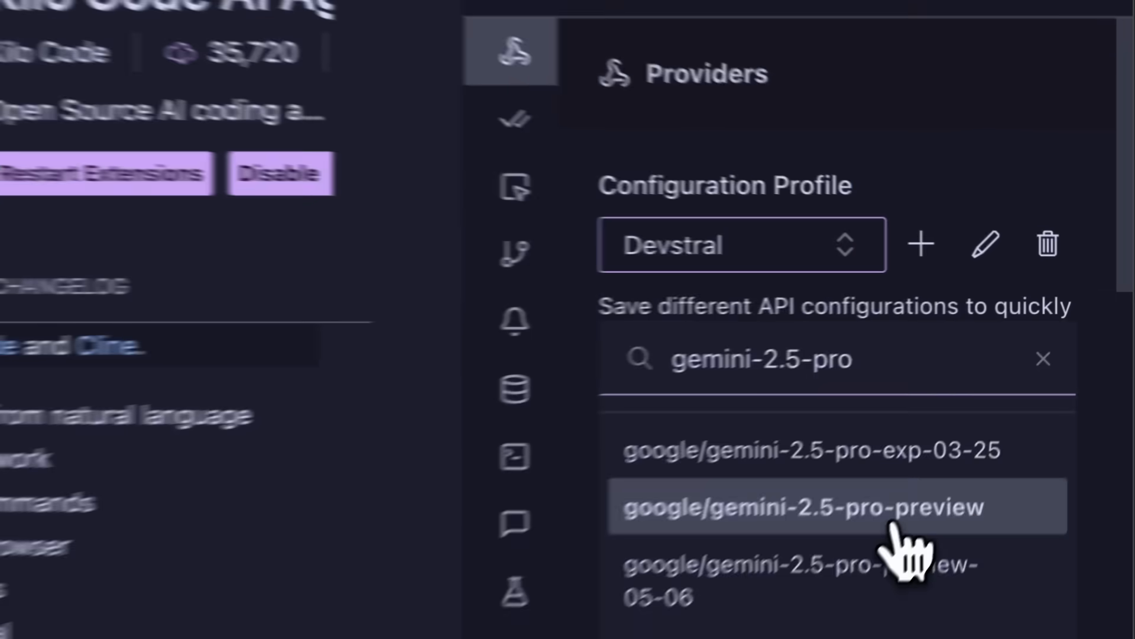
click(804, 506)
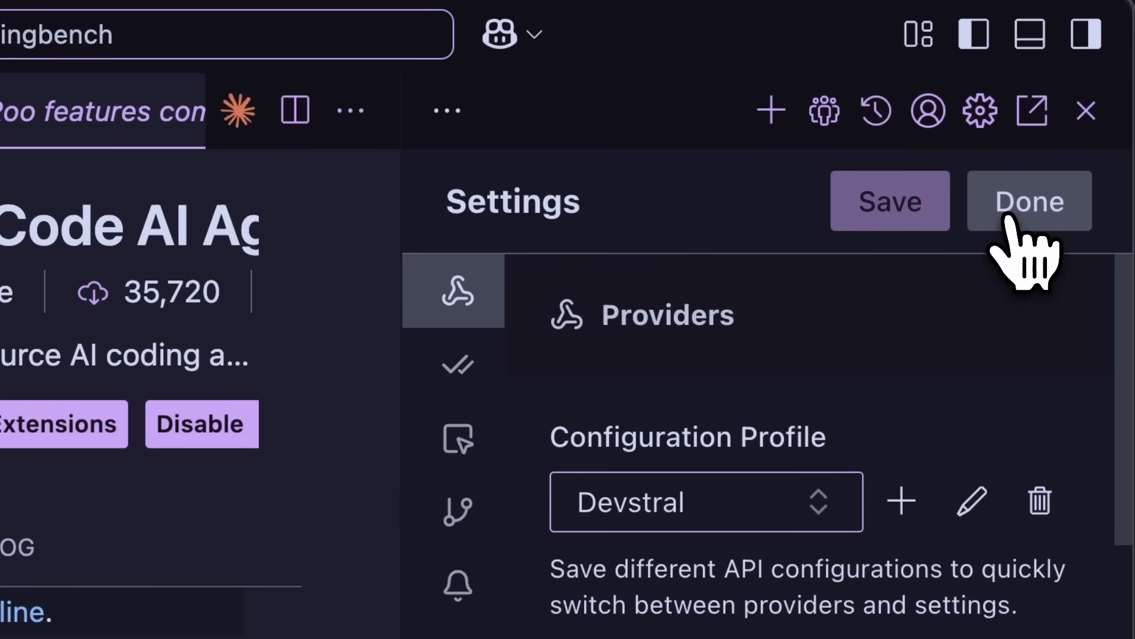
click(1028, 201)
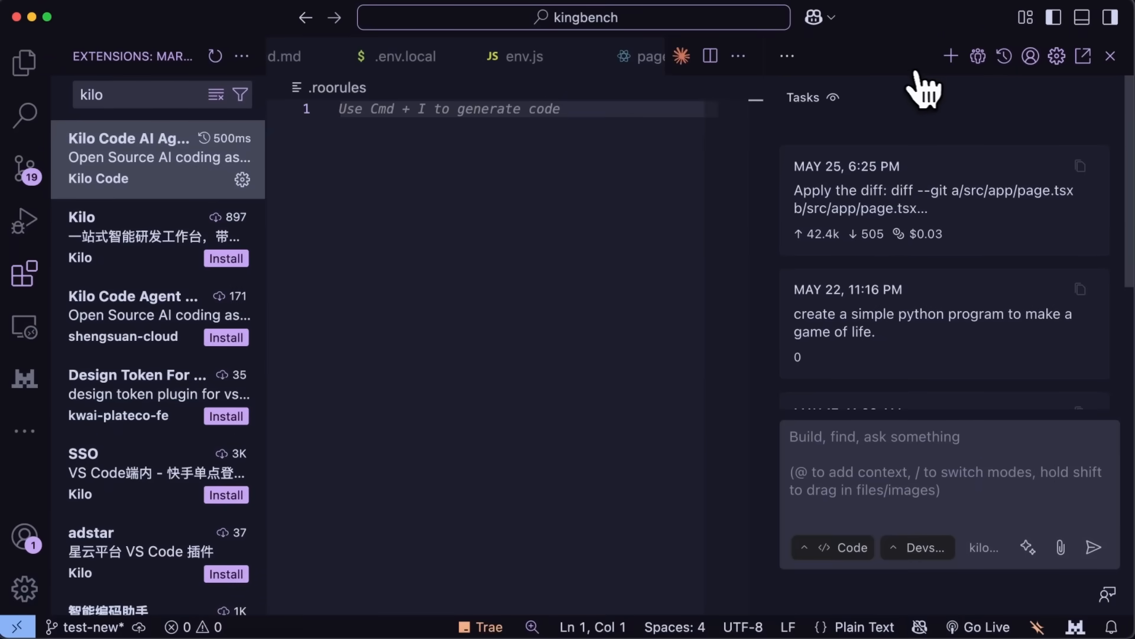
mouse_move(874, 92)
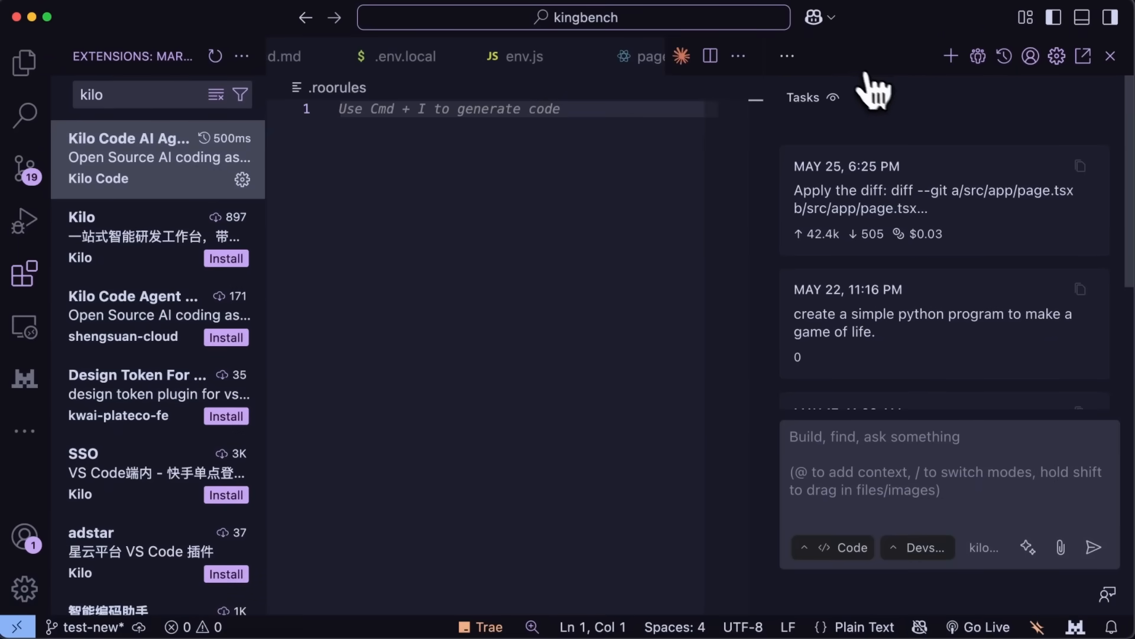
mouse_move(851, 91)
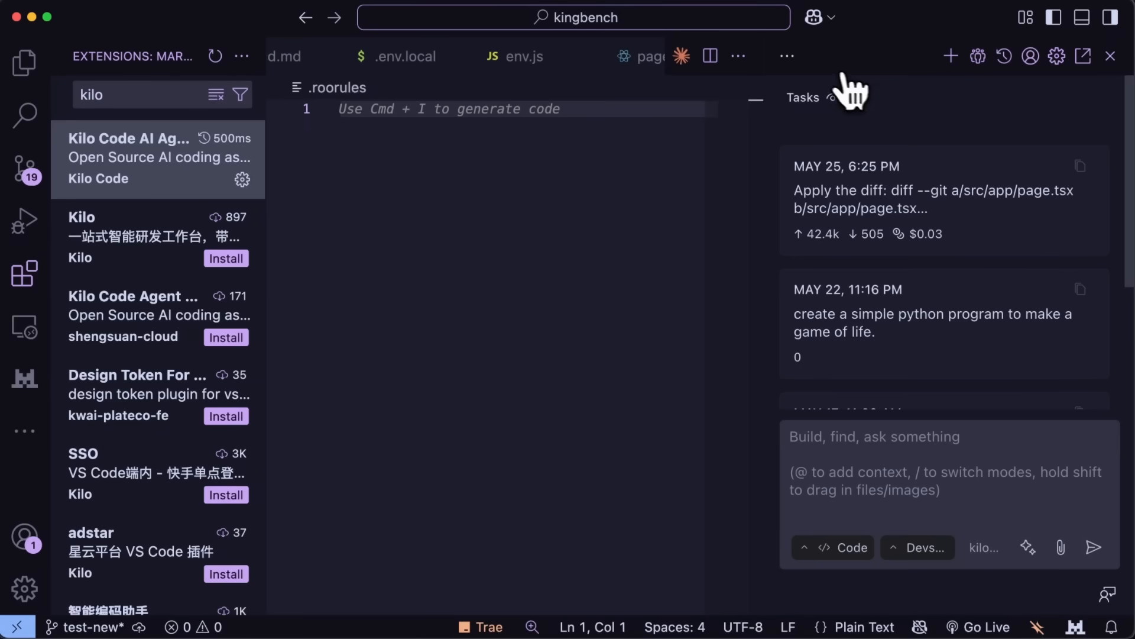
mouse_move(1008, 471)
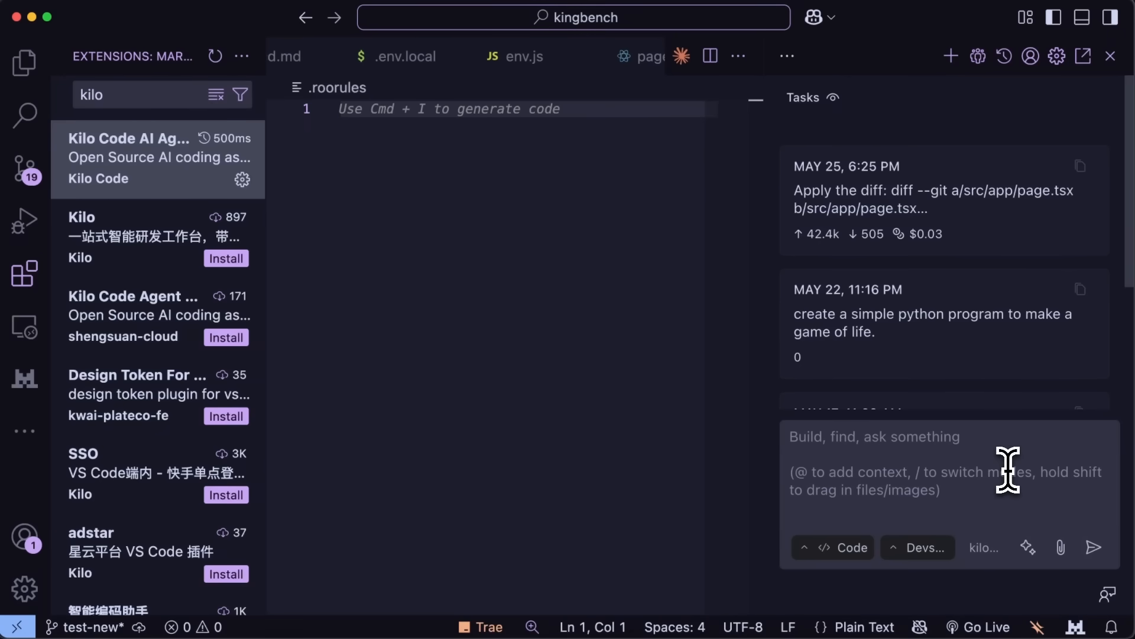
mouse_move(985, 476)
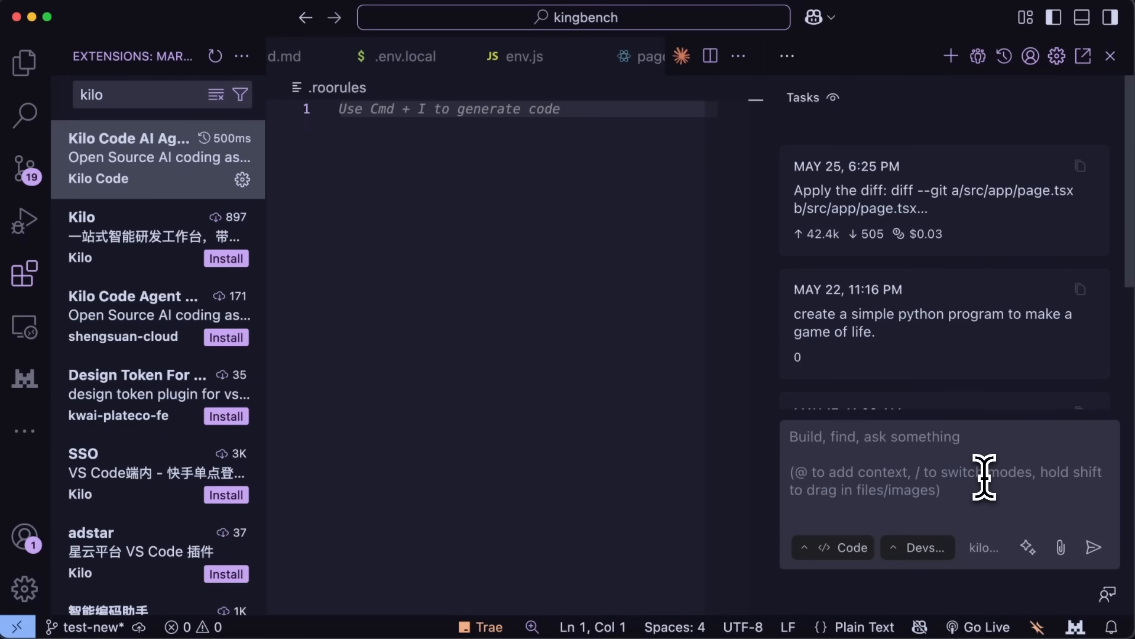
mouse_move(980, 471)
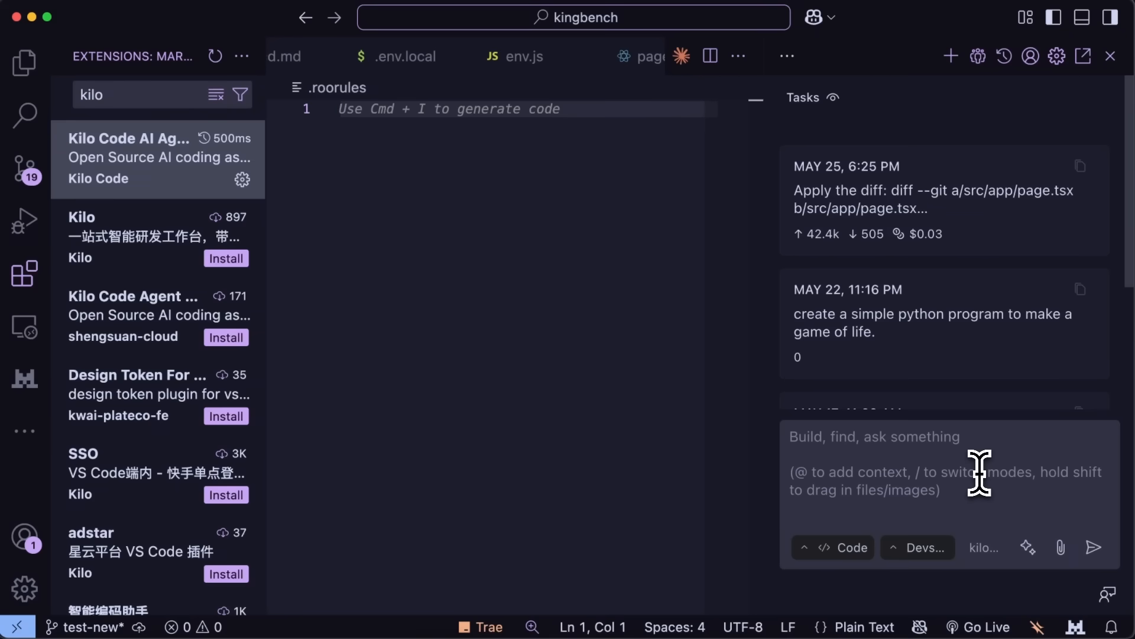
mouse_move(986, 477)
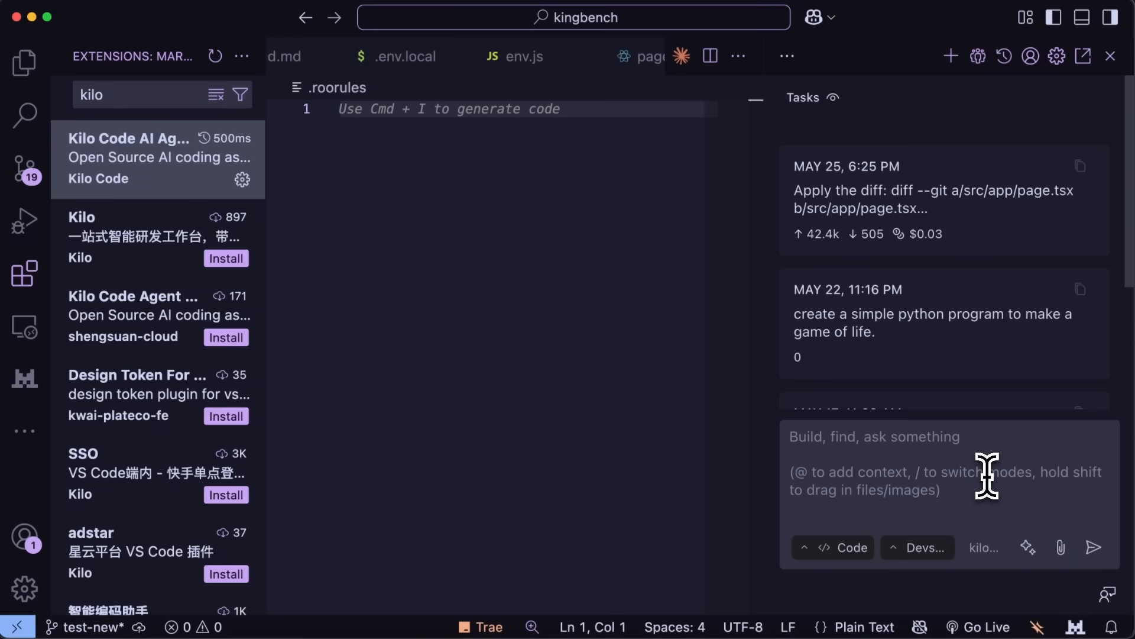
mouse_move(976, 492)
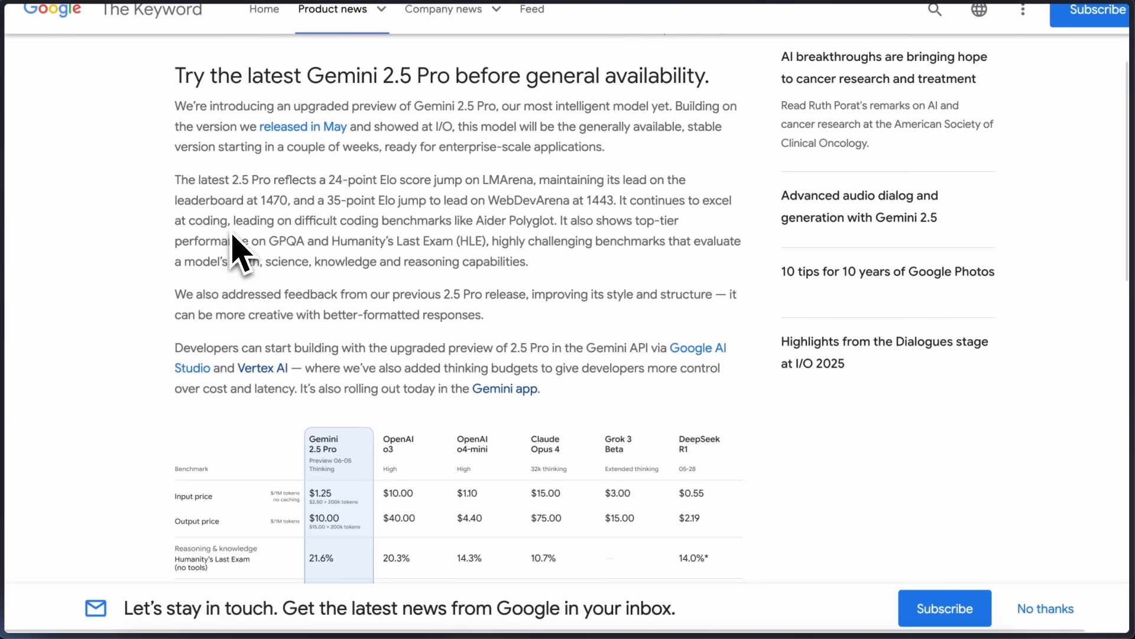
mouse_move(189, 205)
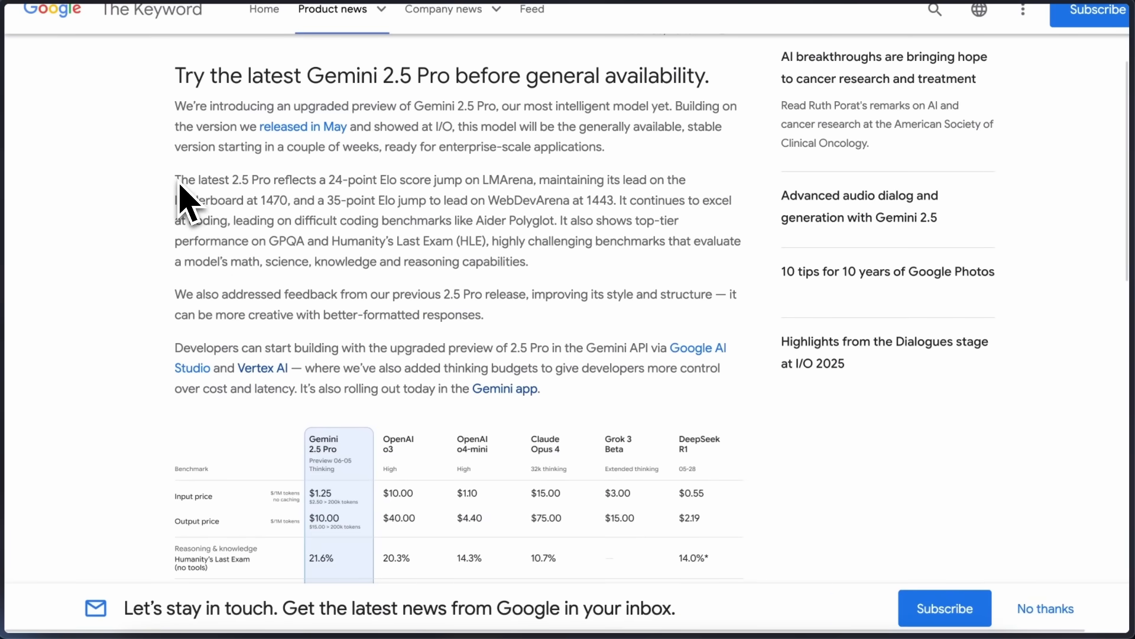
drag(176, 180, 355, 200)
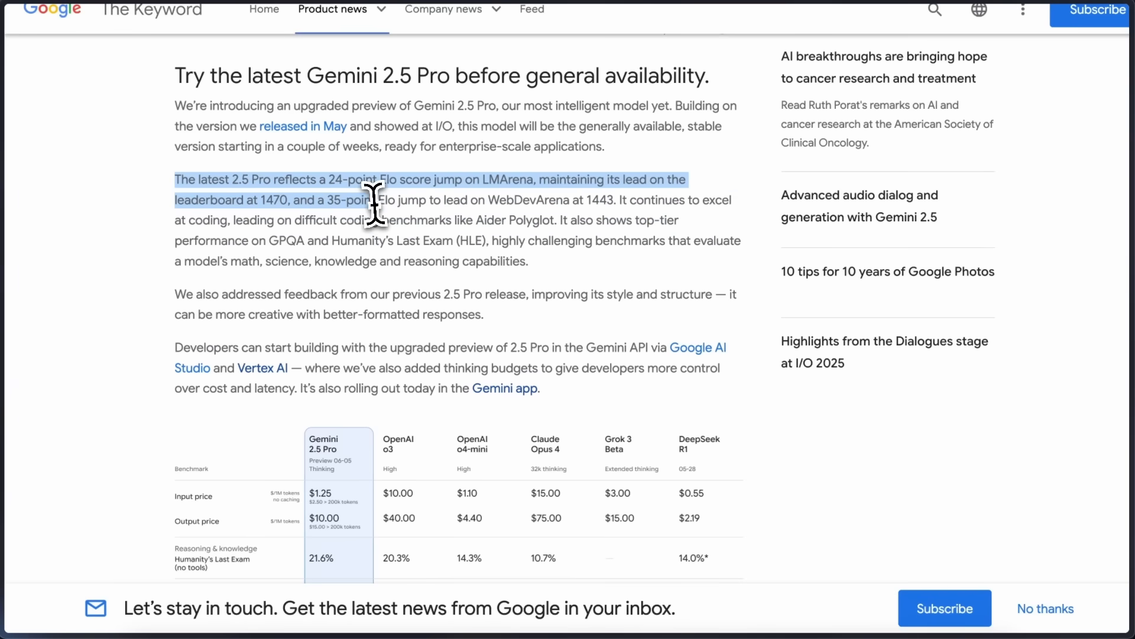
drag(375, 202, 478, 223)
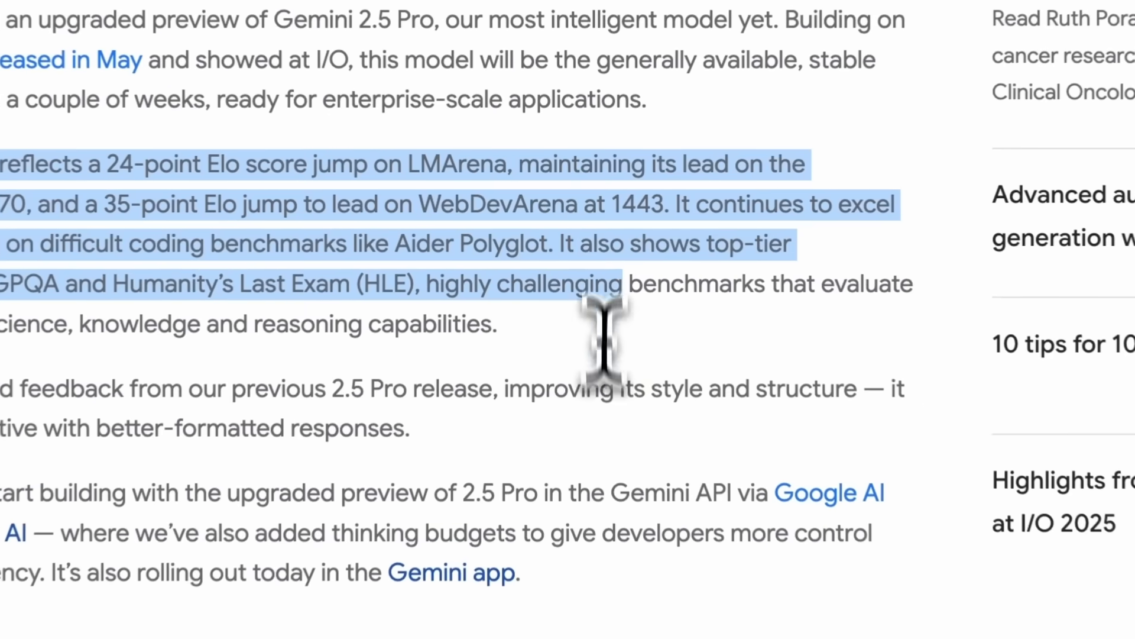
scroll(down, 3)
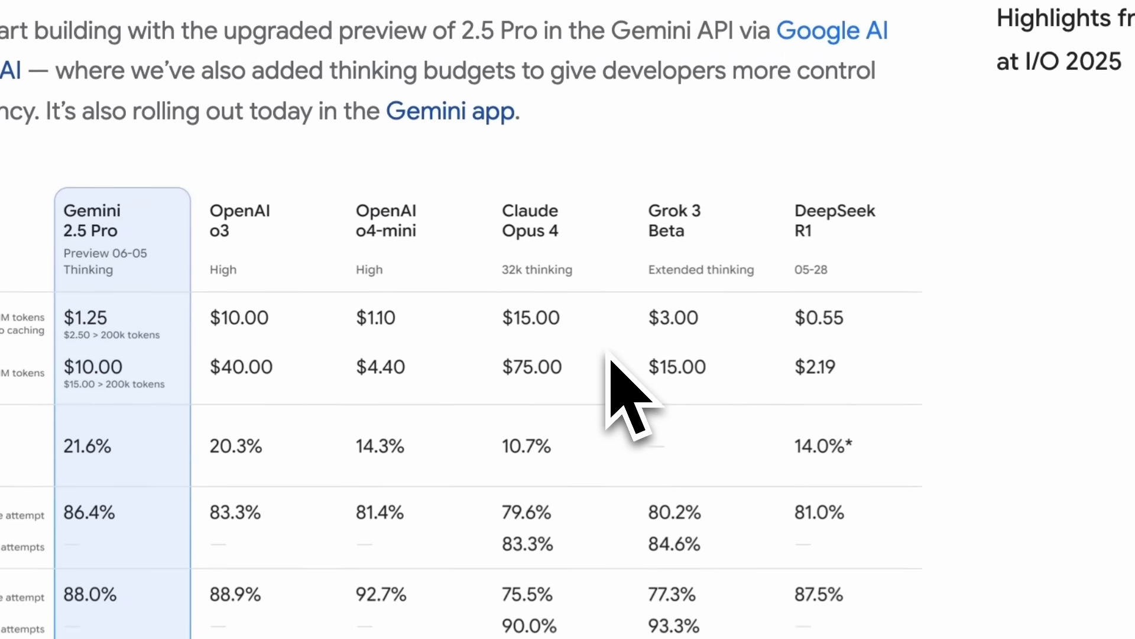
scroll(down, 3)
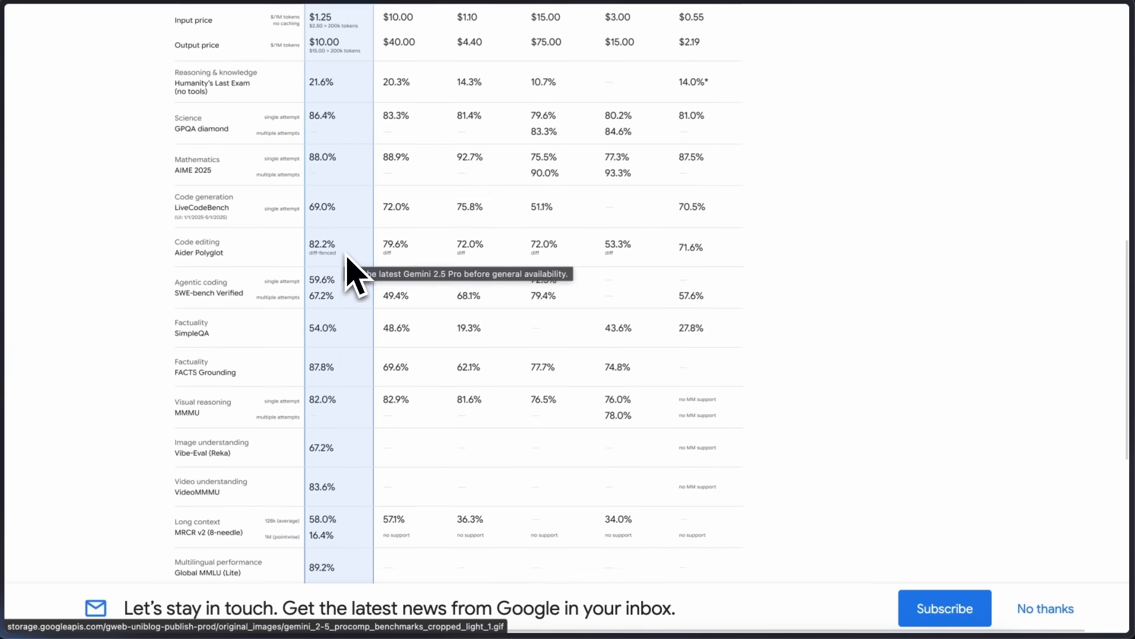
scroll(down, 3)
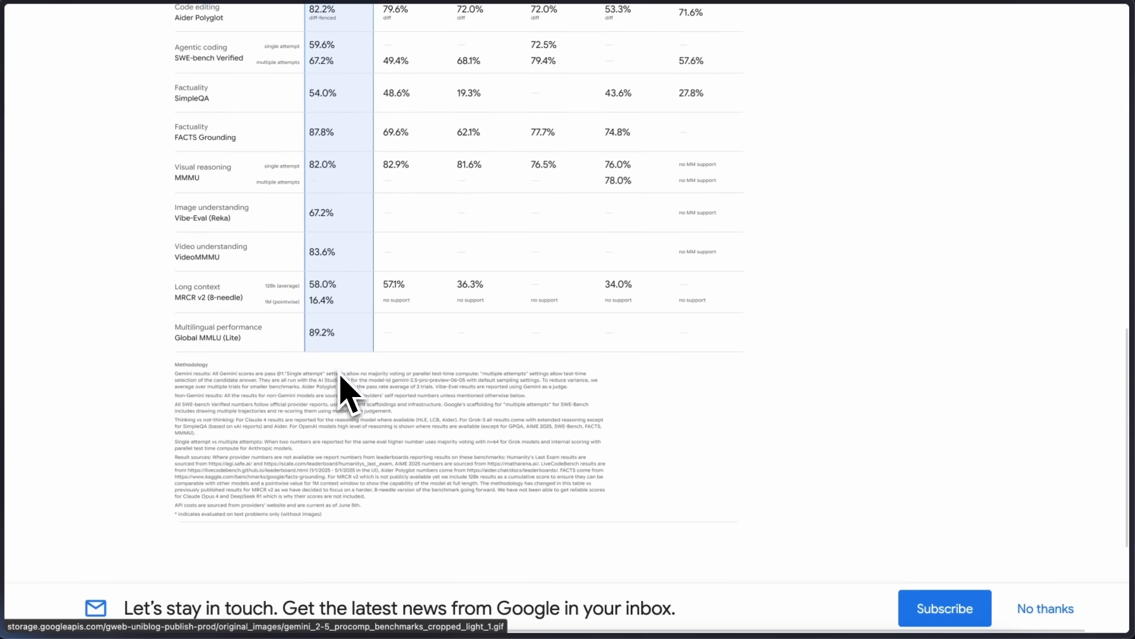
scroll(up, 3)
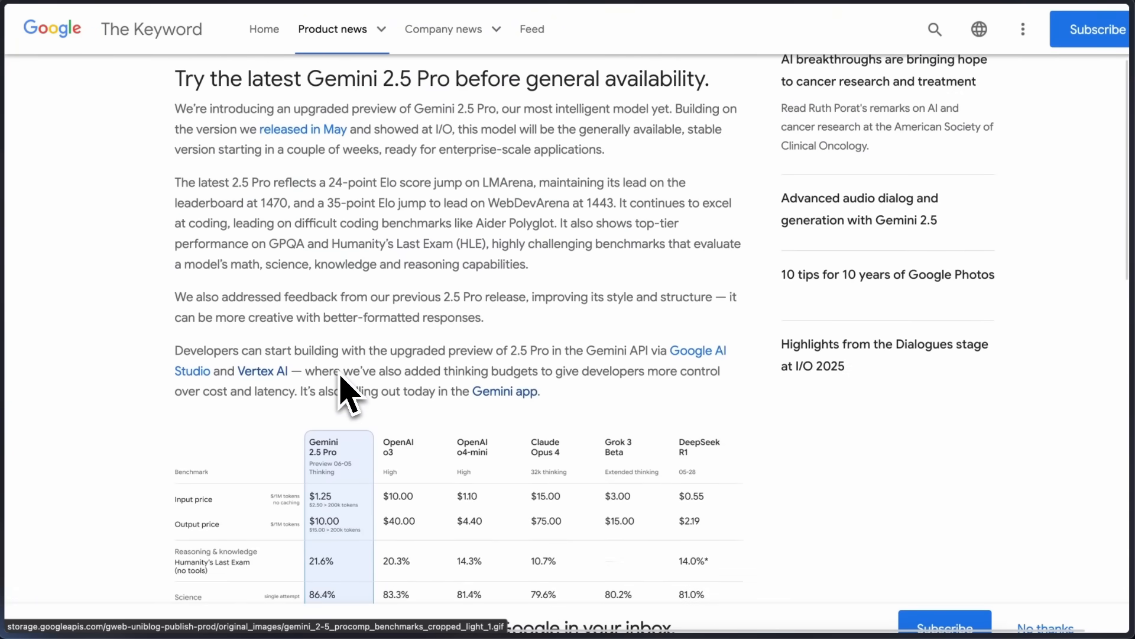
scroll(up, 3)
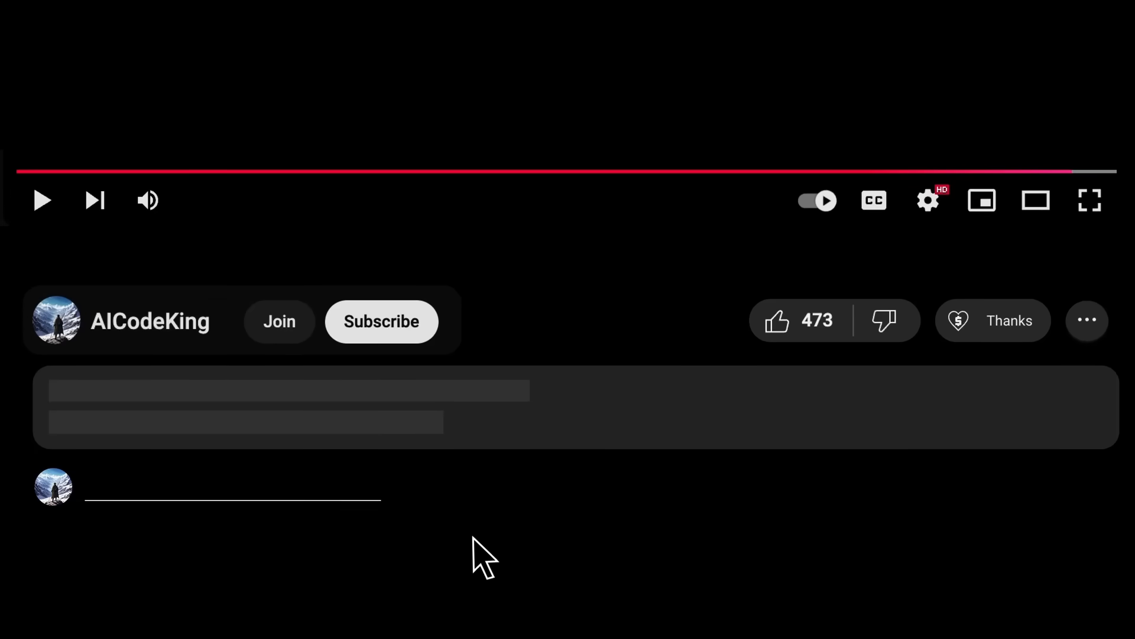
Step: Subscribe to the AICodeKing channel and bring up the $2.00 Super Thanks offer
click(379, 321)
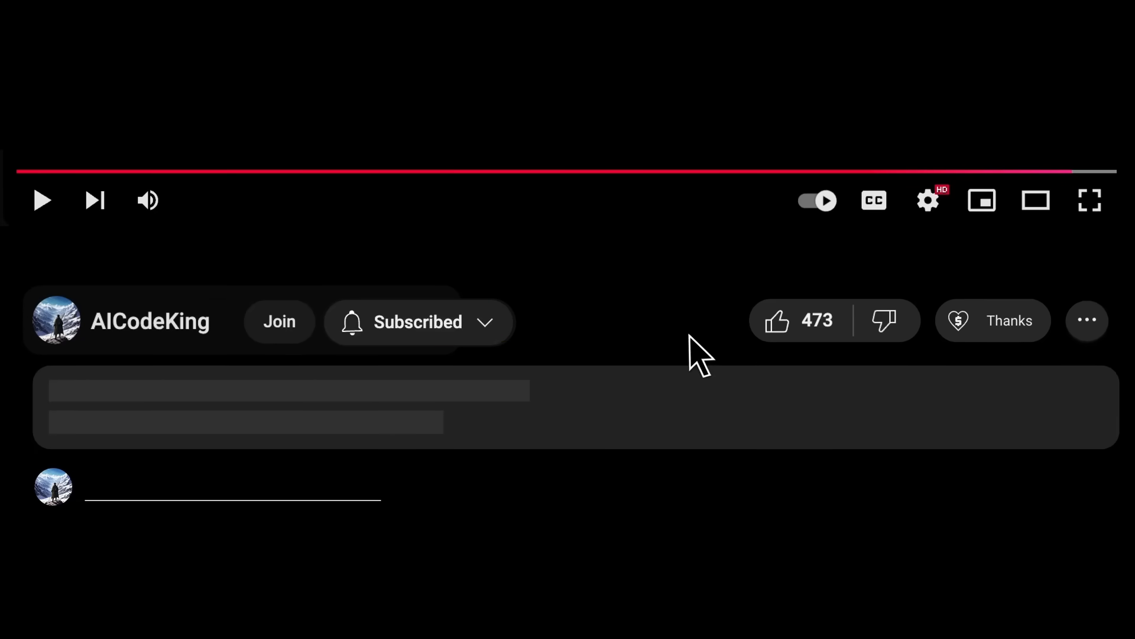
click(992, 321)
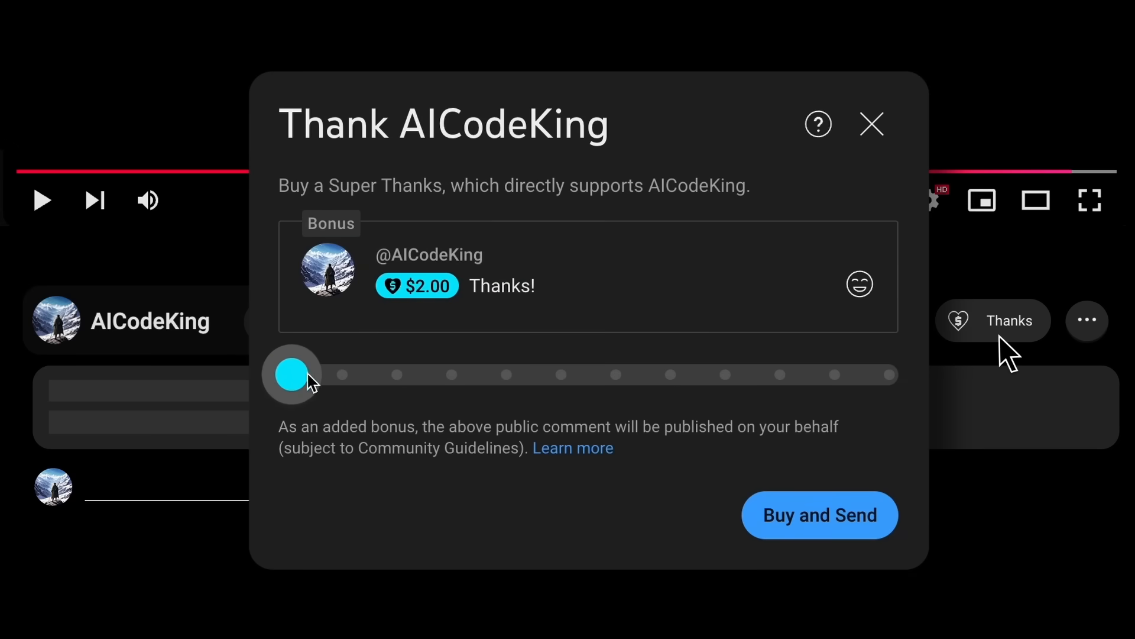